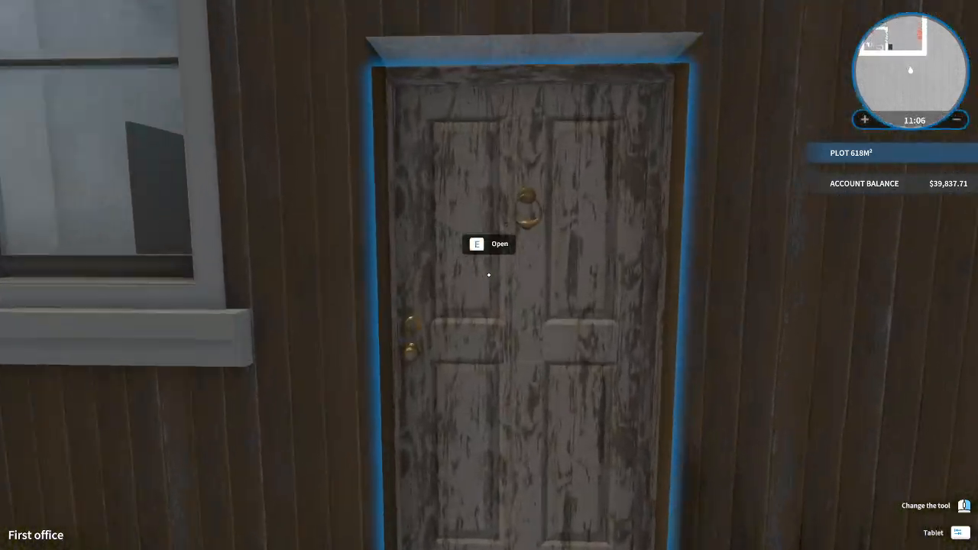
Open the office front door with E and head inside toward the laptop.
key(e)
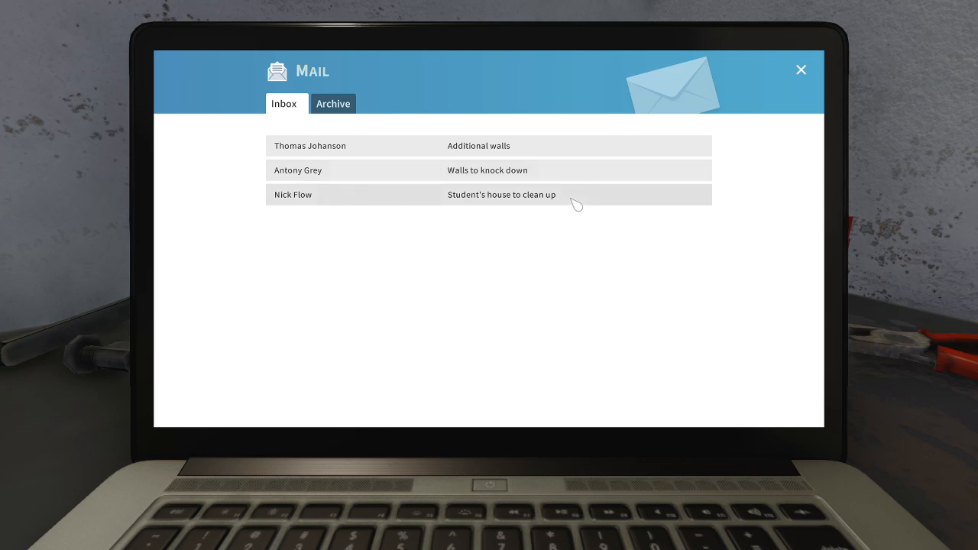
mouse_move(535, 154)
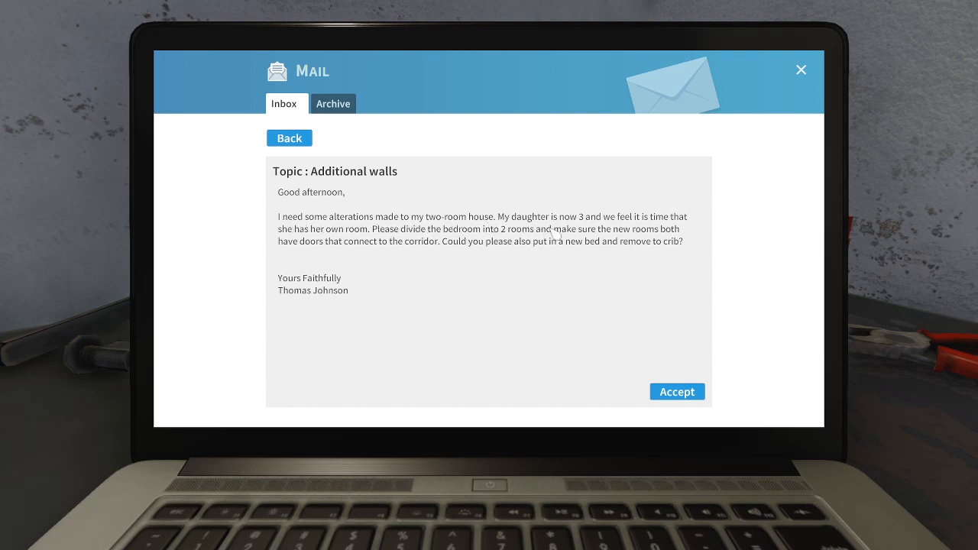
mouse_move(336, 250)
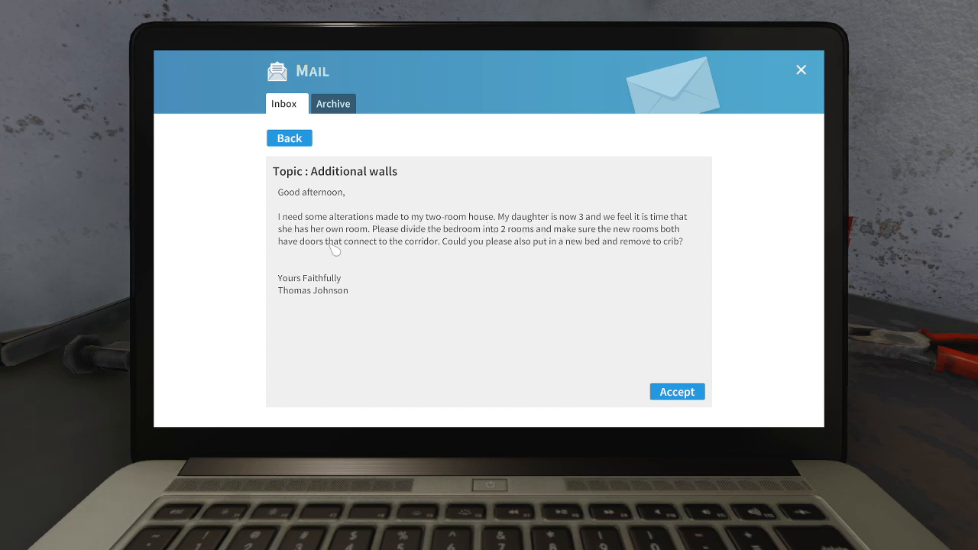
mouse_move(519, 243)
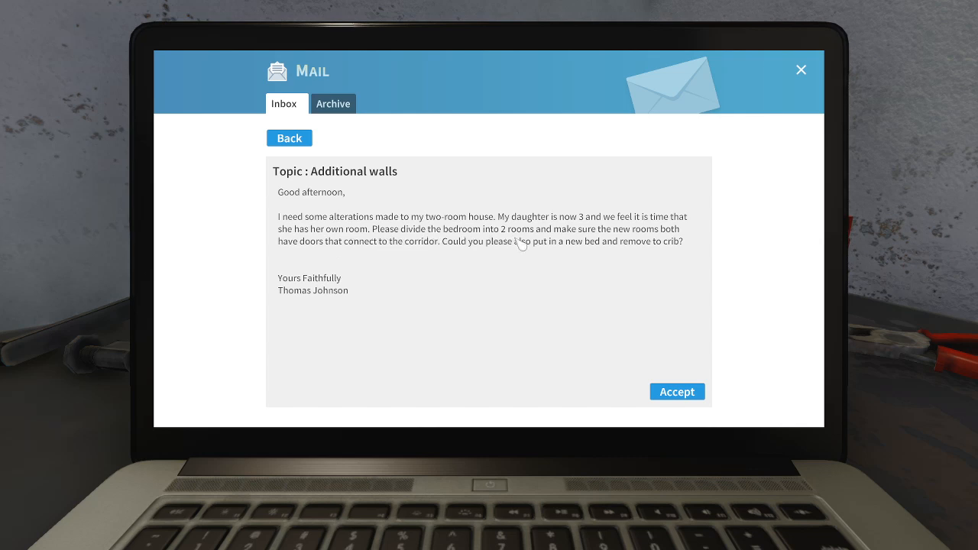
mouse_move(281, 258)
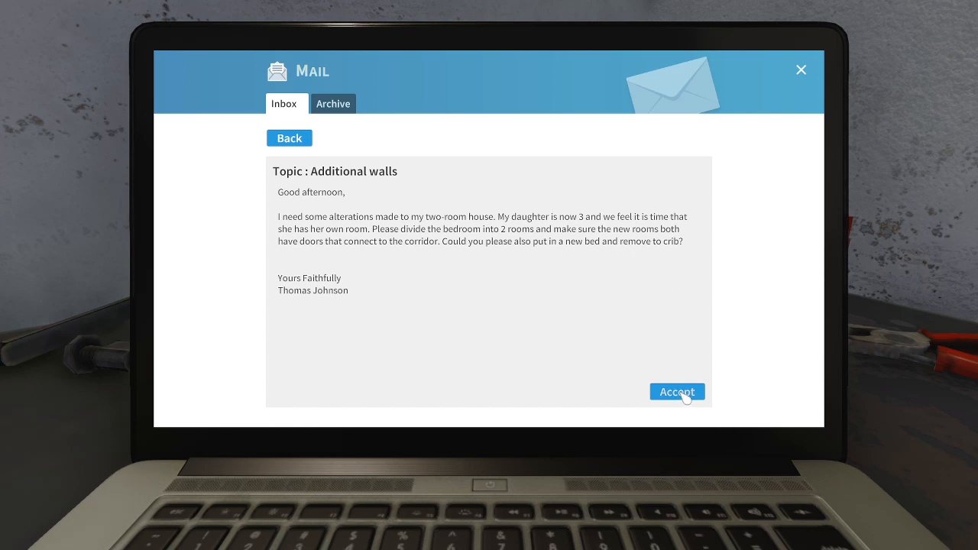
Accept Thomas Johnson's 'Additional walls' job from the laptop mail.
click(676, 392)
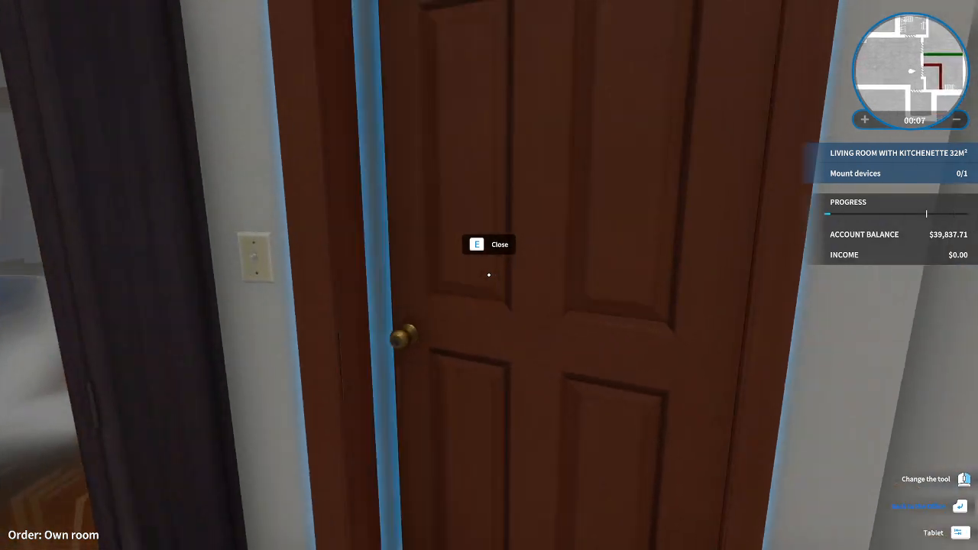
Shut the open door at the client's house and continue to the children's room.
key(e)
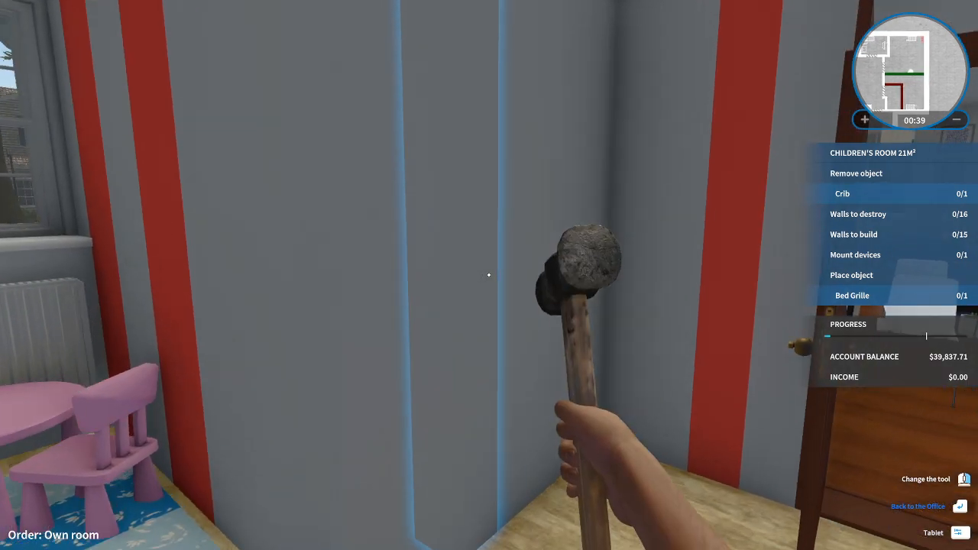
Smash the marked wall sections beside the window and near the door with the sledgehammer.
click(490, 275)
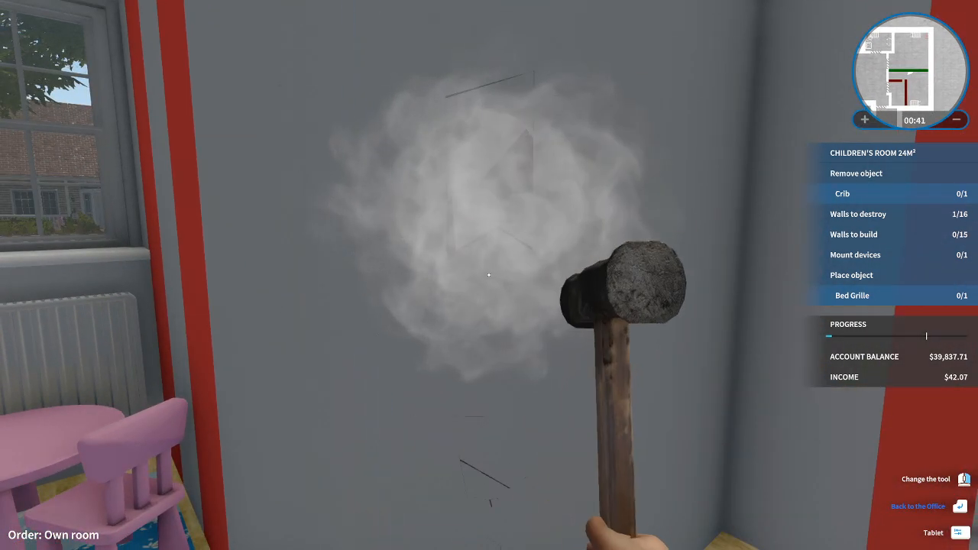
click(490, 275)
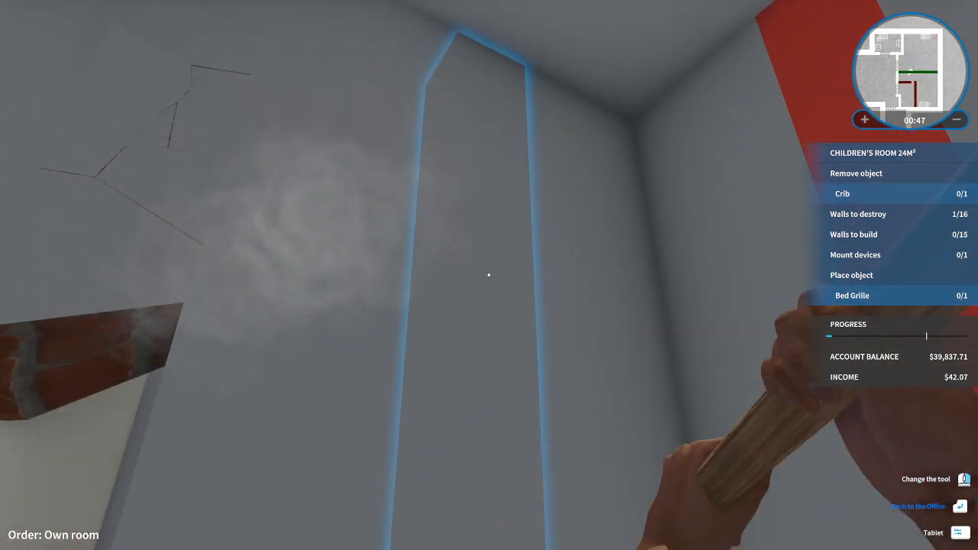
click(489, 275)
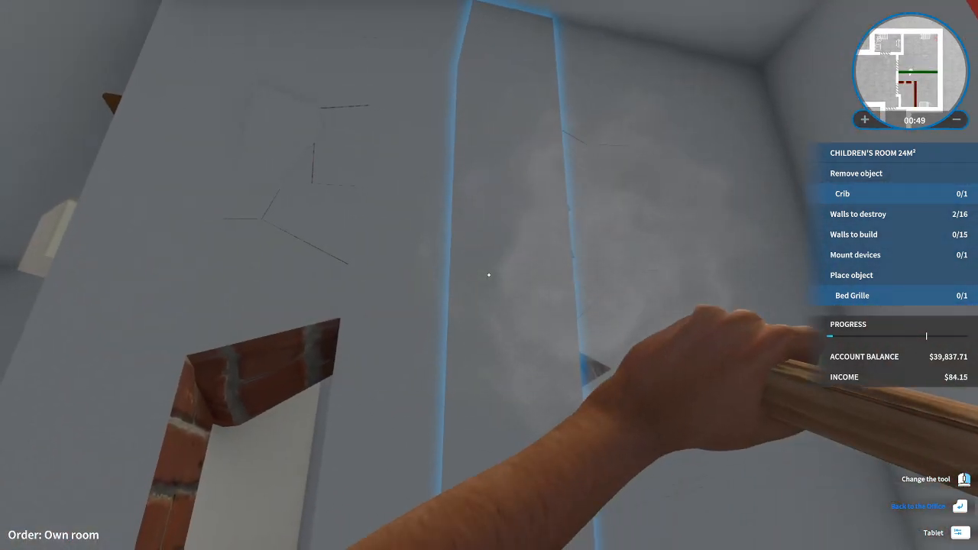
click(489, 275)
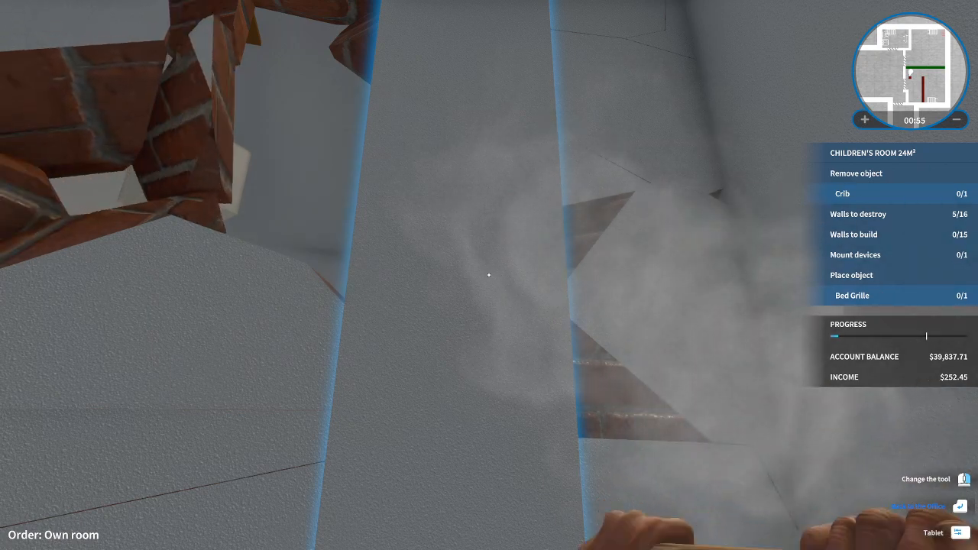
click(489, 275)
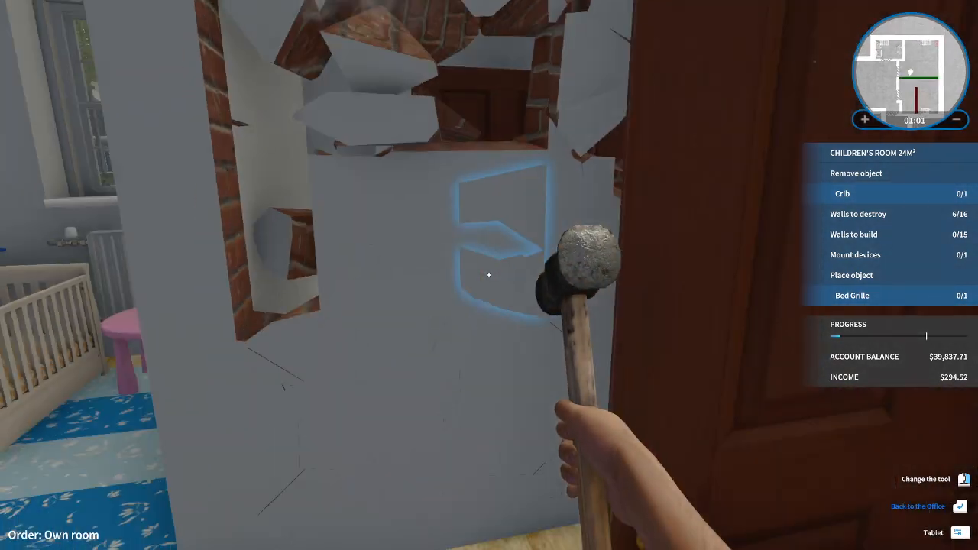
click(490, 275)
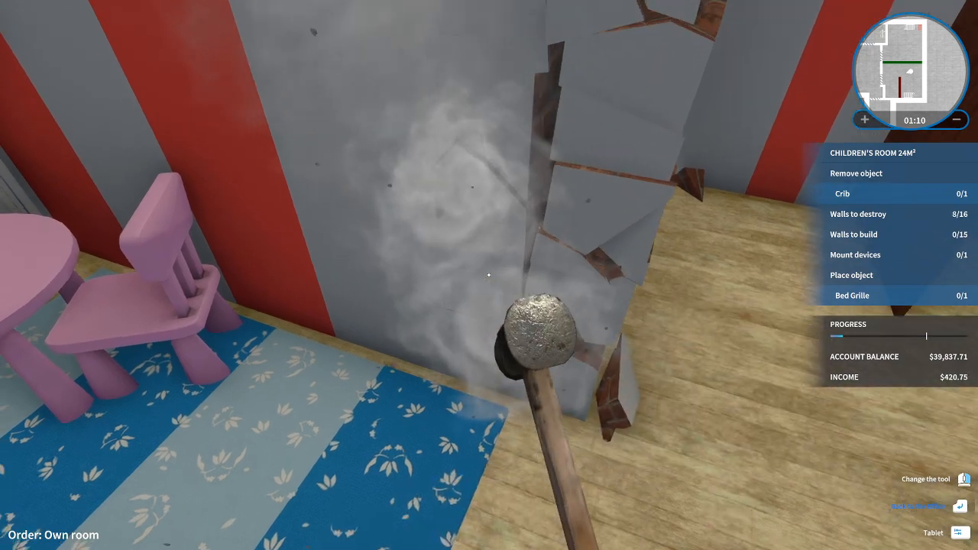
Demolish the remaining sections by the table, radiator and ceiling to reach 16/16 walls.
click(519, 306)
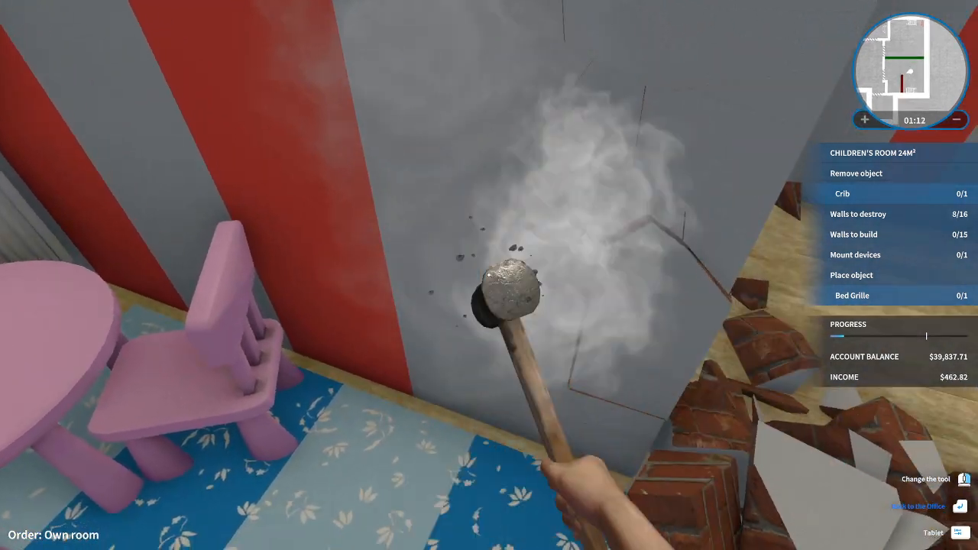
click(490, 275)
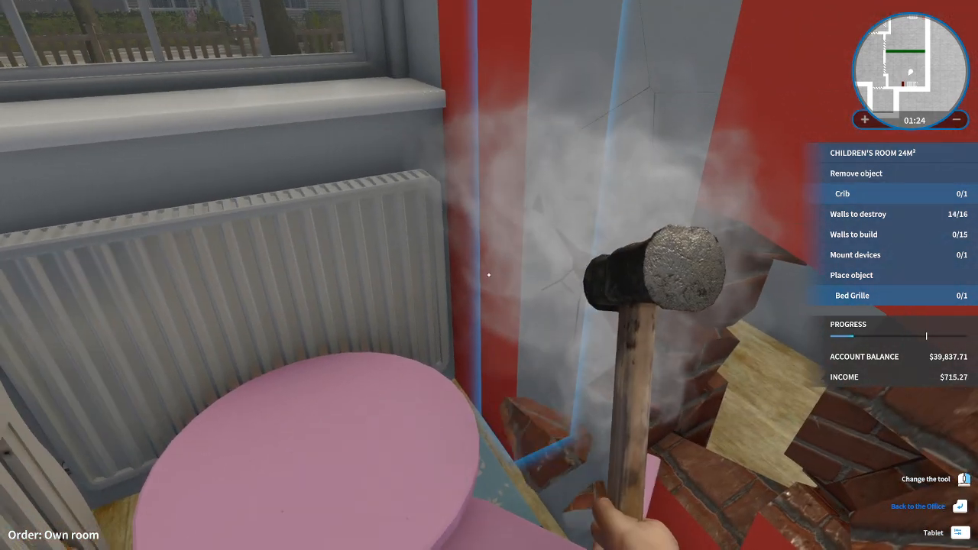
click(665, 275)
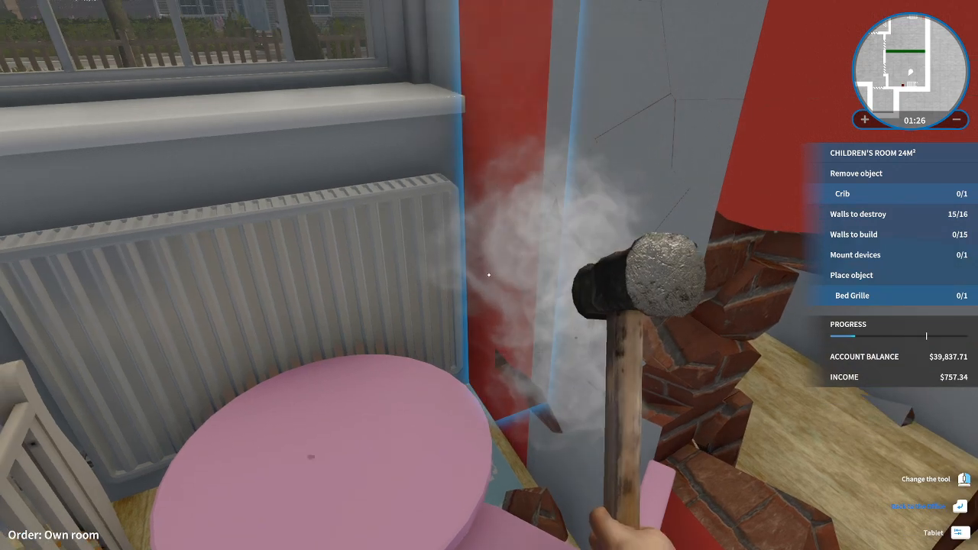
click(490, 275)
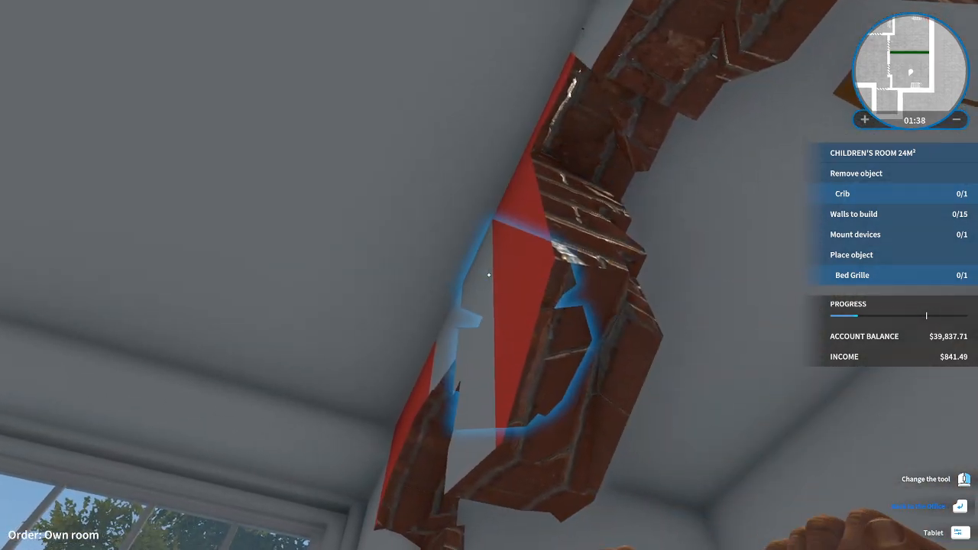
click(489, 275)
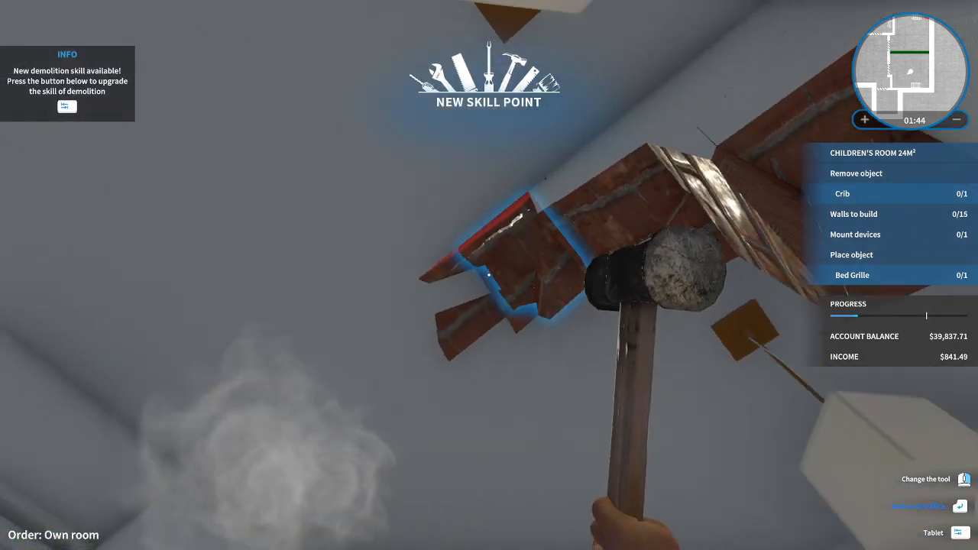
click(489, 276)
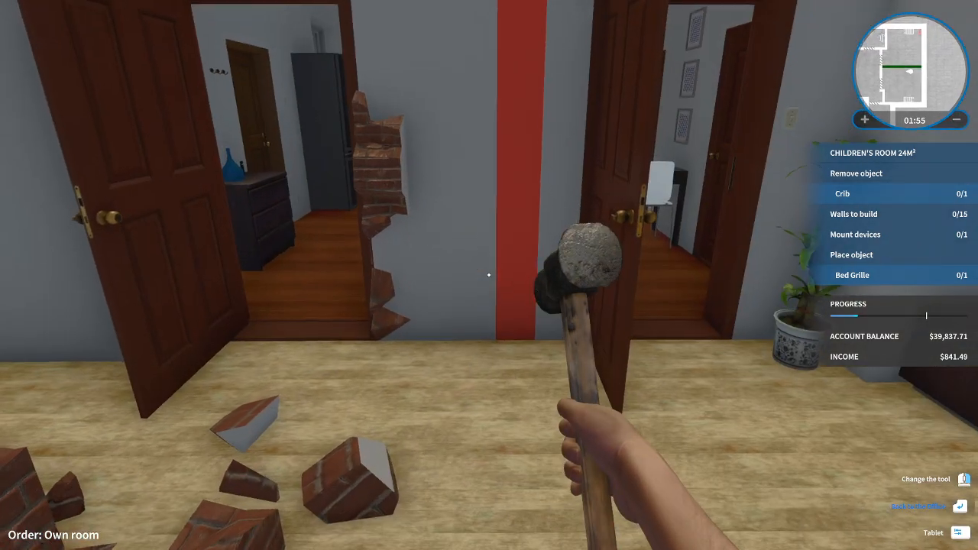
Buy the Passionate Hammer Master perk for 25% faster demolition with the new skill point.
click(489, 275)
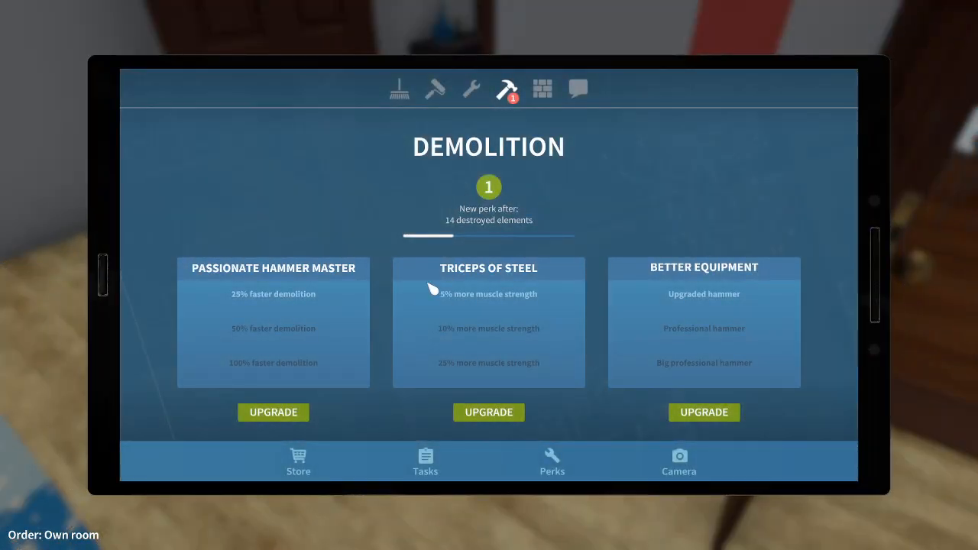
mouse_move(360, 316)
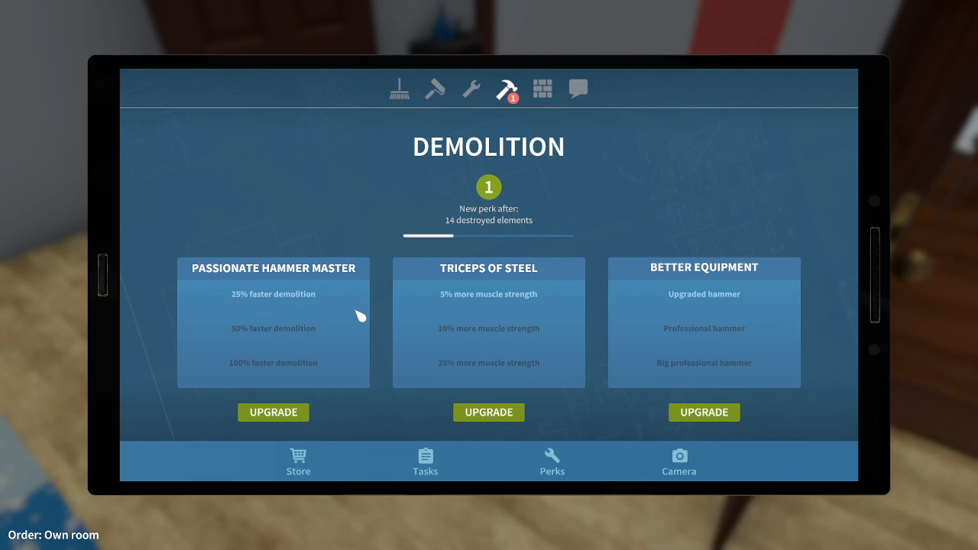
mouse_move(700, 313)
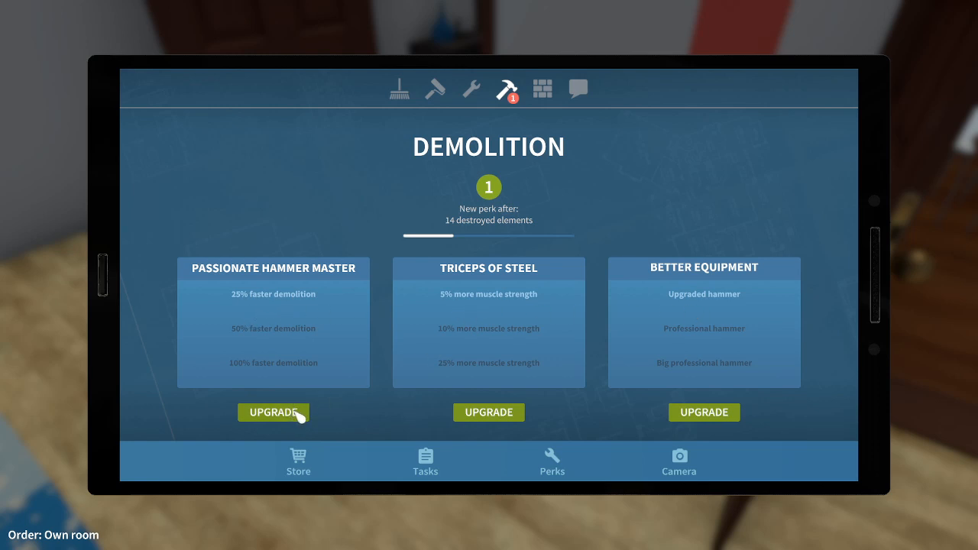
click(273, 412)
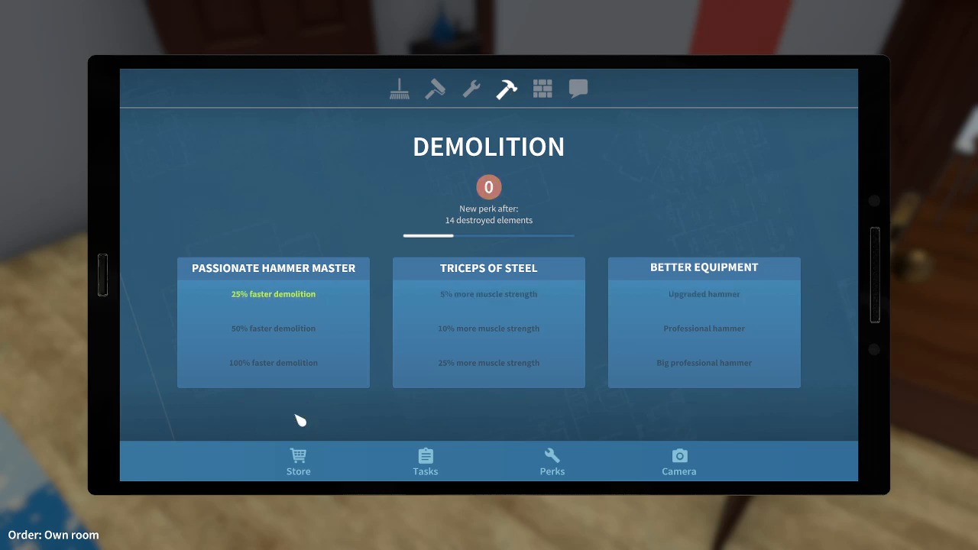
mouse_move(300, 421)
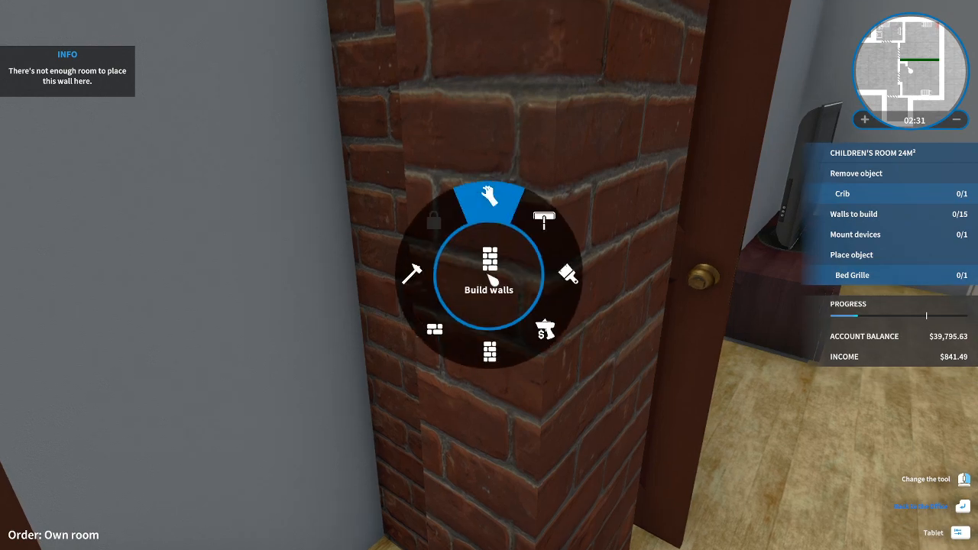
Remove a misplaced brick pillar and build brick wall sections up to 5 of 15.
click(489, 275)
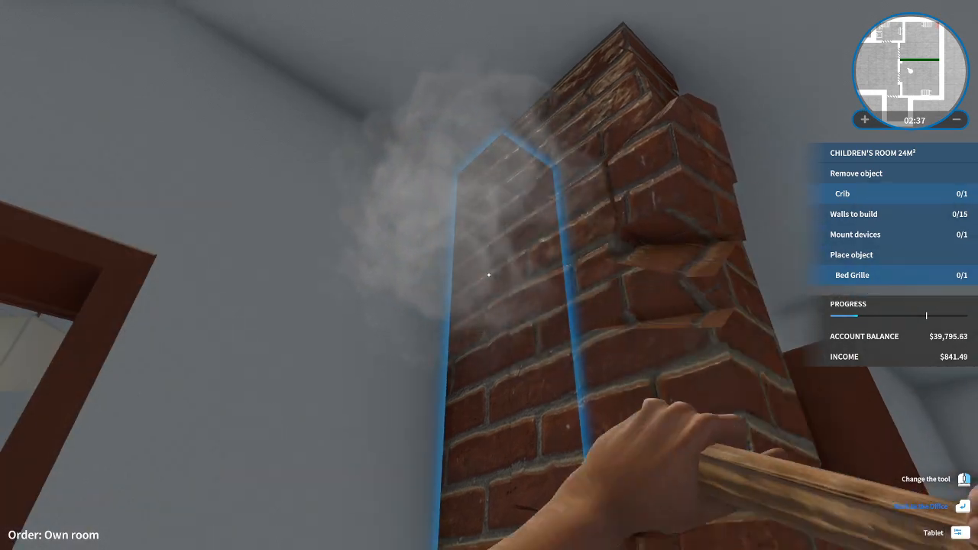
click(490, 275)
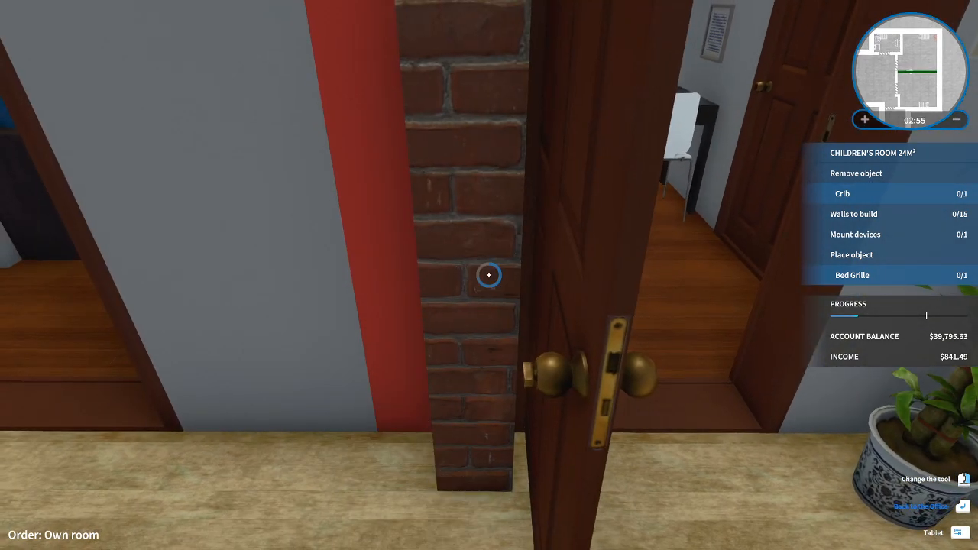
click(489, 276)
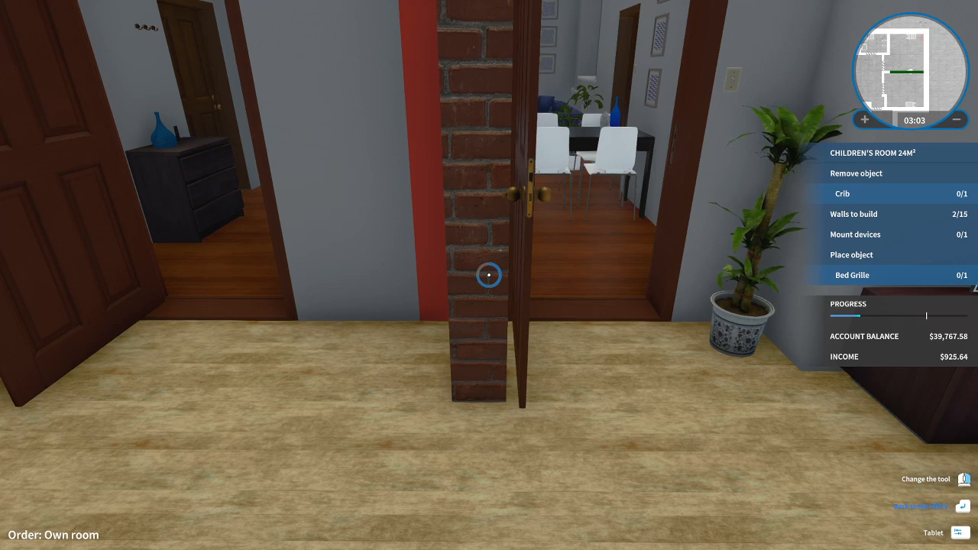
click(488, 275)
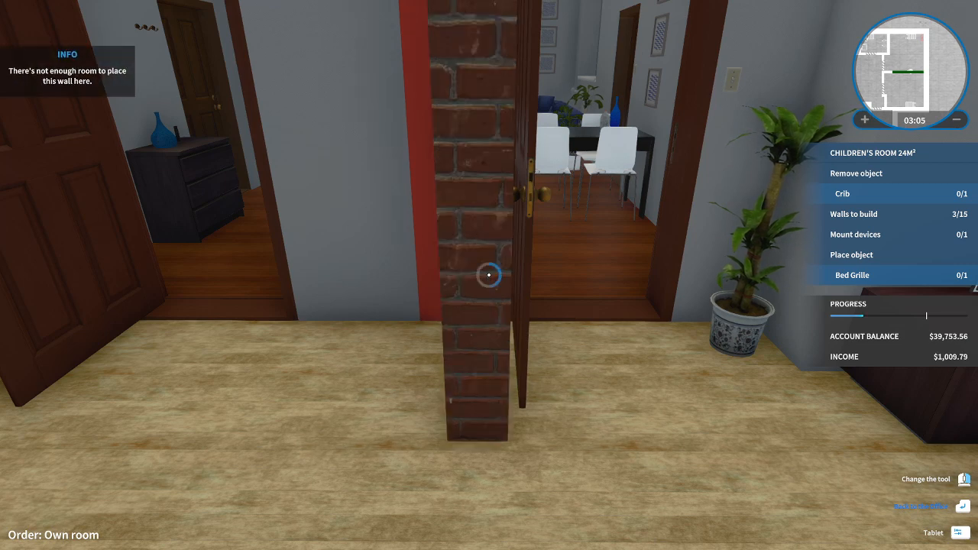
click(488, 274)
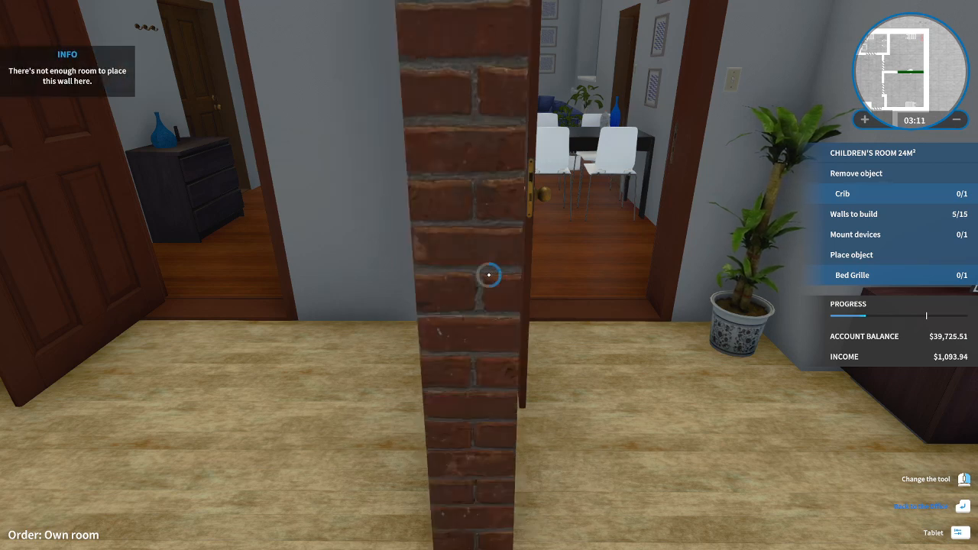
click(489, 276)
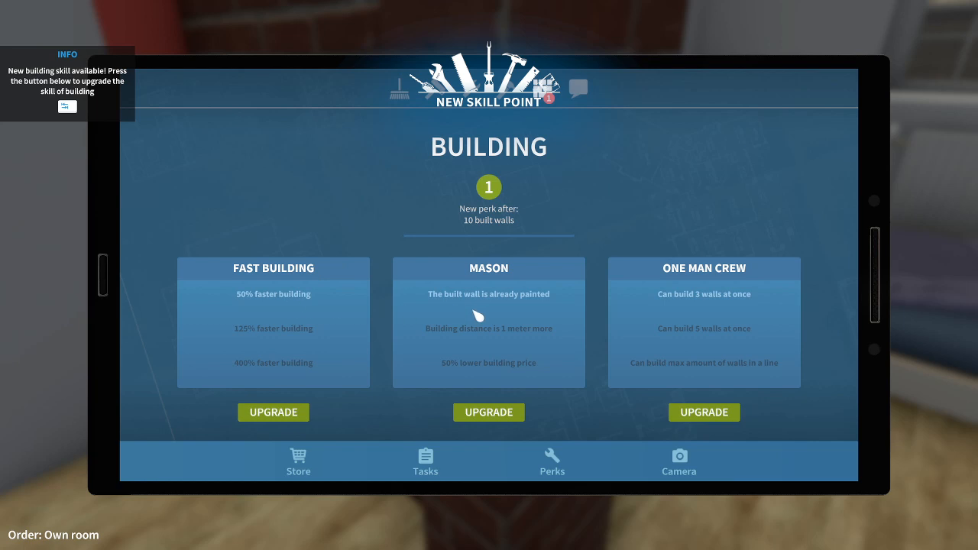
Spend the earned building skill point on a Building perk upgrade.
click(489, 412)
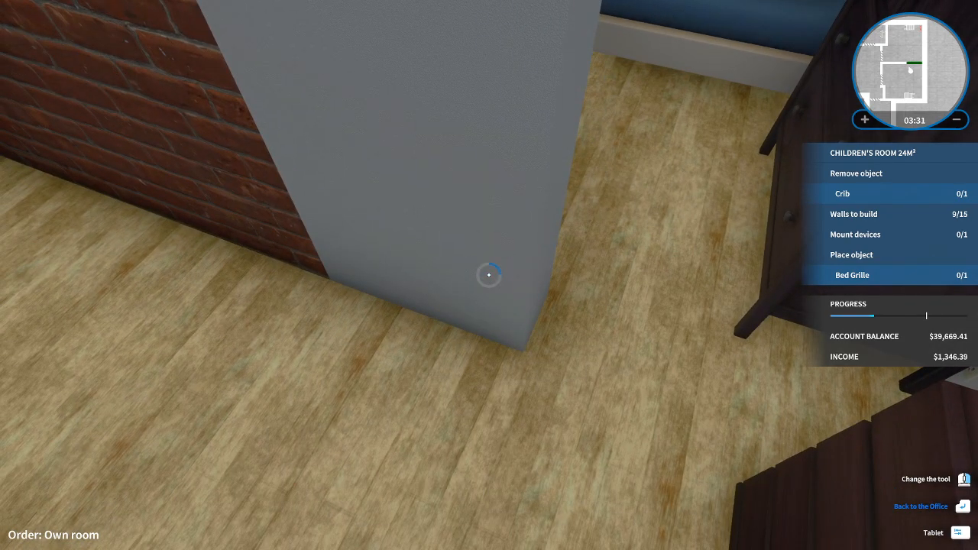
Build further wall sections beside the wardrobe, bringing the count to 14 of 15.
click(490, 275)
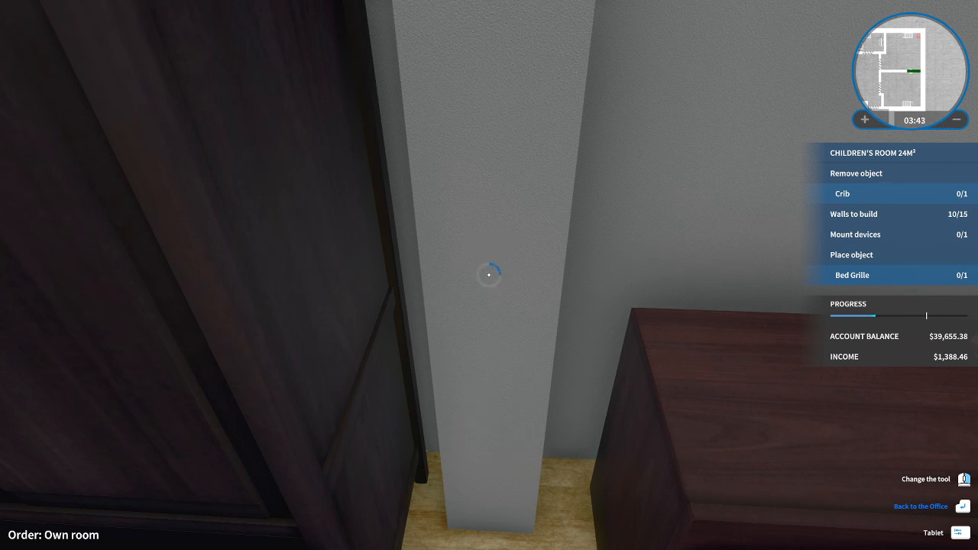
click(490, 275)
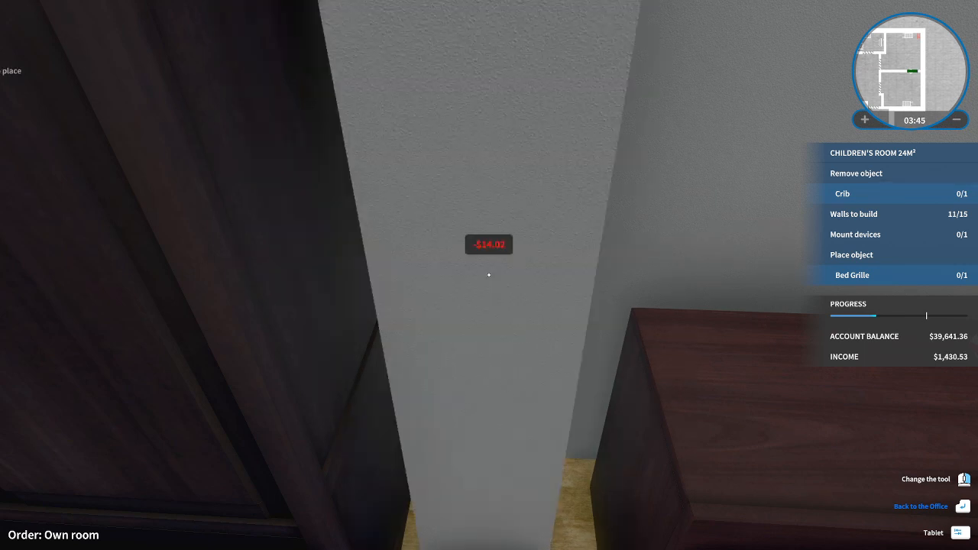
click(489, 275)
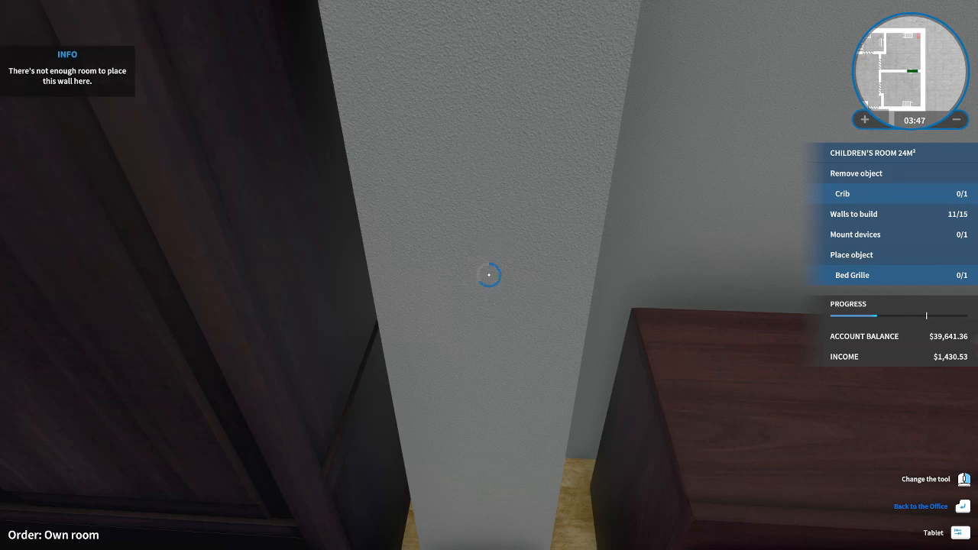
click(488, 274)
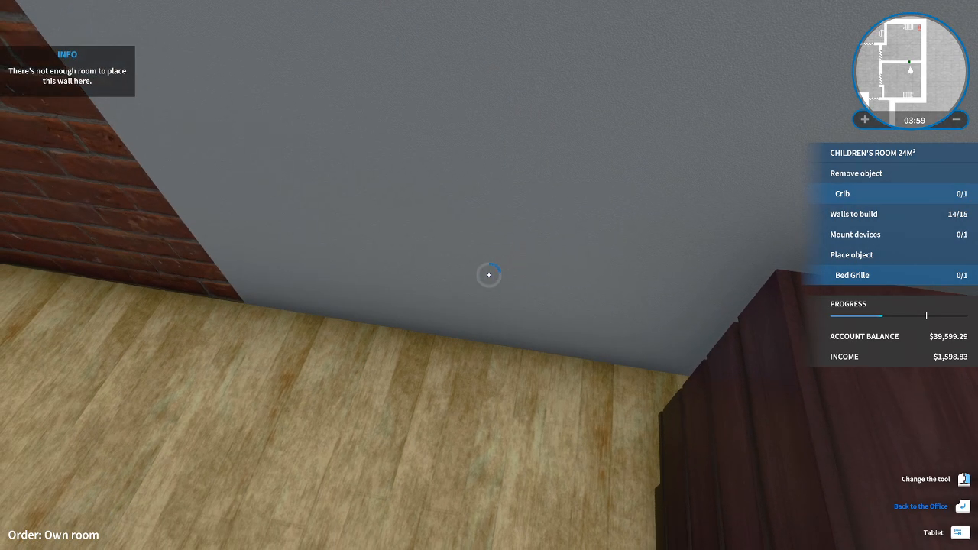
click(489, 276)
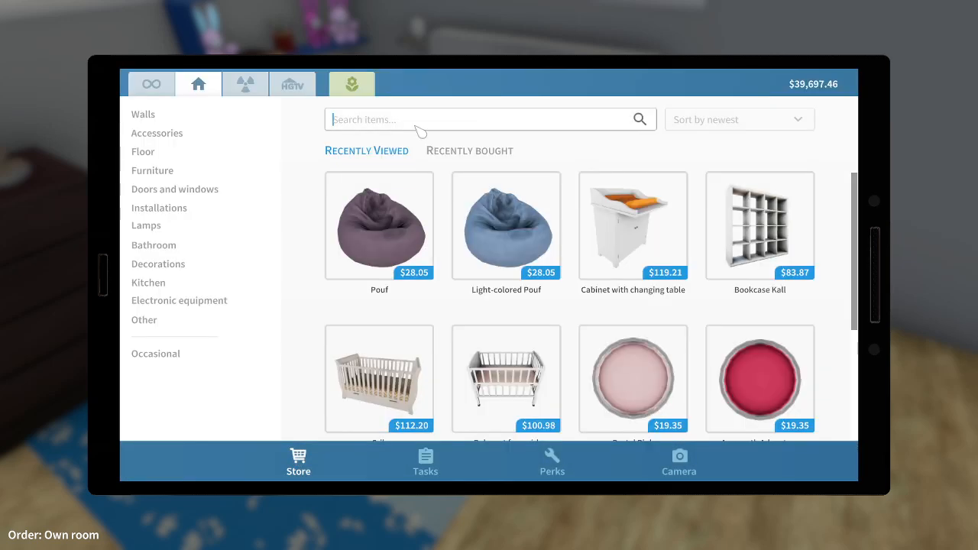
Search the store for 'beds' and browse the bedroom furniture results down to the Bed Grille.
text(bed)
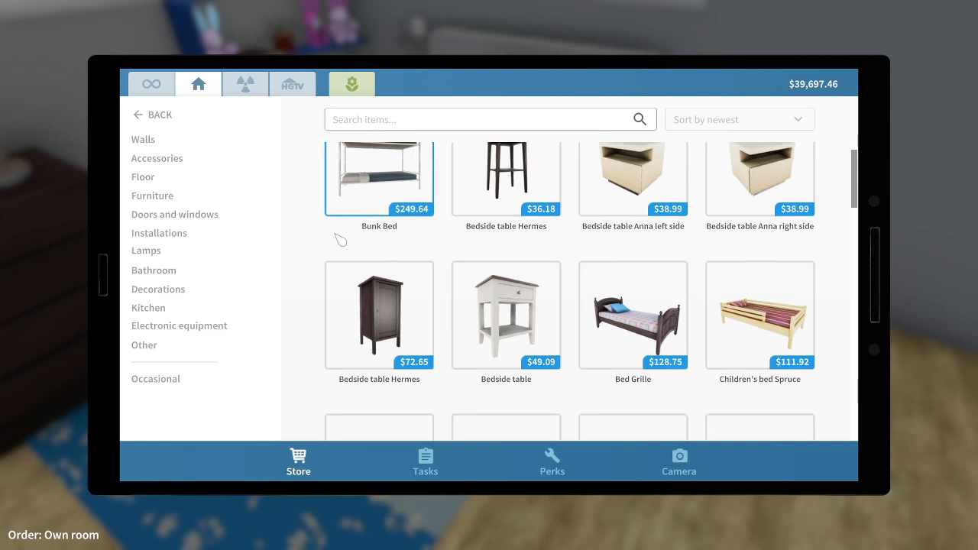
scroll(down, 3)
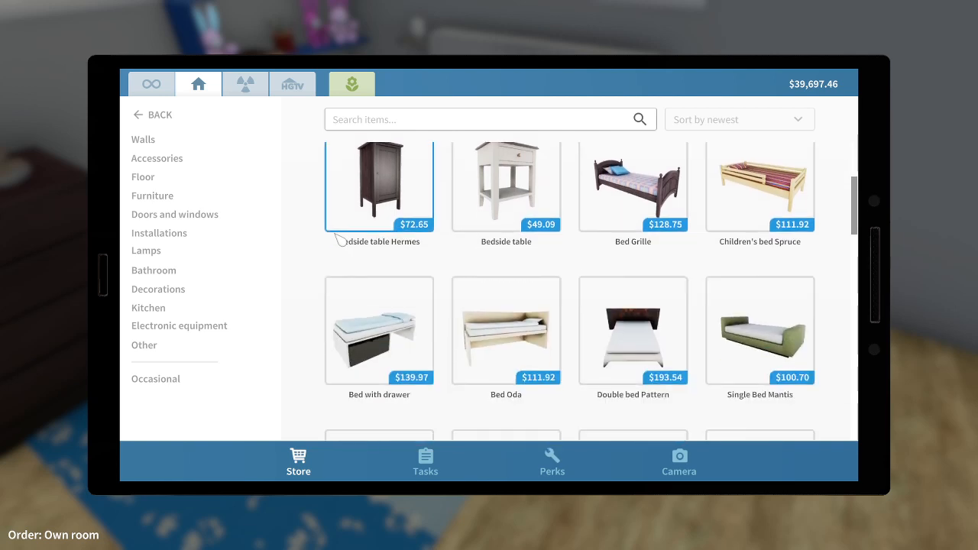
scroll(down, 3)
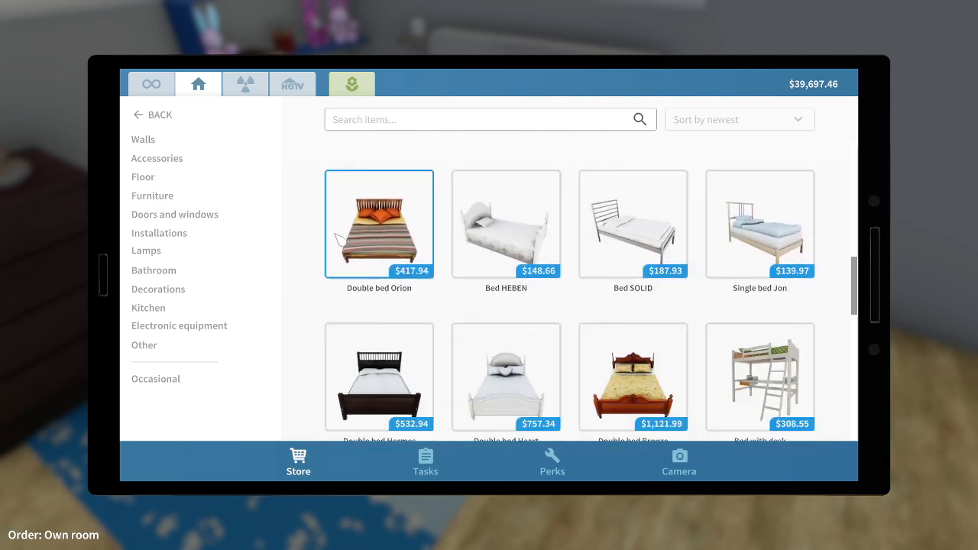
scroll(down, 3)
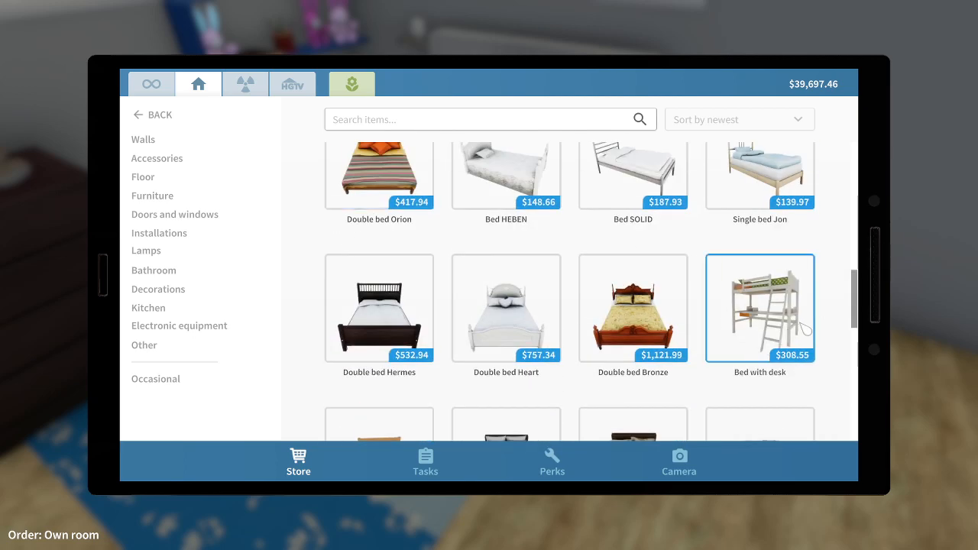
text(s)
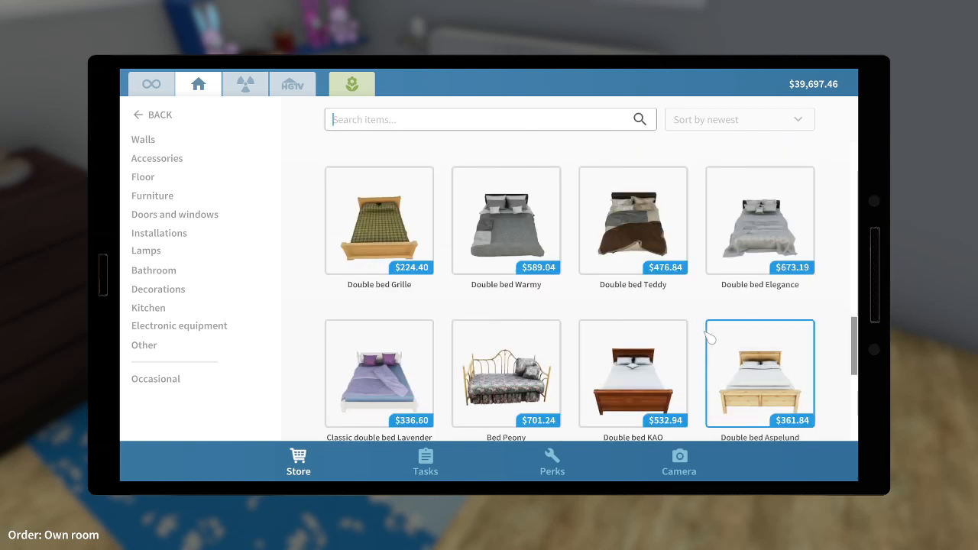
scroll(down, 3)
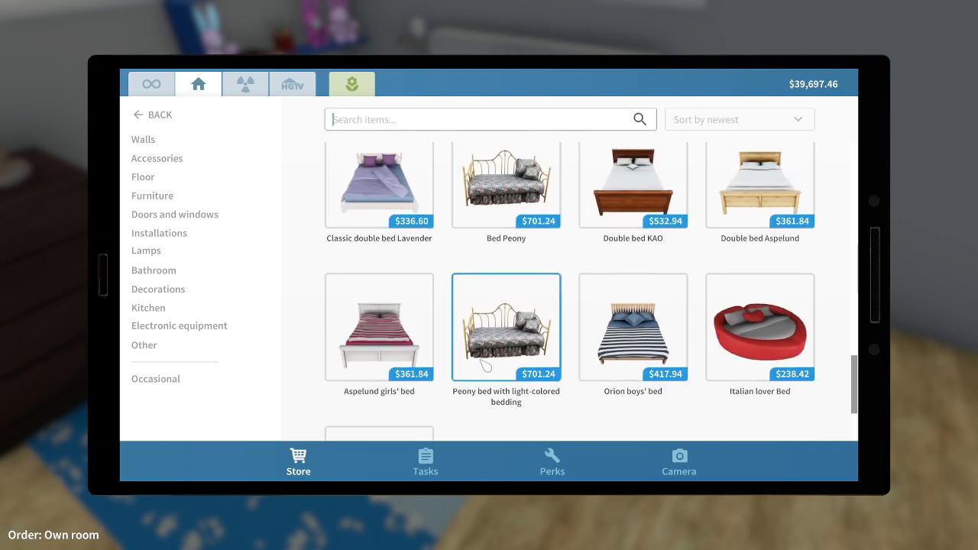
click(380, 327)
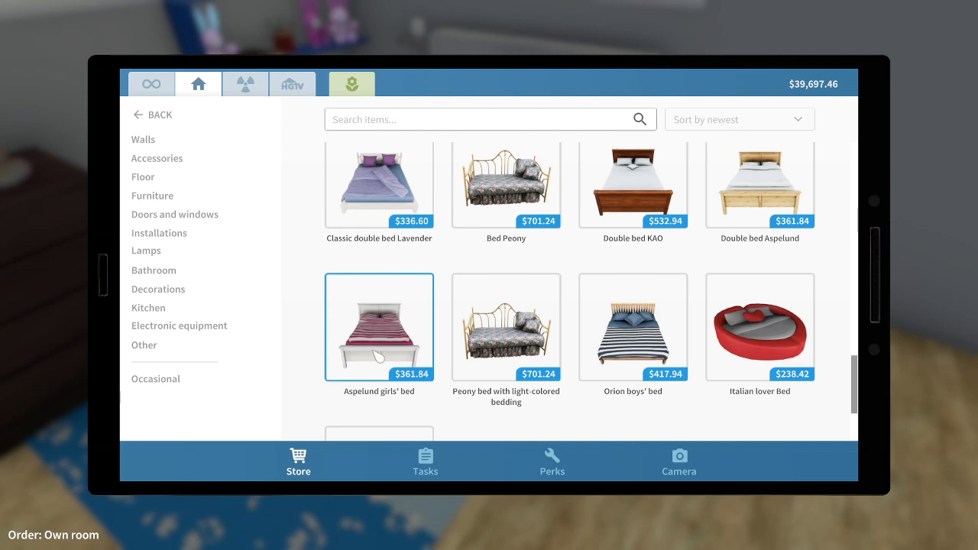
scroll(down, 3)
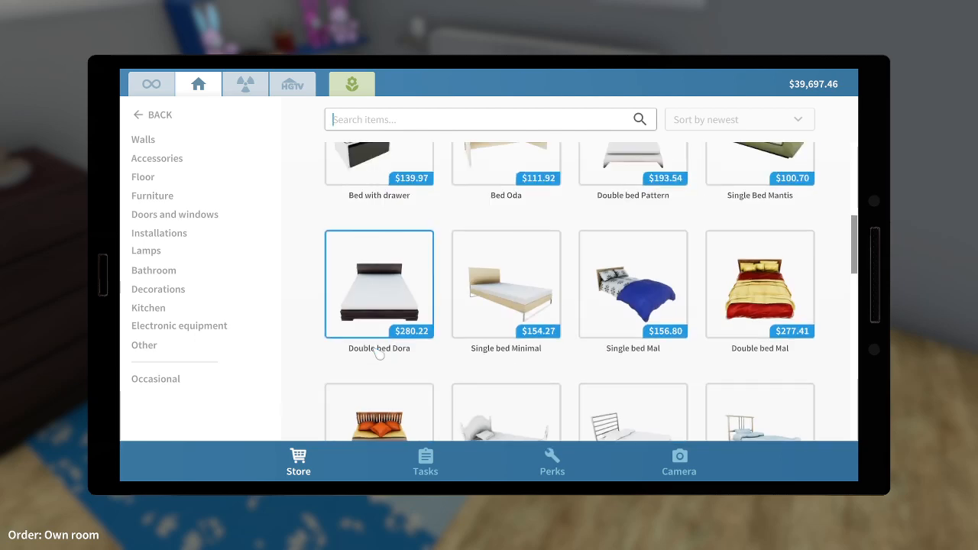
scroll(down, 3)
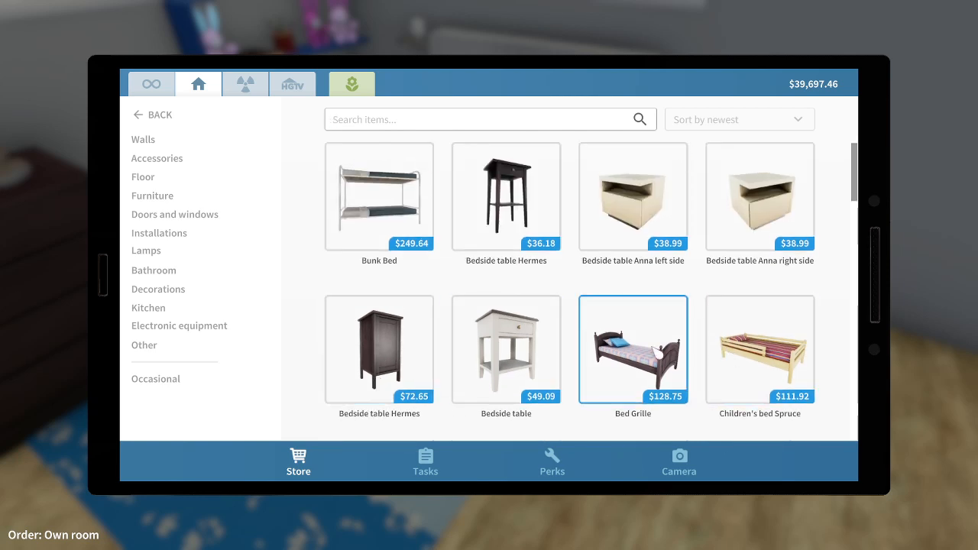
Buy a Bed Grille with reddish-brown wood, brownish pillow and pink bedding for $128.75.
click(632, 349)
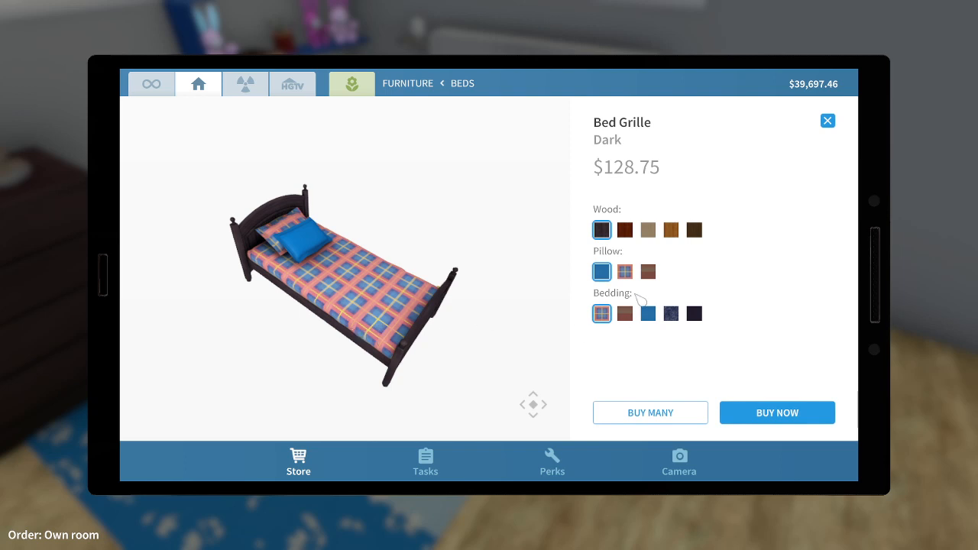
click(624, 230)
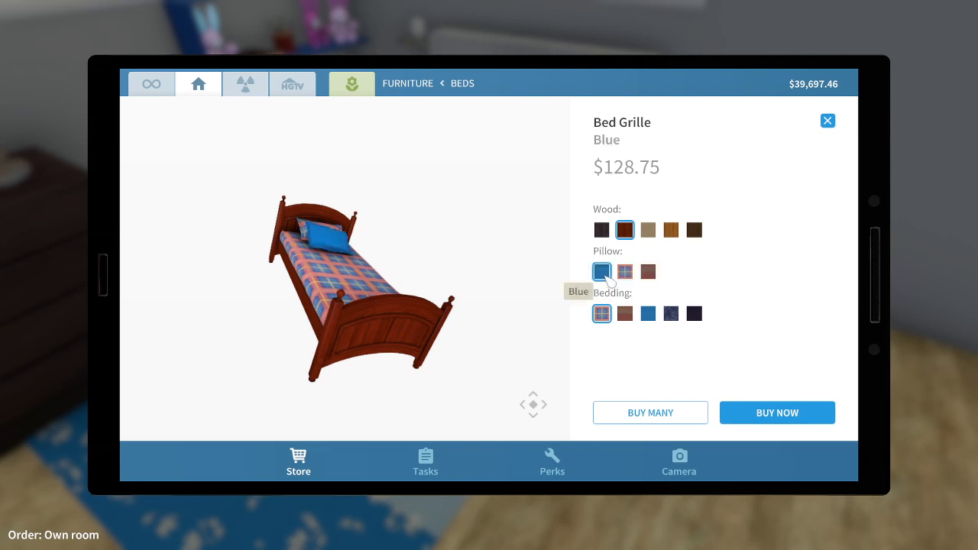
click(671, 314)
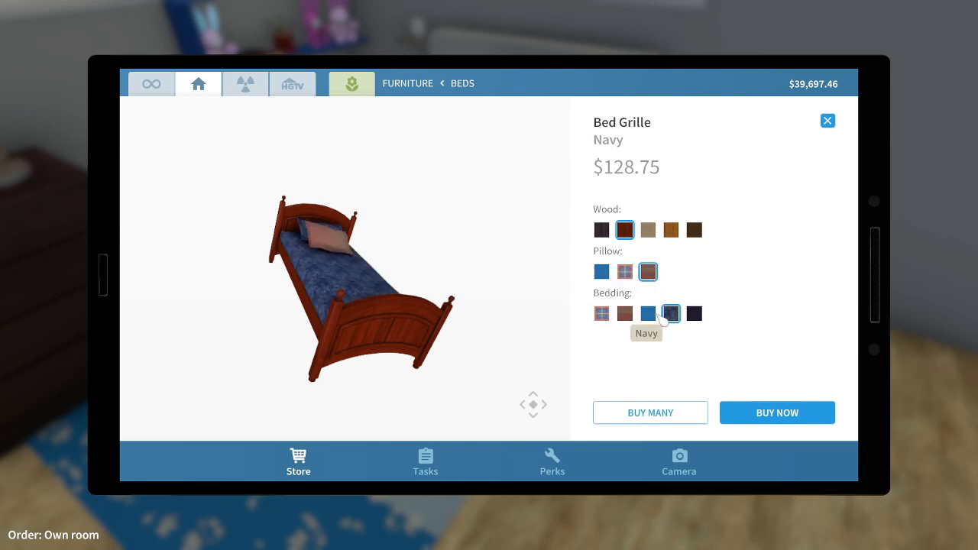
click(625, 314)
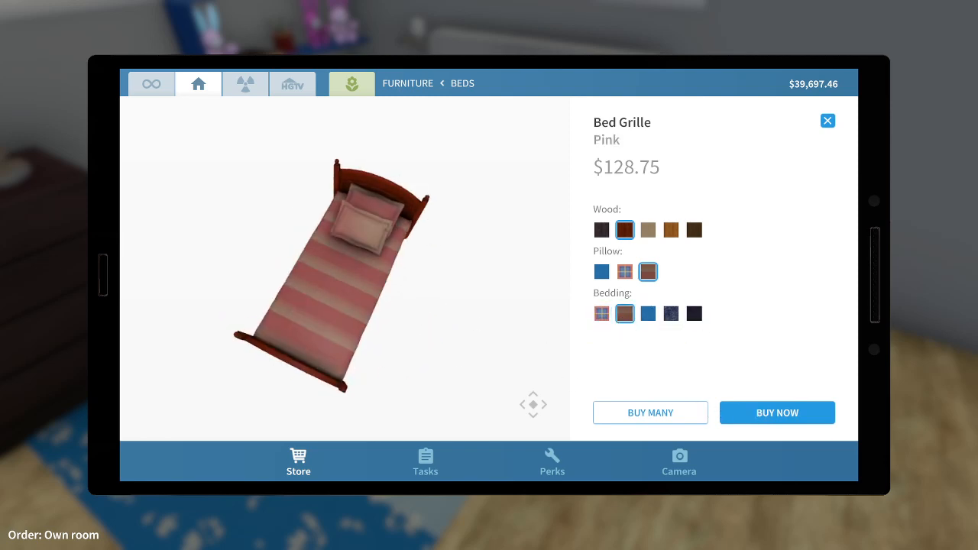
click(777, 413)
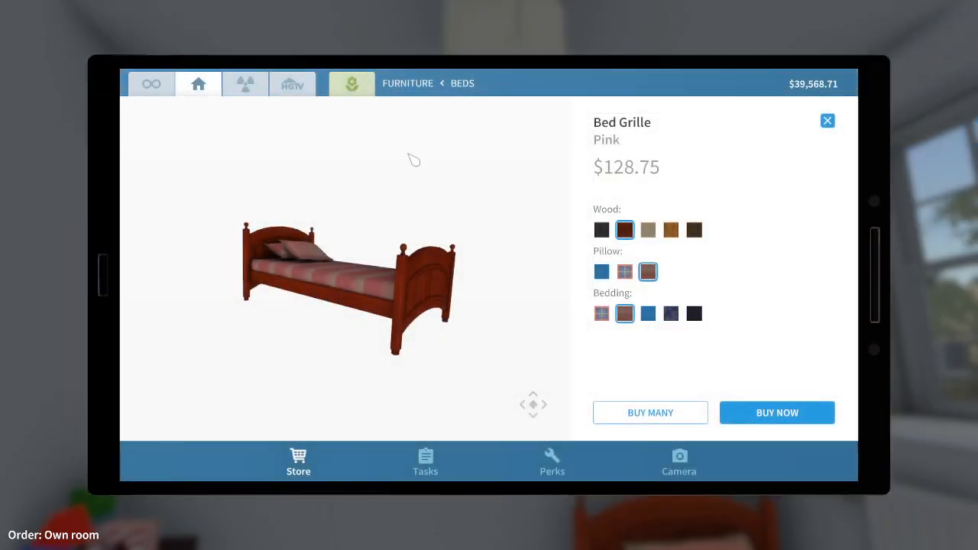
Search the store for 'curta' and open the Mountable Short Narrow Curtain listing.
click(827, 121)
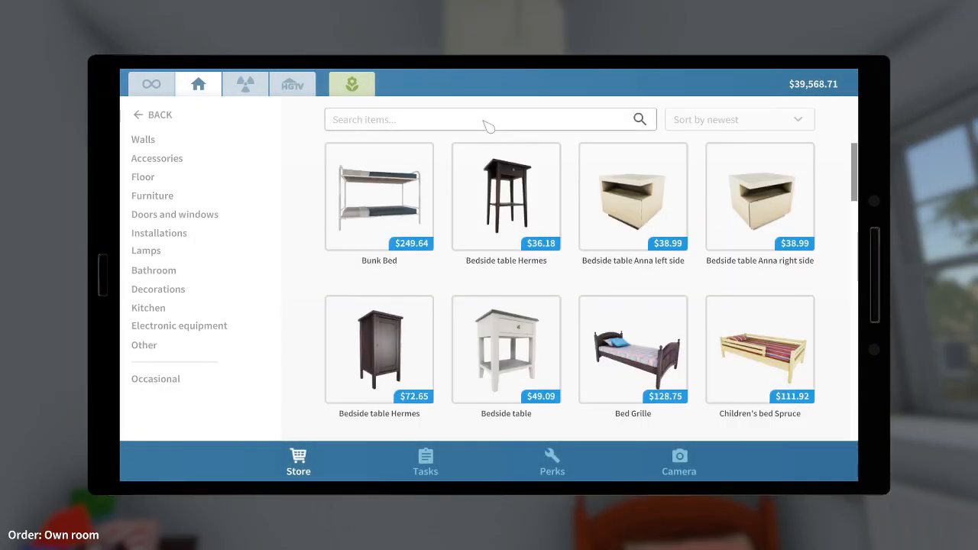
text(curta)
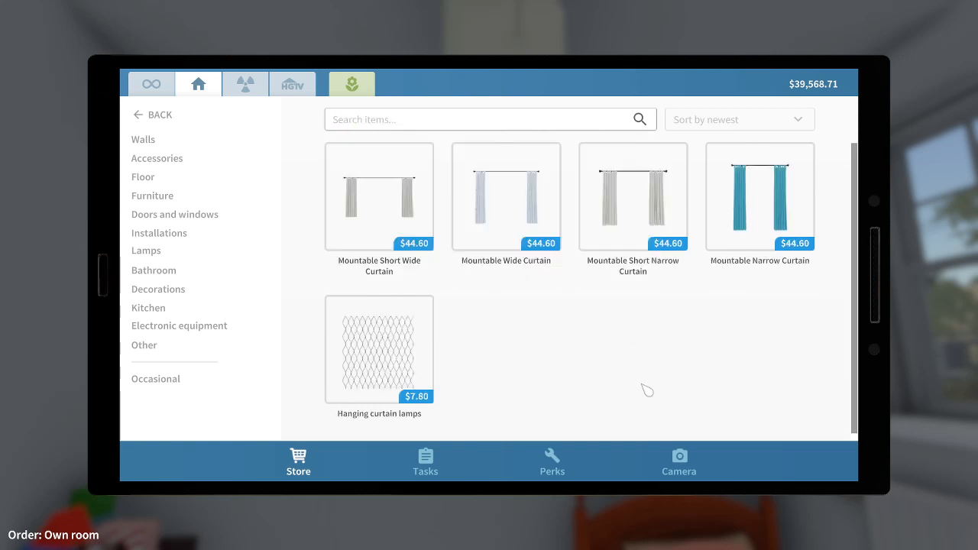
mouse_move(610, 353)
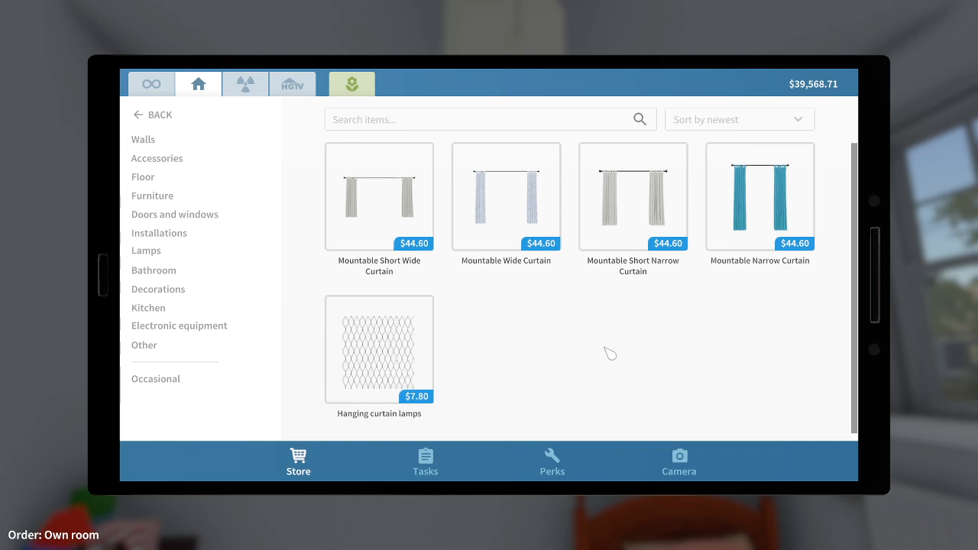
click(379, 196)
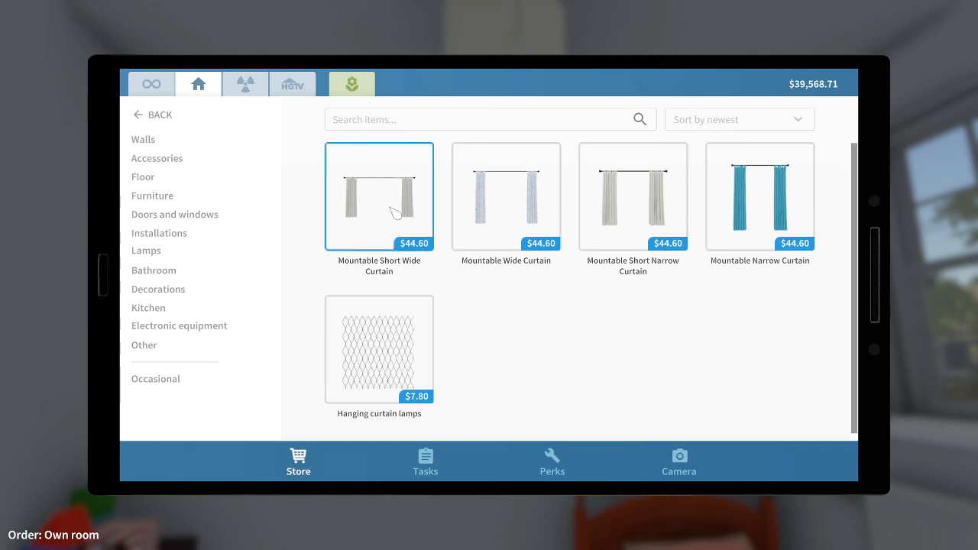
click(760, 197)
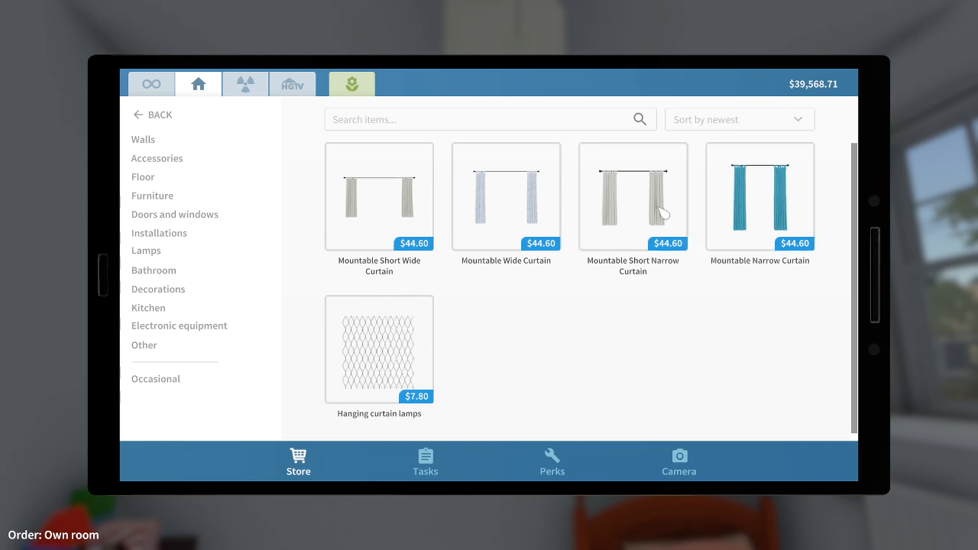
Preview the curtain in Orange, For Boys, Subtle Flowers and Chequer colour variants.
click(633, 197)
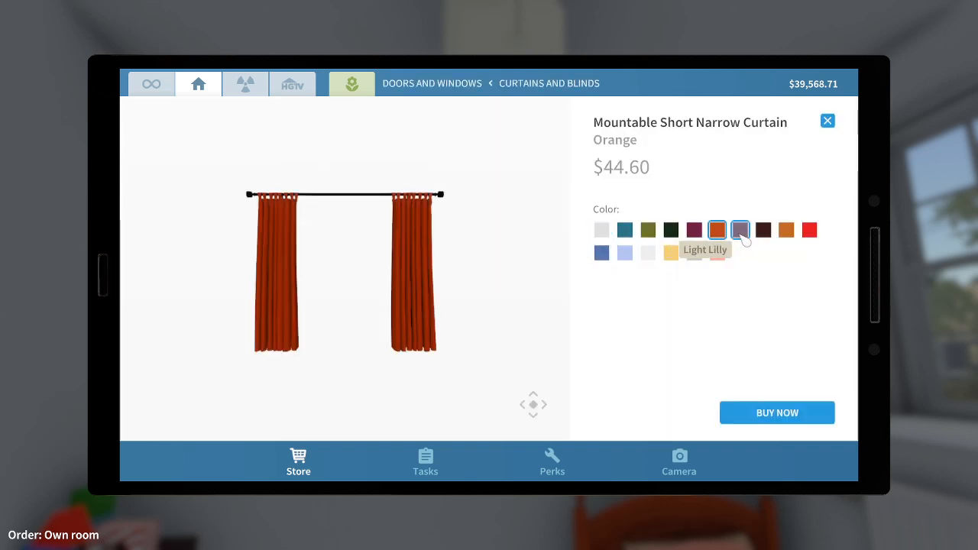
click(740, 230)
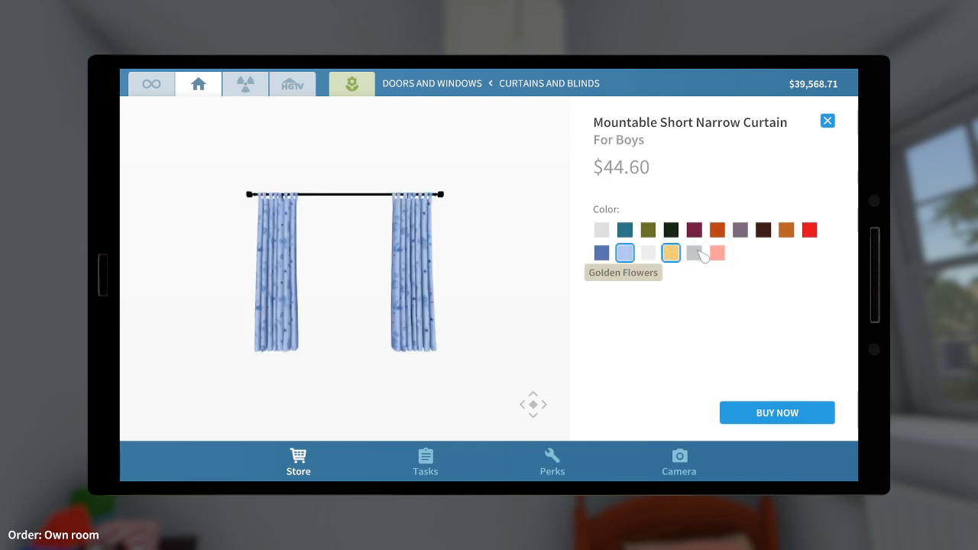
click(648, 253)
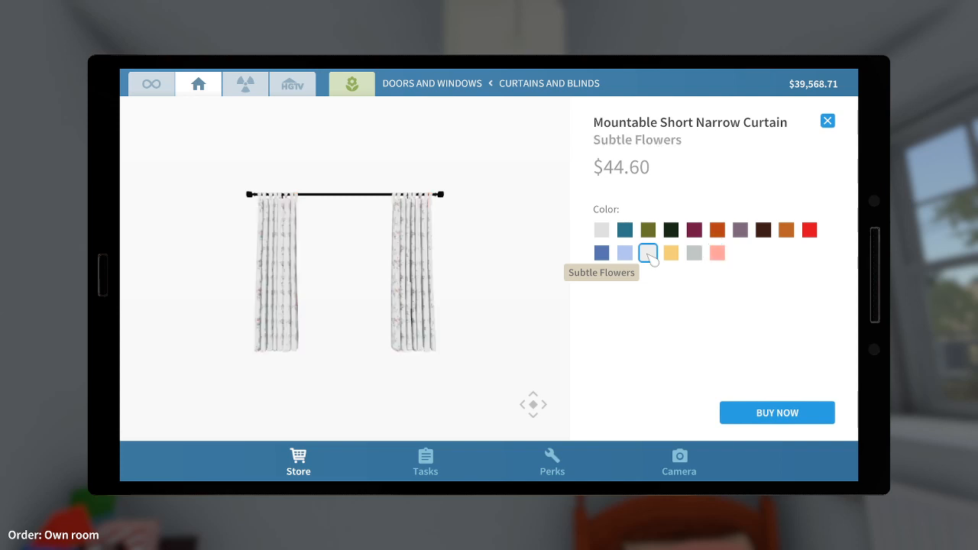
click(717, 253)
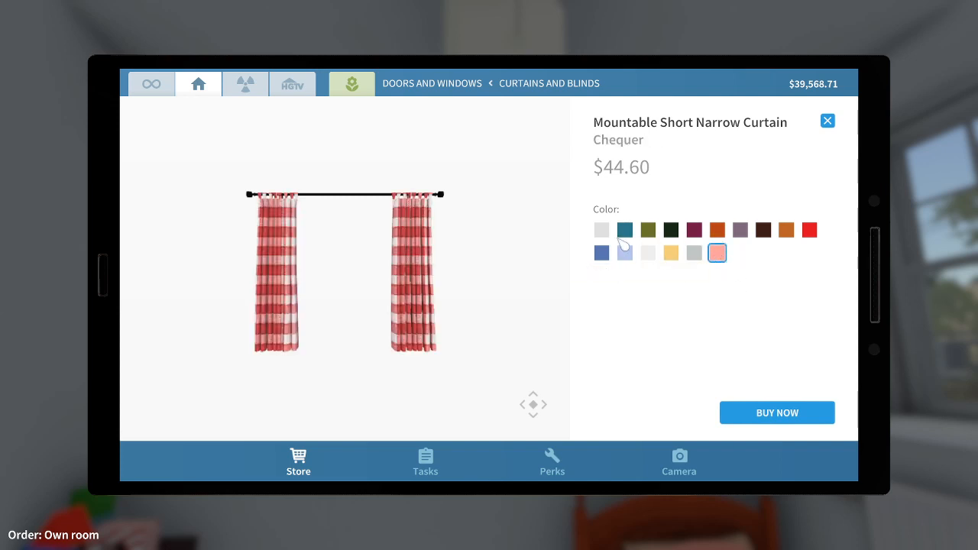
click(647, 253)
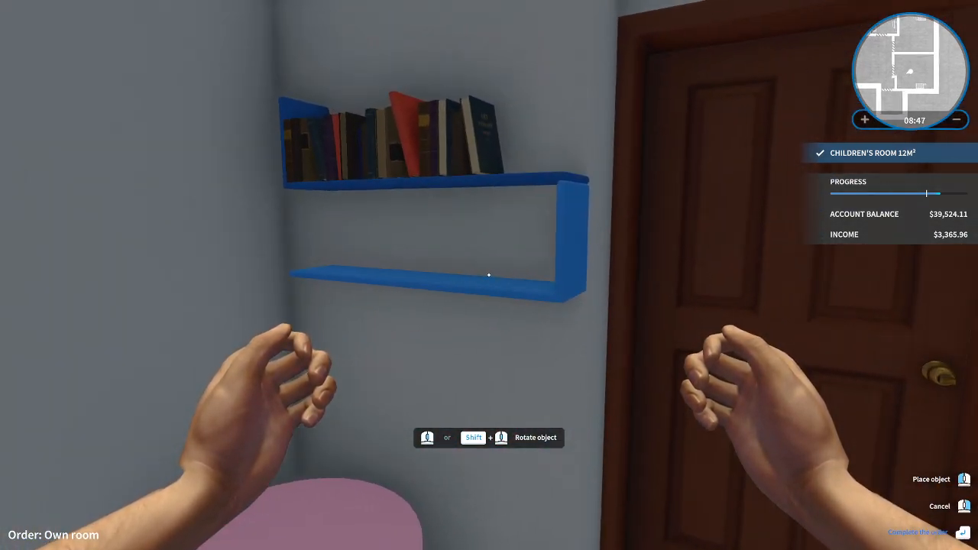
Fix the blue bookshelf with books onto the children's room wall beside the door.
click(489, 275)
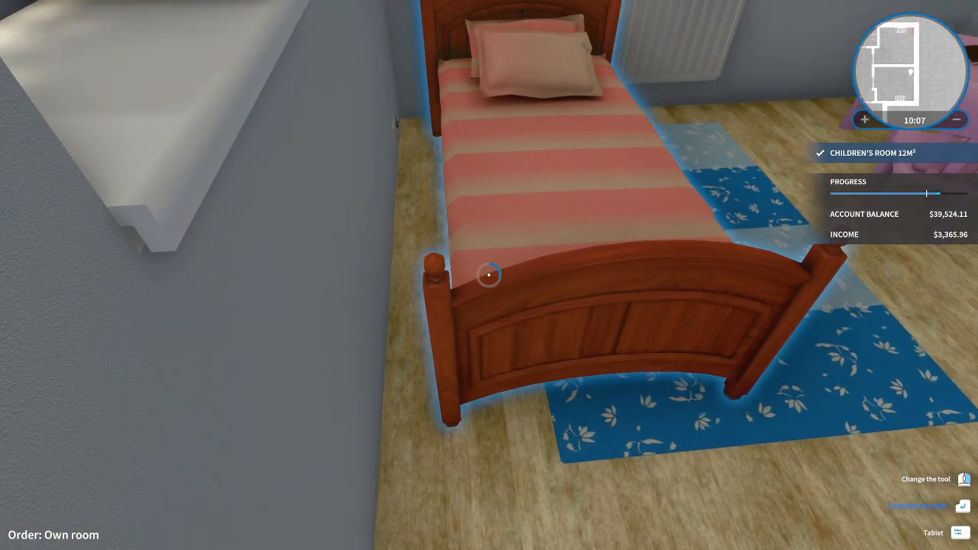
Pick up the striped single bed with the hand tool to move it.
click(489, 274)
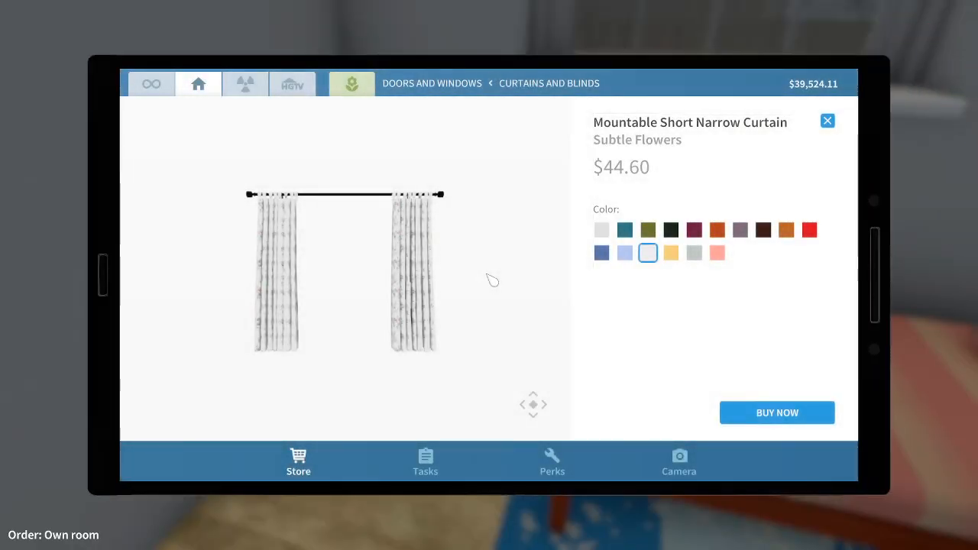
Buy the short narrow curtain in the Subtle Flowers pattern for $44.60.
click(776, 413)
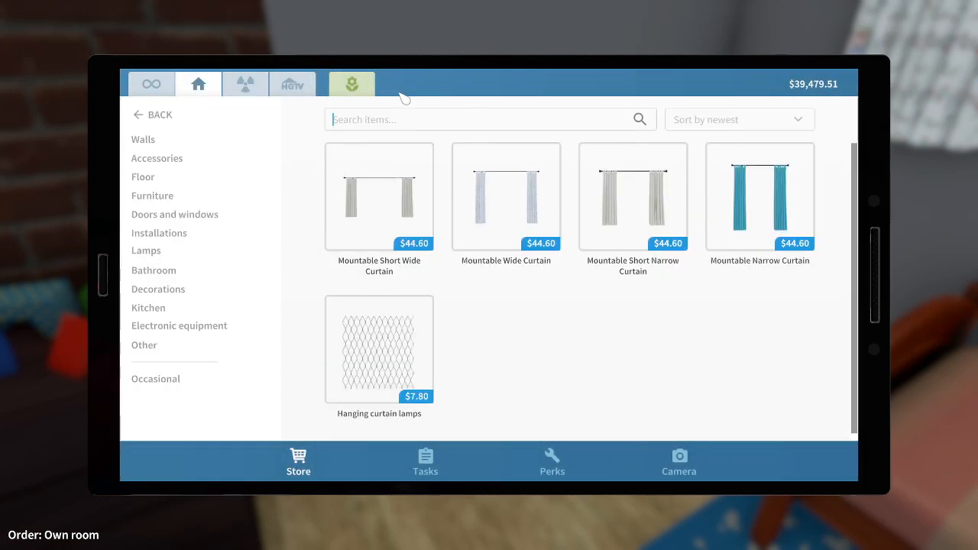
Search 'pouf' and look at the Light-colored and Bright-colored Pouf listings.
text(po)
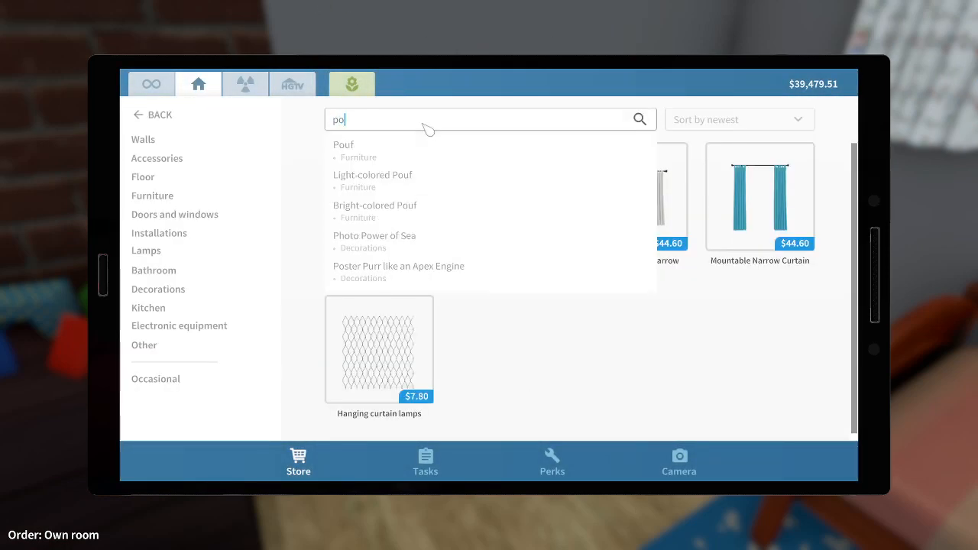
mouse_move(430, 185)
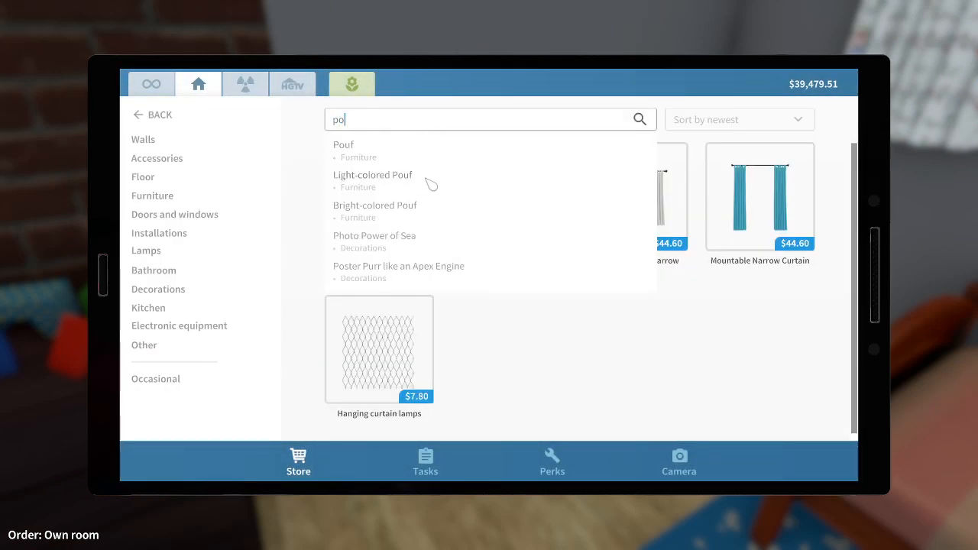
click(373, 174)
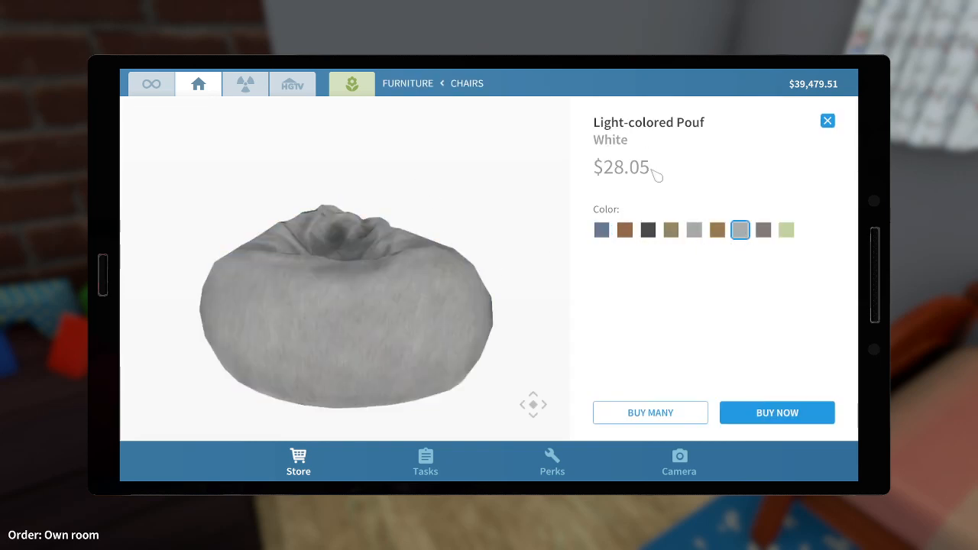
click(827, 121)
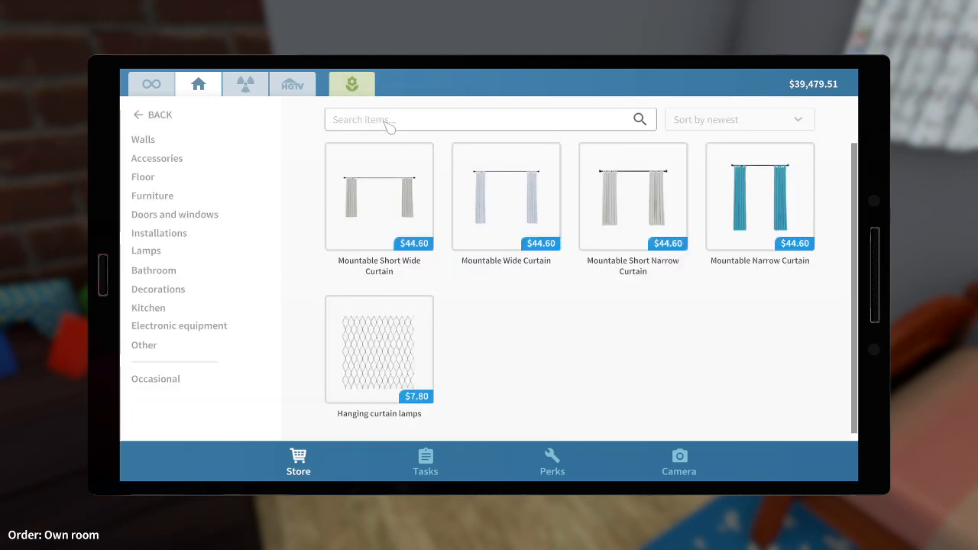
text(pouf)
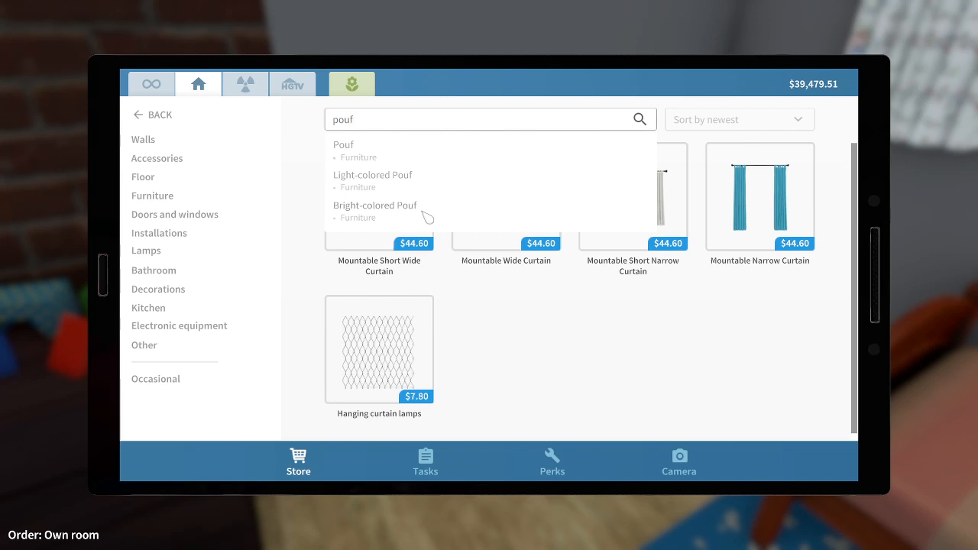
click(374, 205)
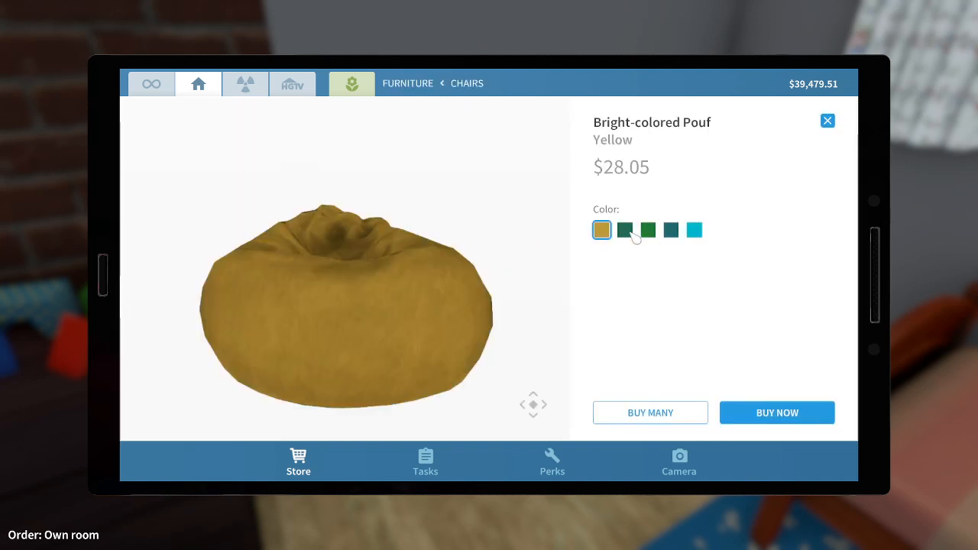
Compare pouf colours, switch to the plain Pouf and buy it in Violet for $28.05.
click(648, 230)
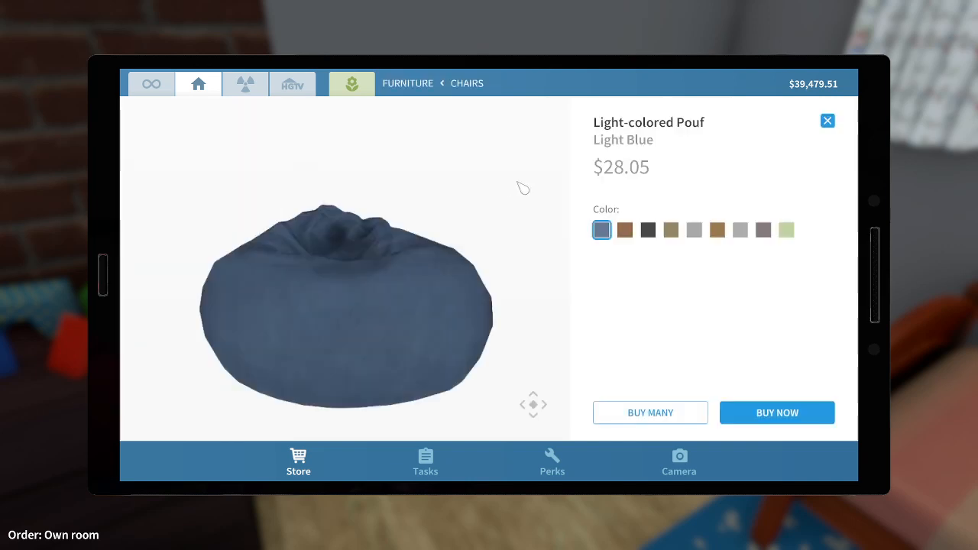
click(740, 230)
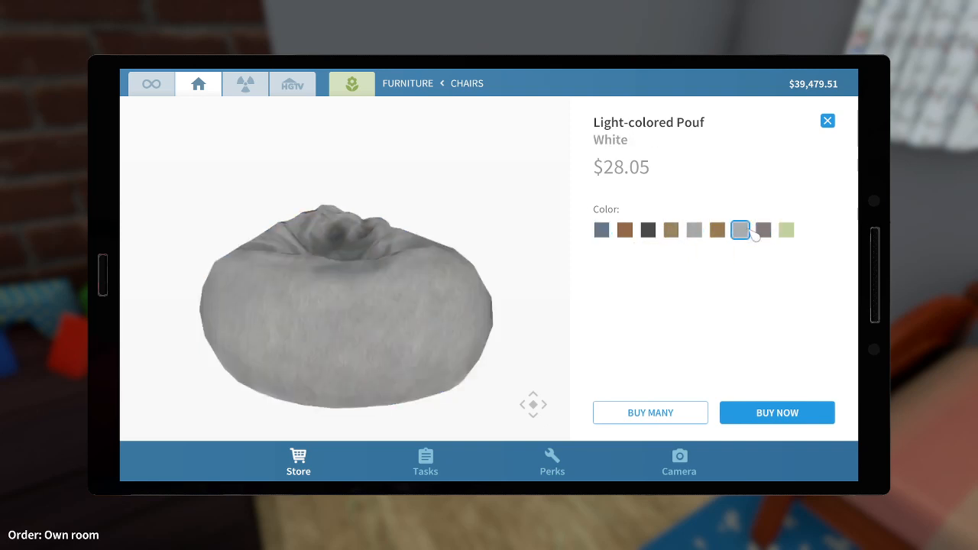
click(764, 230)
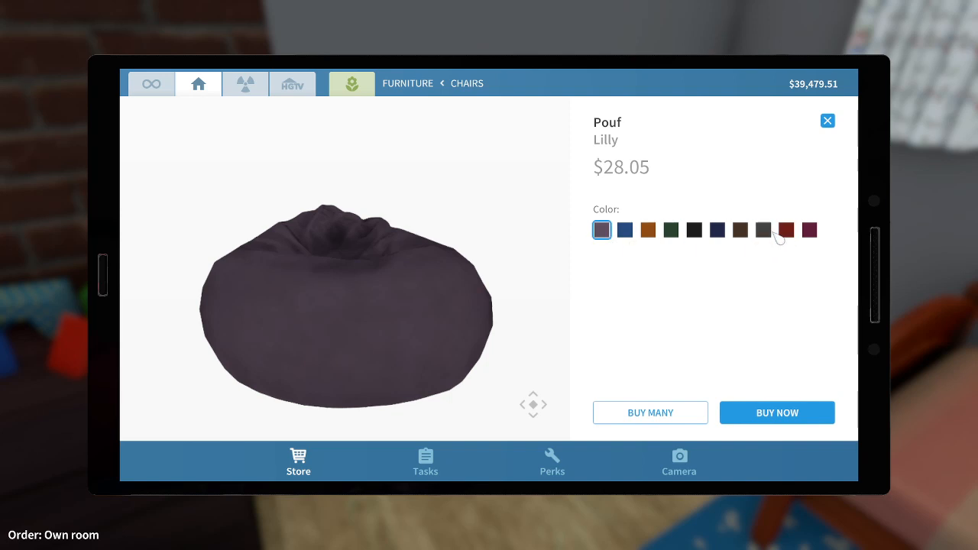
click(810, 231)
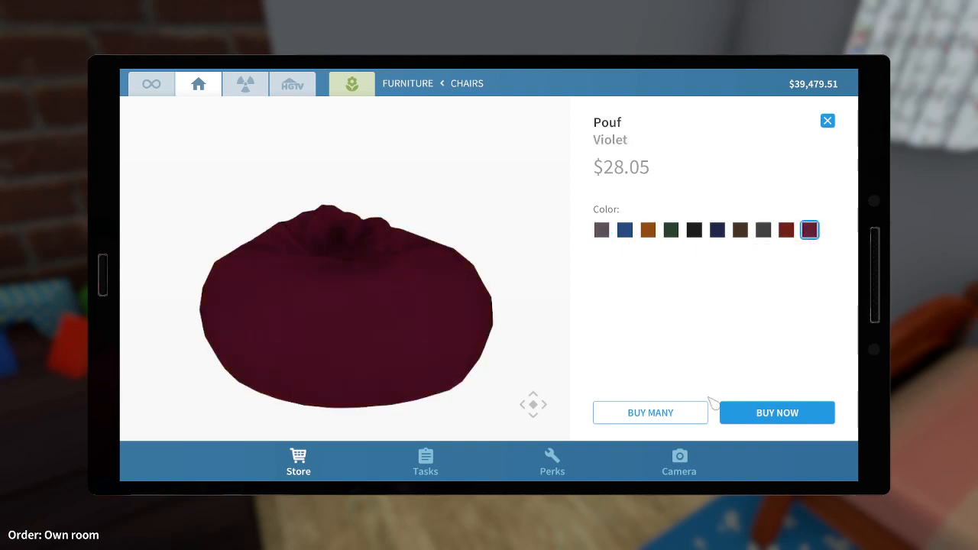
click(776, 413)
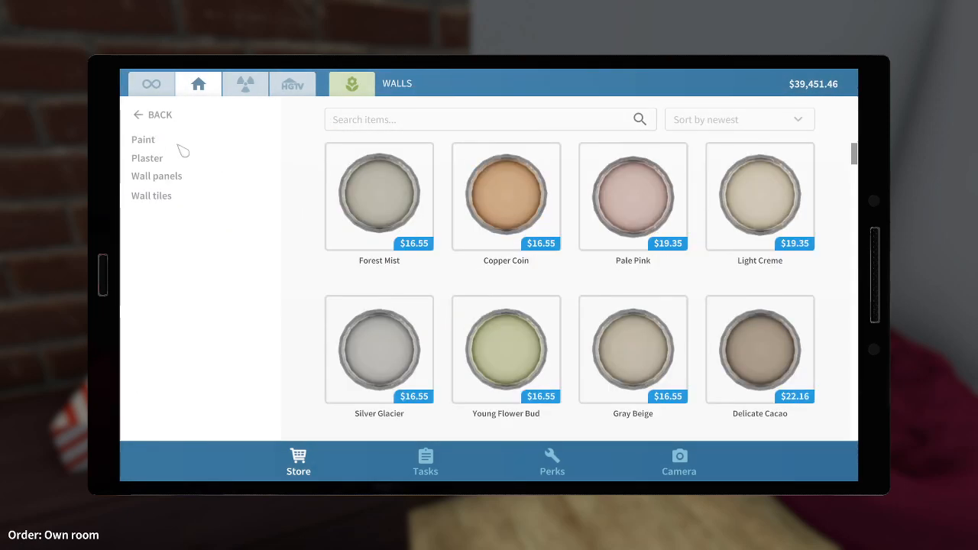
Browse the Plaster and Wall panels products in the Walls category.
click(147, 158)
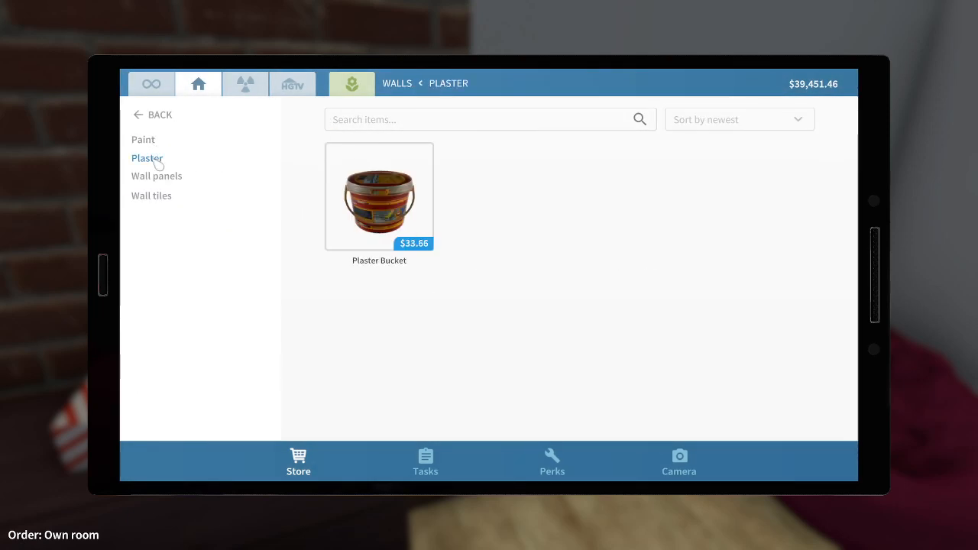
click(157, 176)
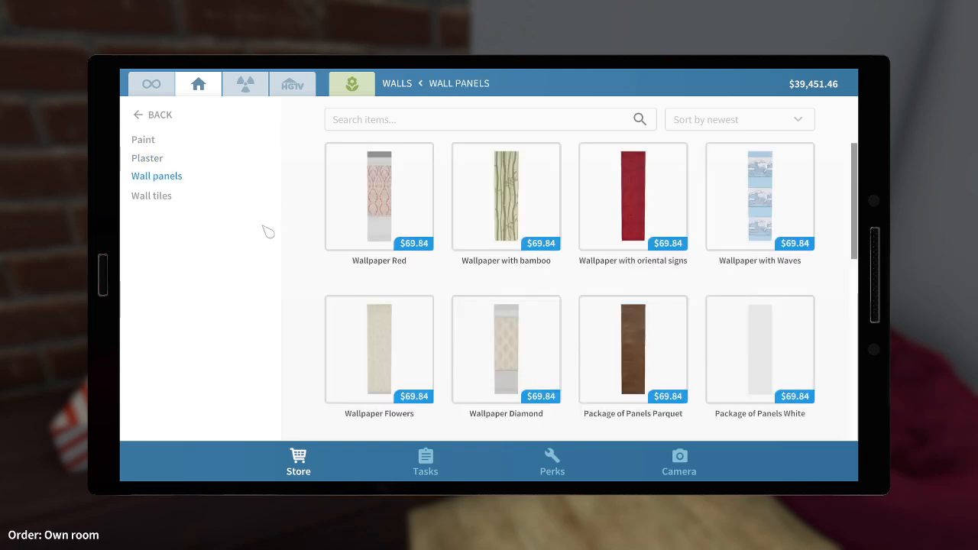
scroll(down, 3)
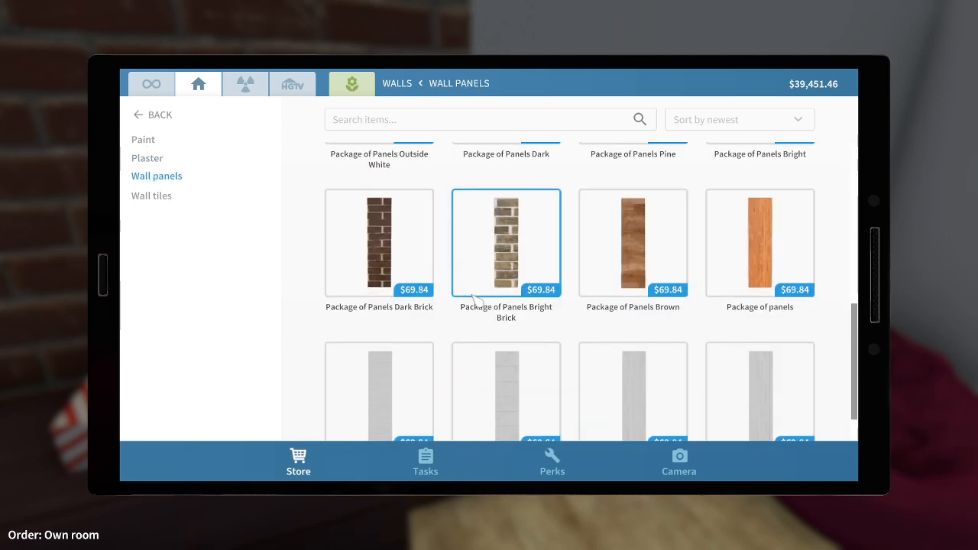
scroll(down, 3)
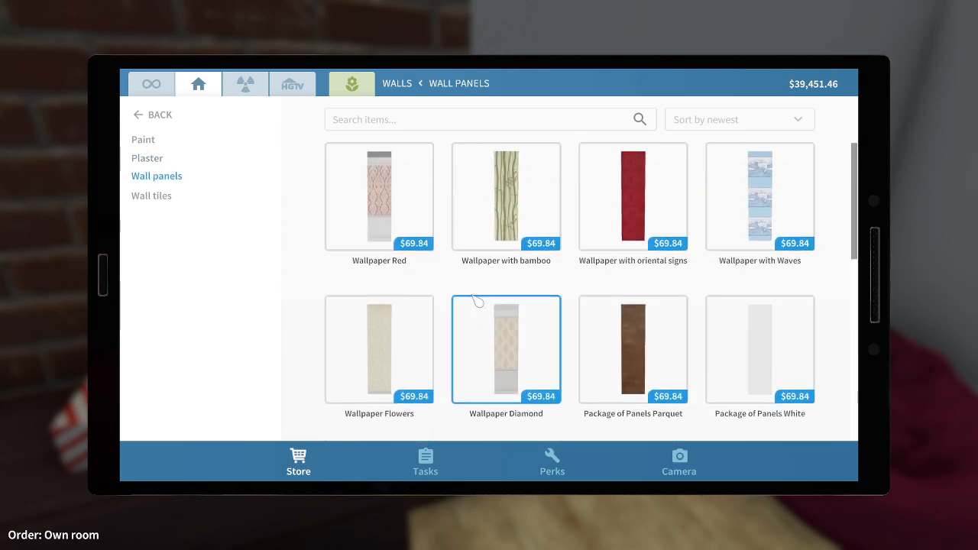
Return to the wall Paint catalogue and scroll through the paint colours.
click(143, 139)
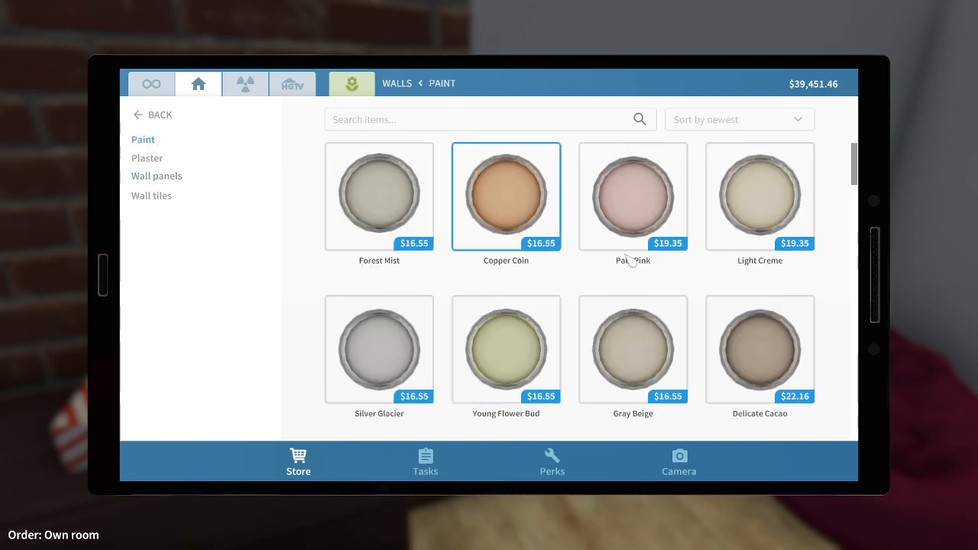
scroll(down, 3)
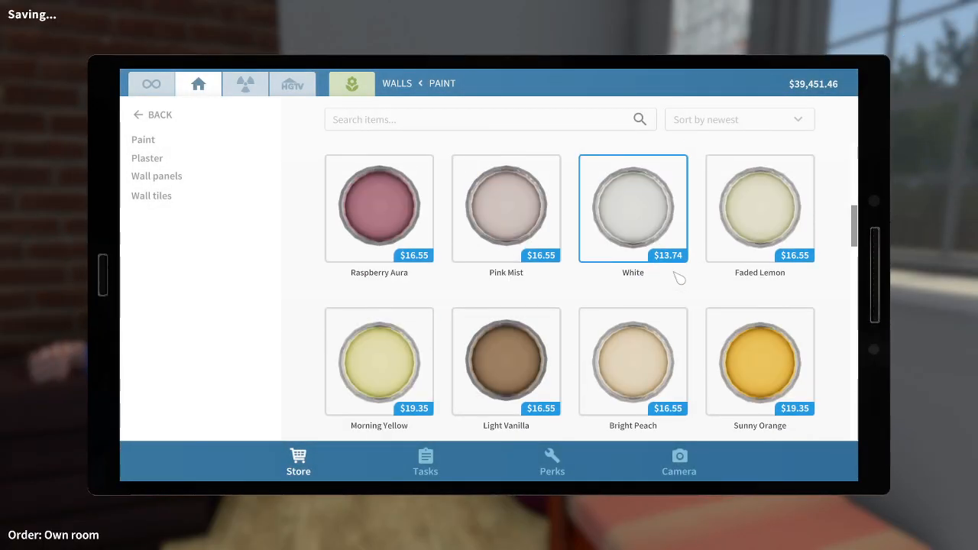
scroll(down, 3)
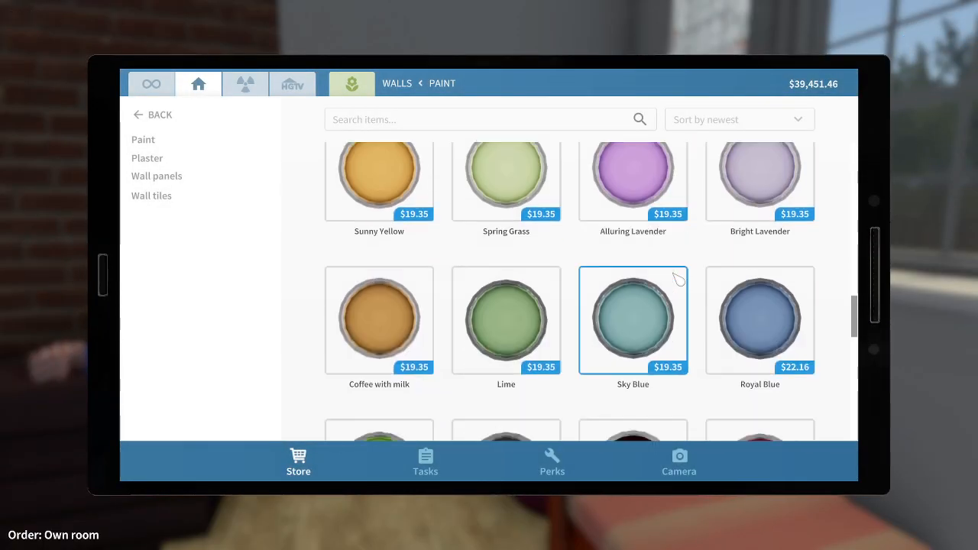
scroll(down, 3)
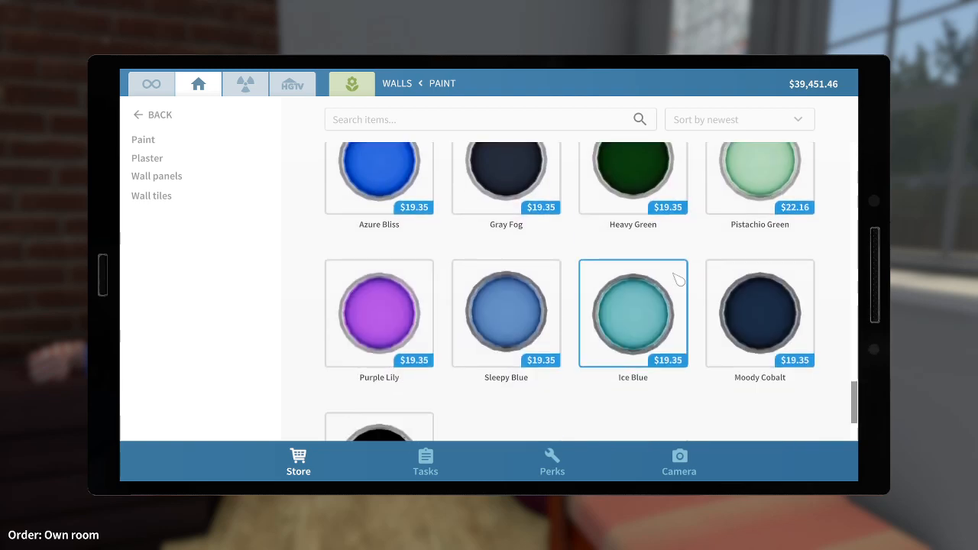
scroll(down, 3)
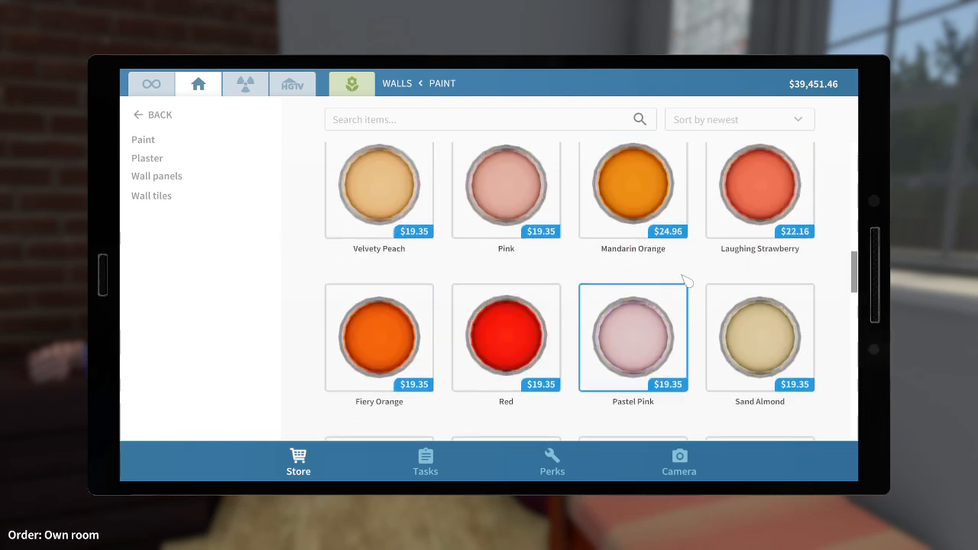
scroll(down, 3)
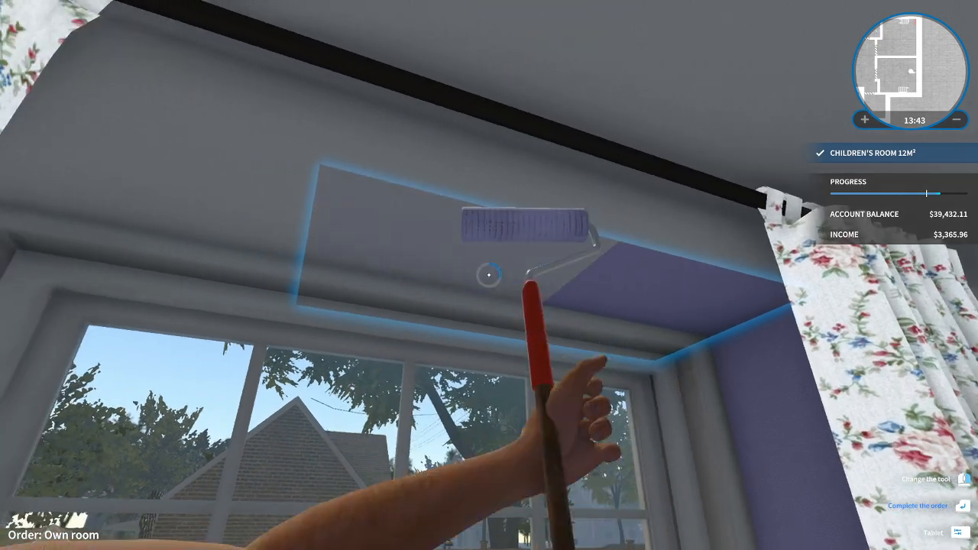
mouse_move(489, 276)
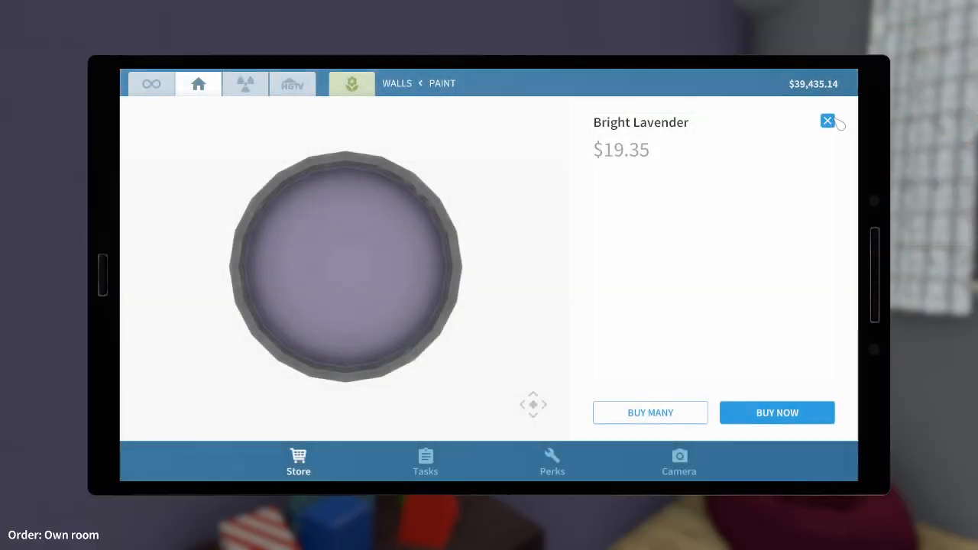
Leave the Bright Lavender paint listing and browse Decorations > Pictures and paintings.
click(828, 120)
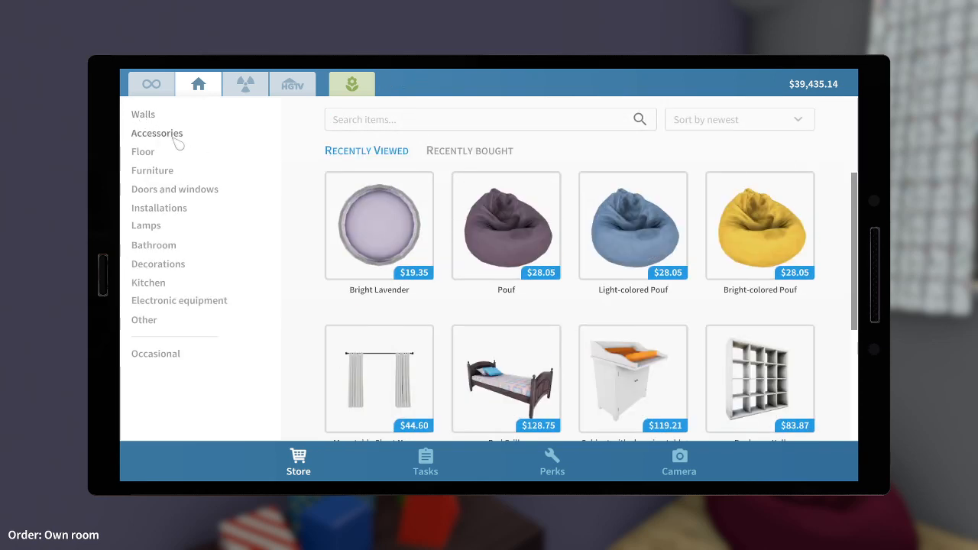
click(157, 133)
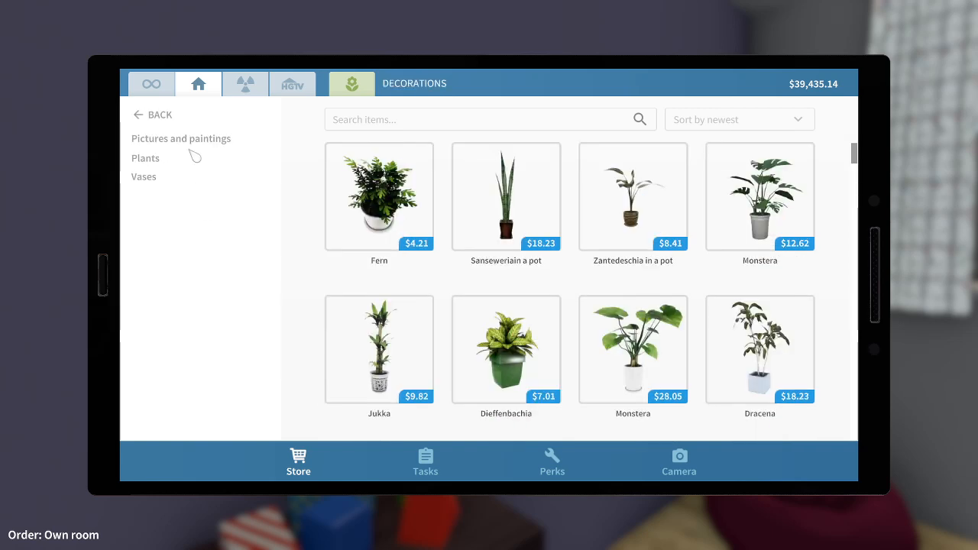
click(181, 139)
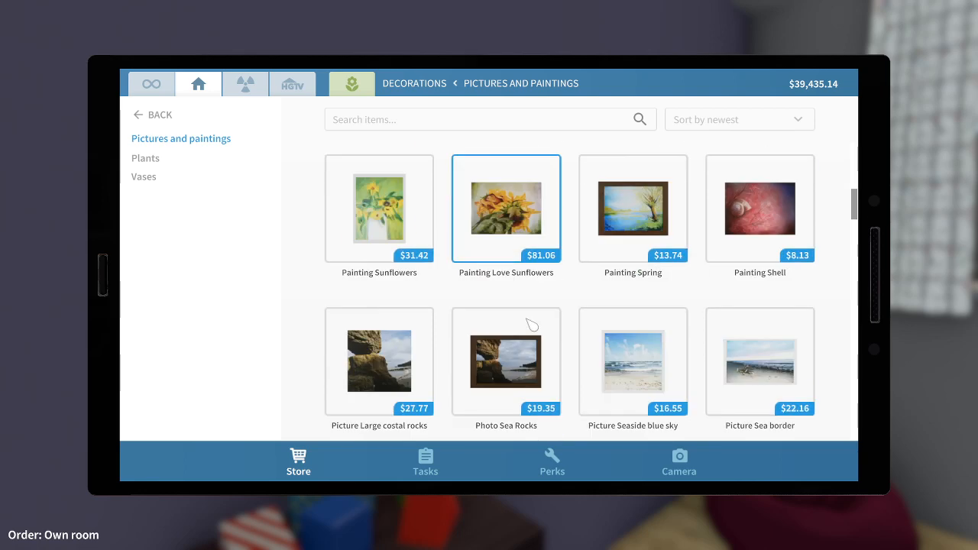
scroll(down, 3)
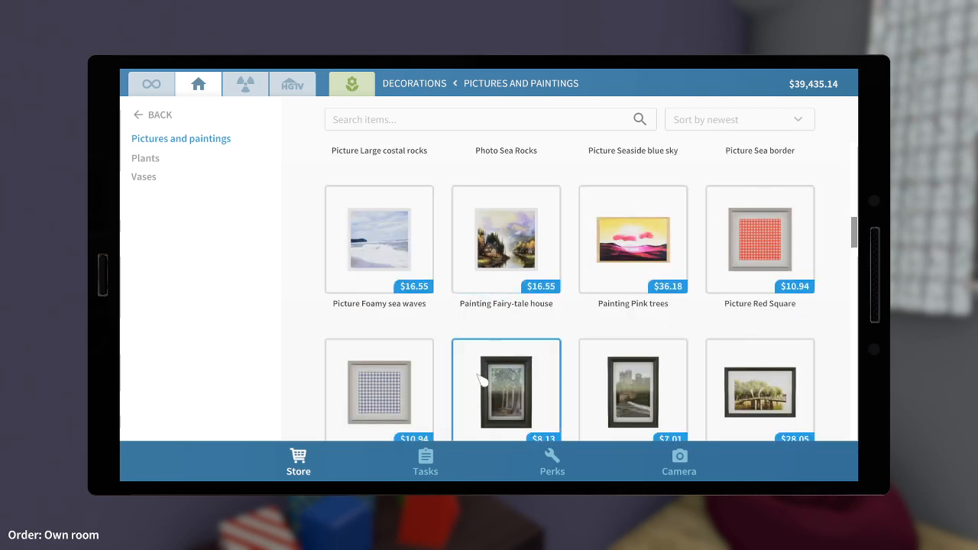
scroll(down, 3)
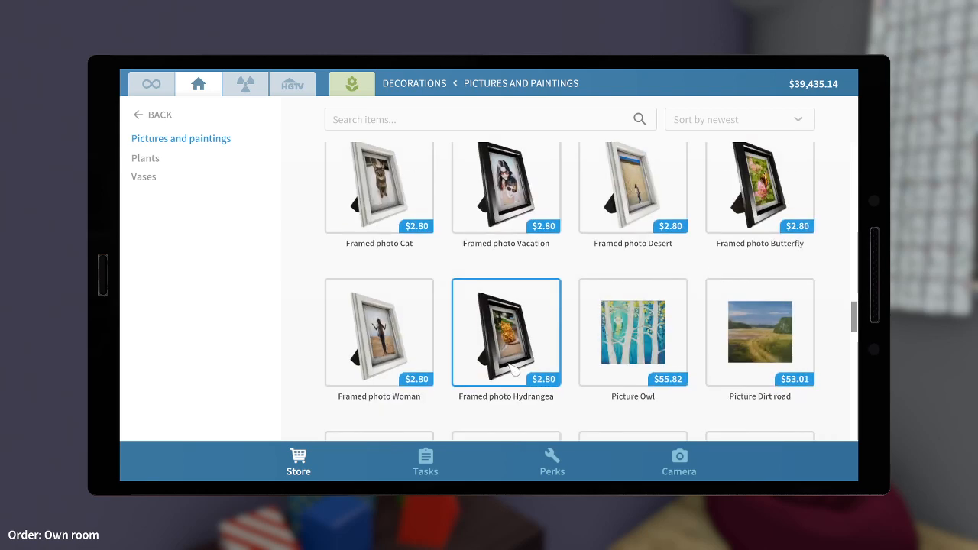
scroll(down, 3)
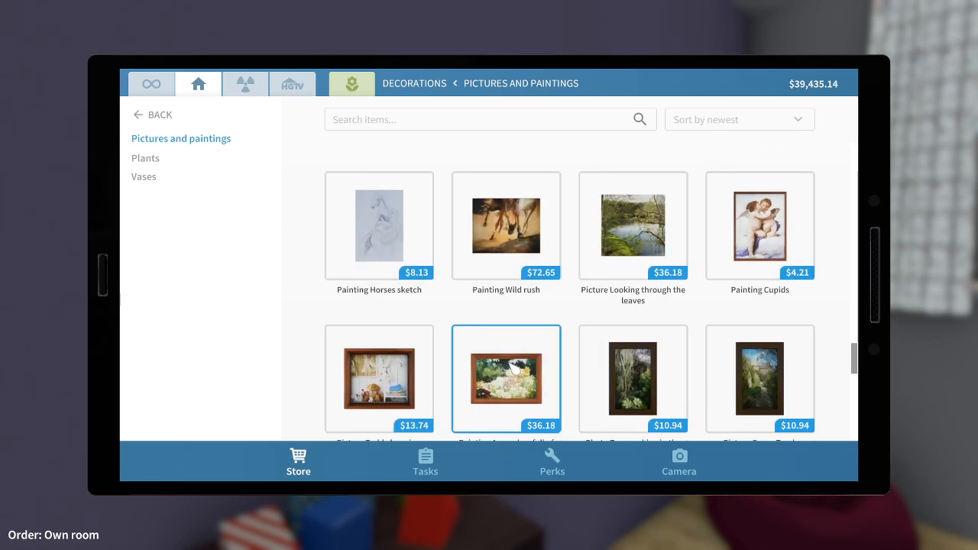
scroll(down, 3)
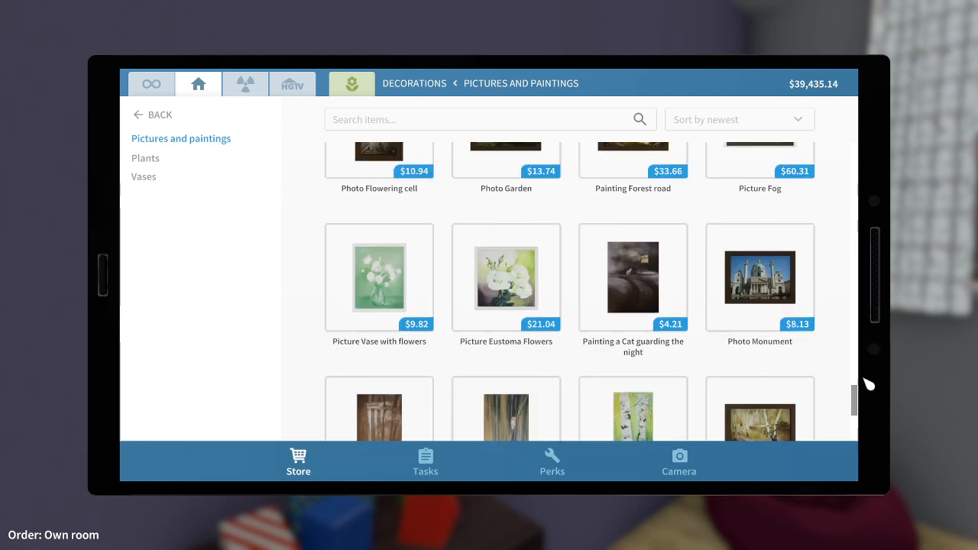
scroll(down, 3)
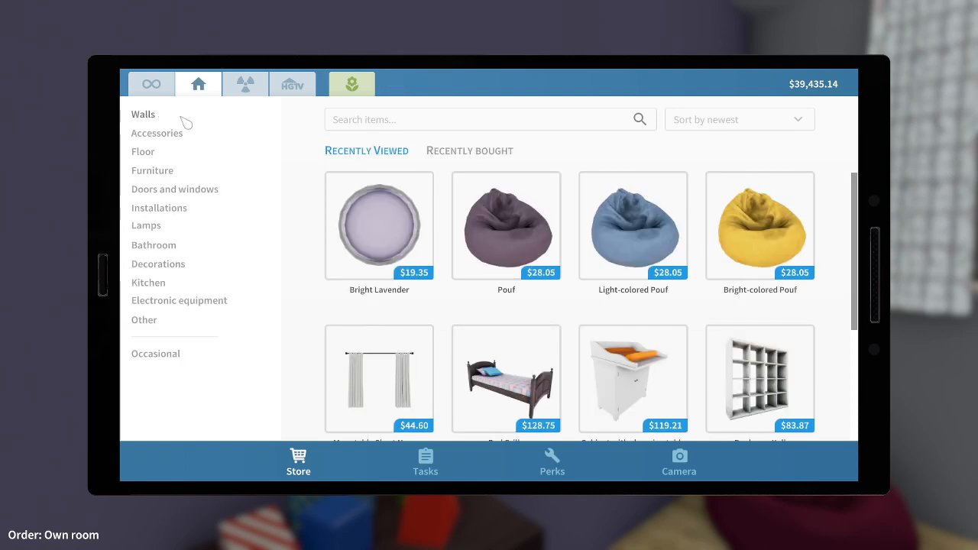
Look through the miscellaneous Other category of the store.
click(143, 320)
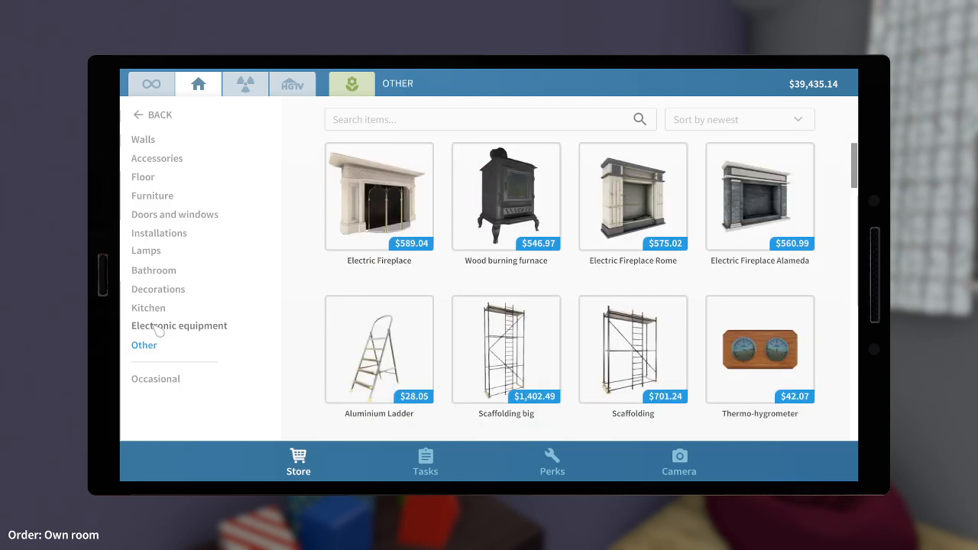
mouse_move(232, 345)
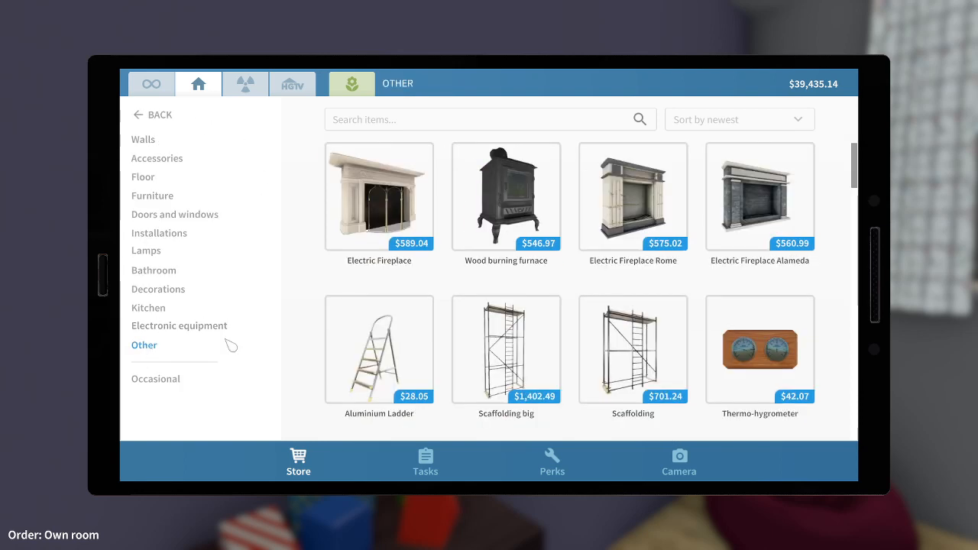
scroll(down, 3)
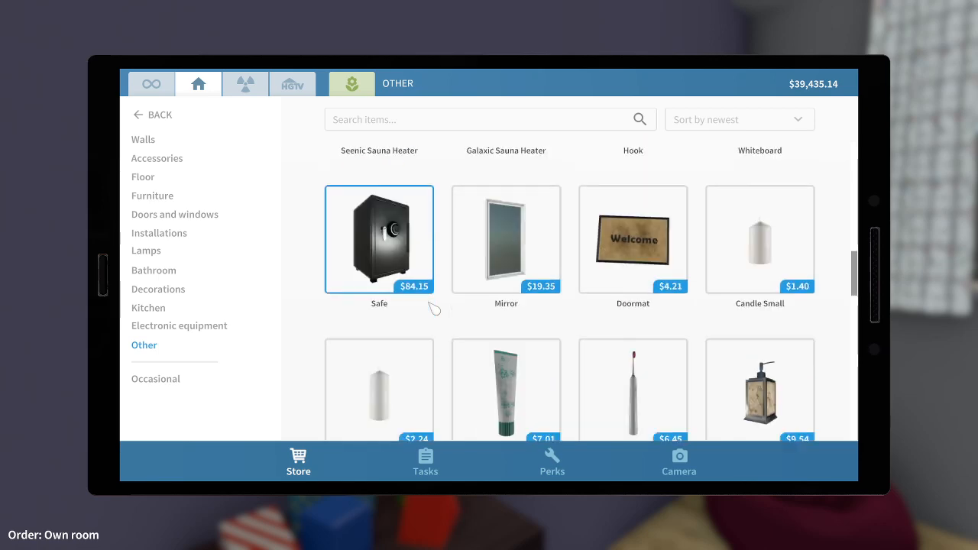
scroll(down, 3)
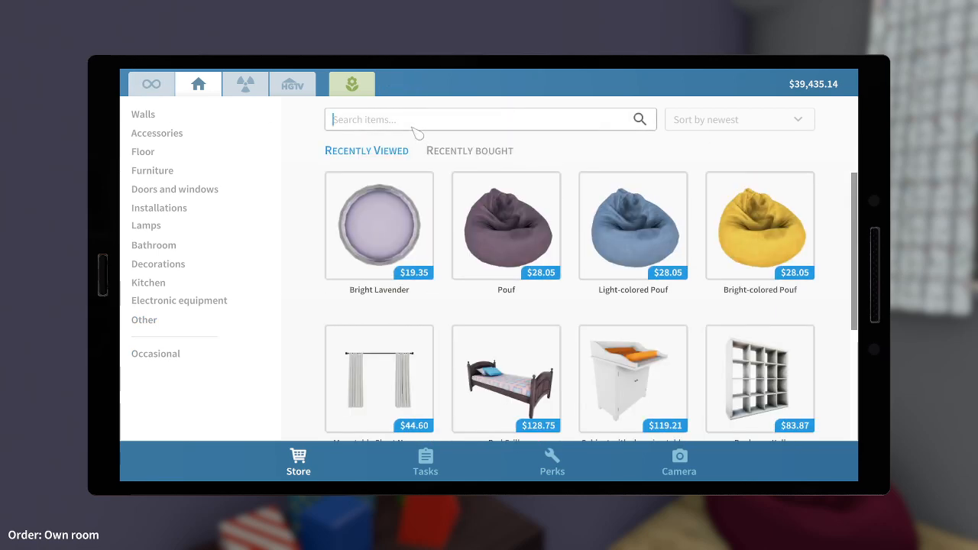
Search for kids' items, browse Pictures and paintings and pick the Picture Red Square artwork.
text(childre)
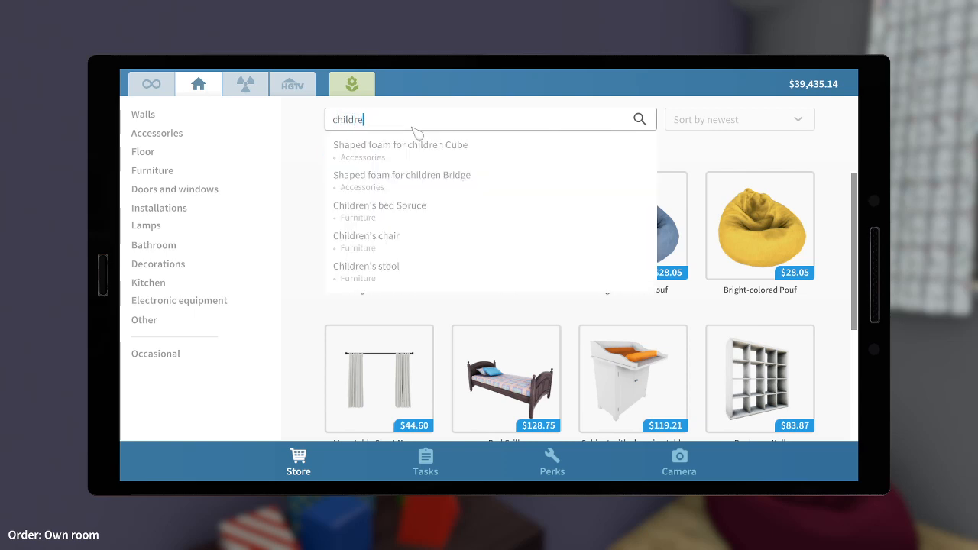
mouse_move(426, 205)
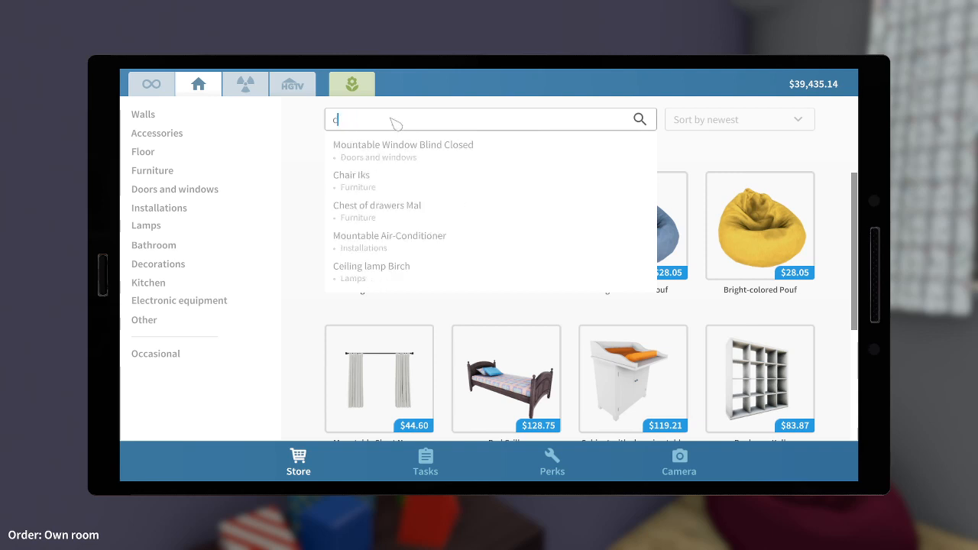
text(hids)
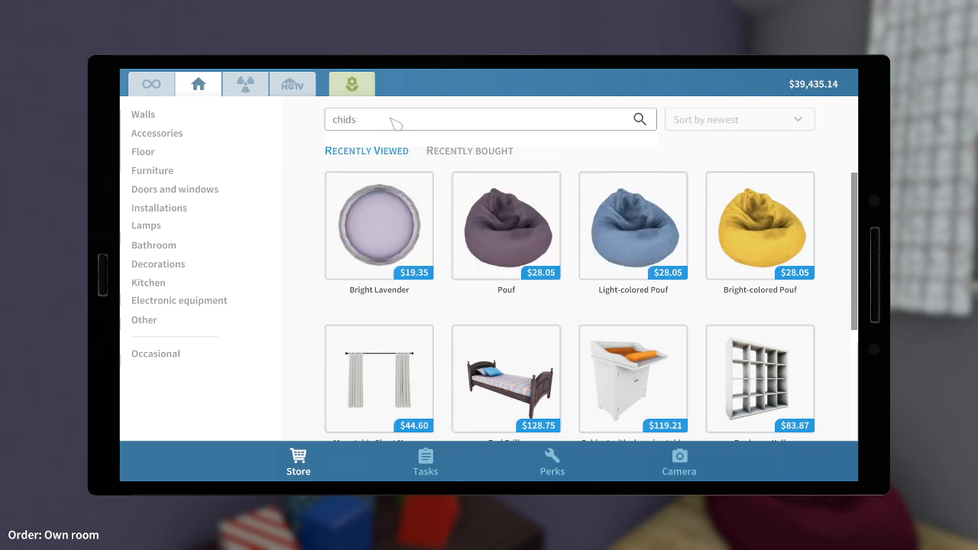
text(ki)
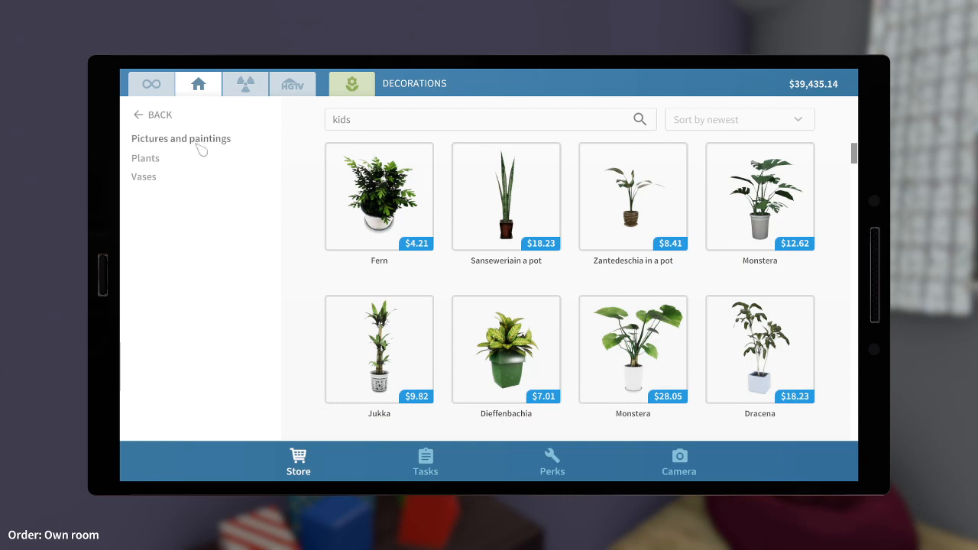
click(181, 138)
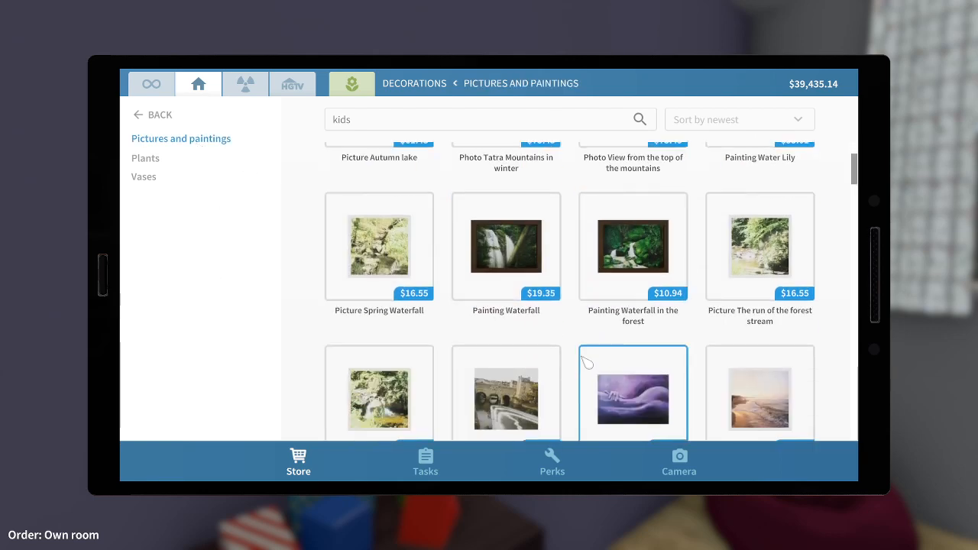
scroll(down, 3)
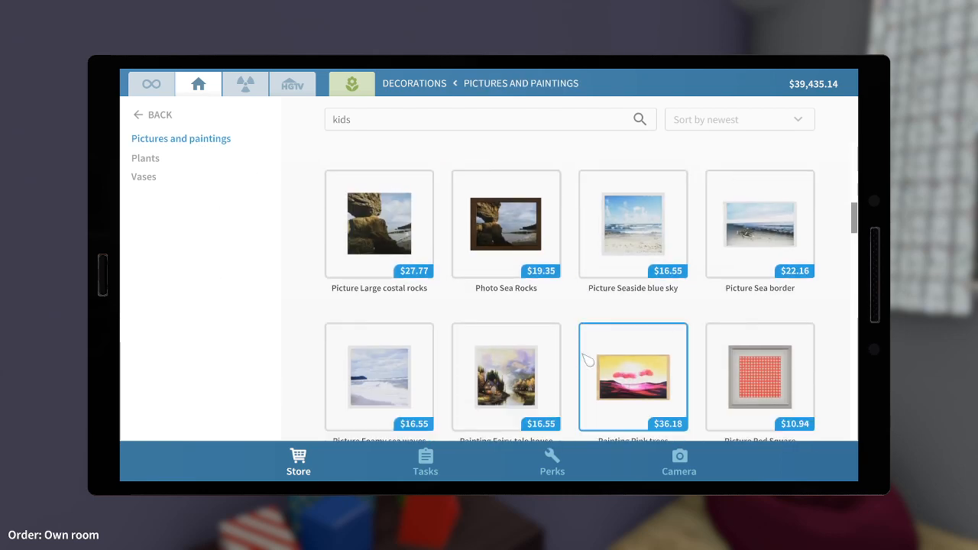
scroll(down, 3)
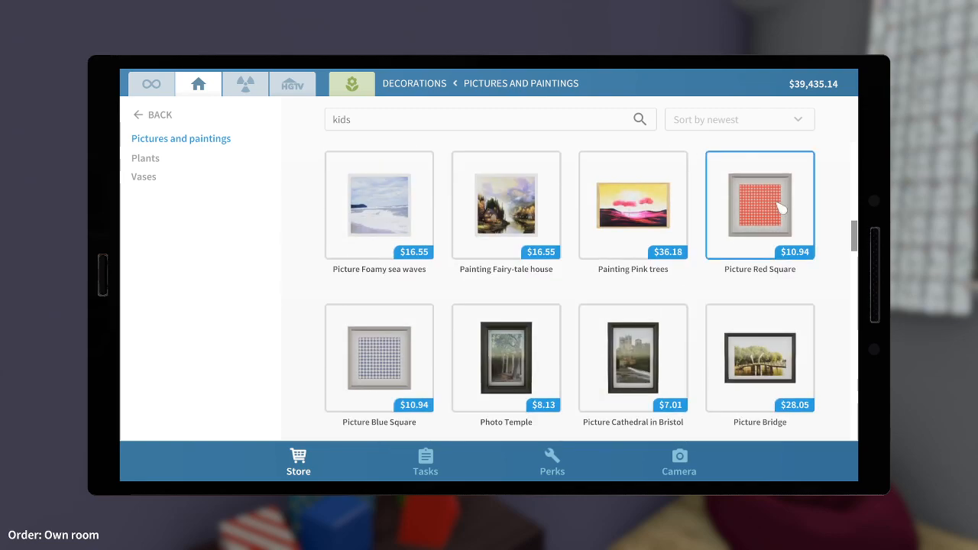
click(760, 205)
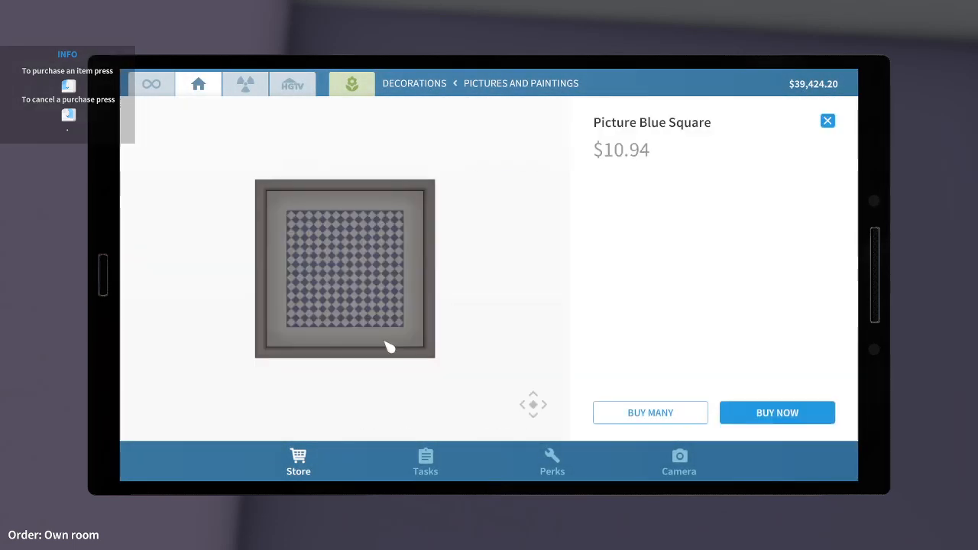
Buy the Picture Blue Square artwork.
click(777, 413)
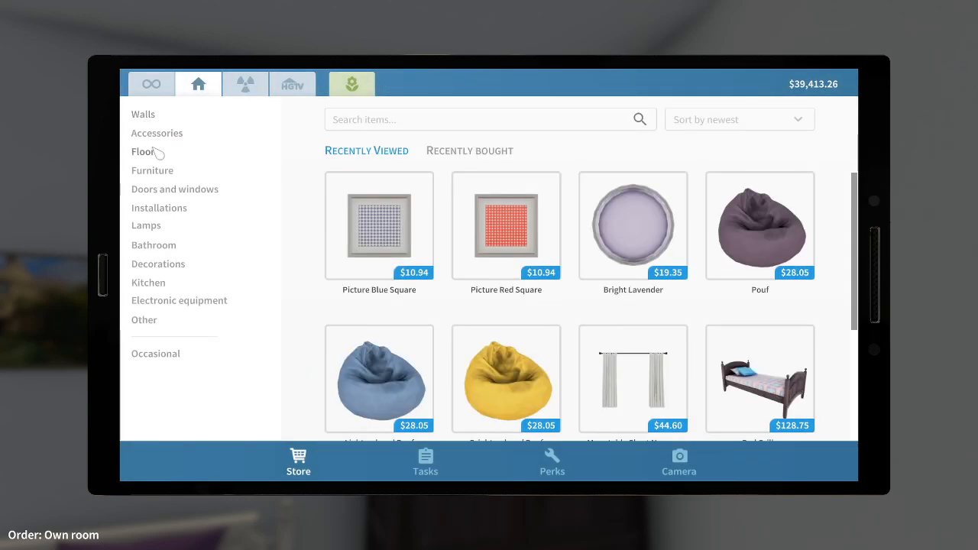
Find Purple Quartz in Walls > Paint and buy it for the accent wall.
click(143, 113)
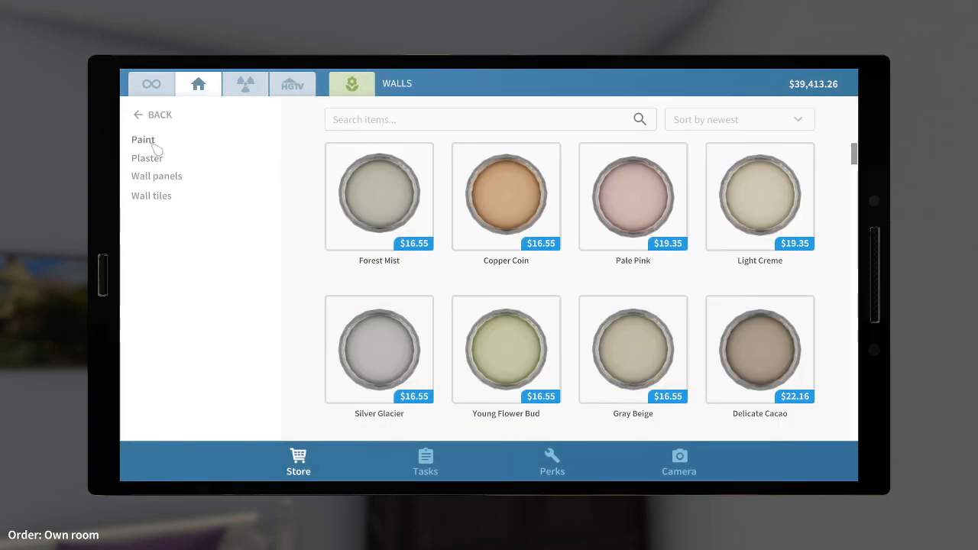
click(143, 139)
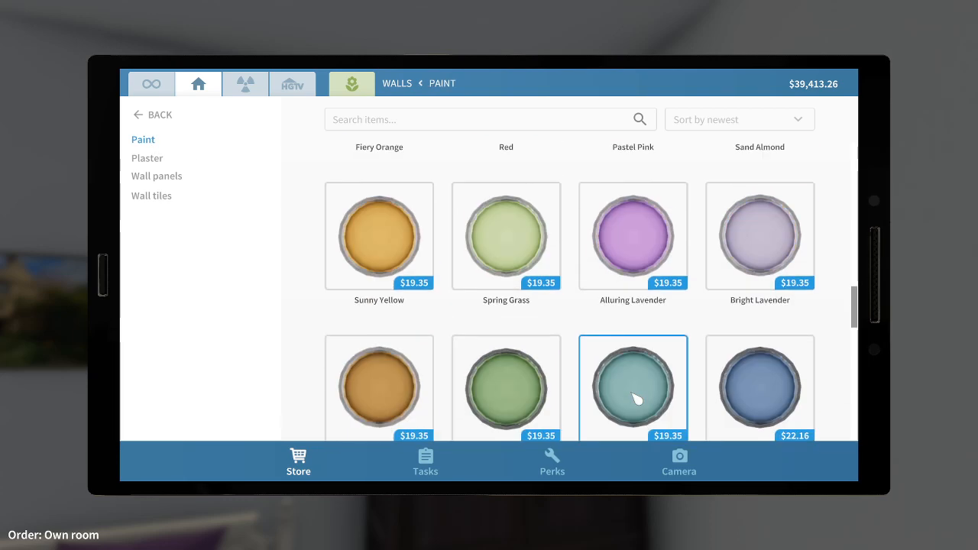
scroll(down, 3)
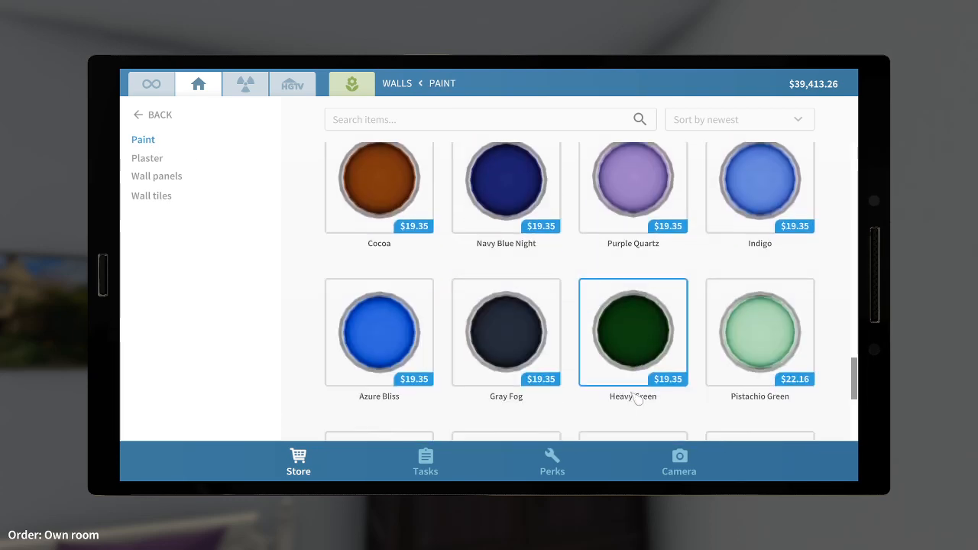
scroll(down, 3)
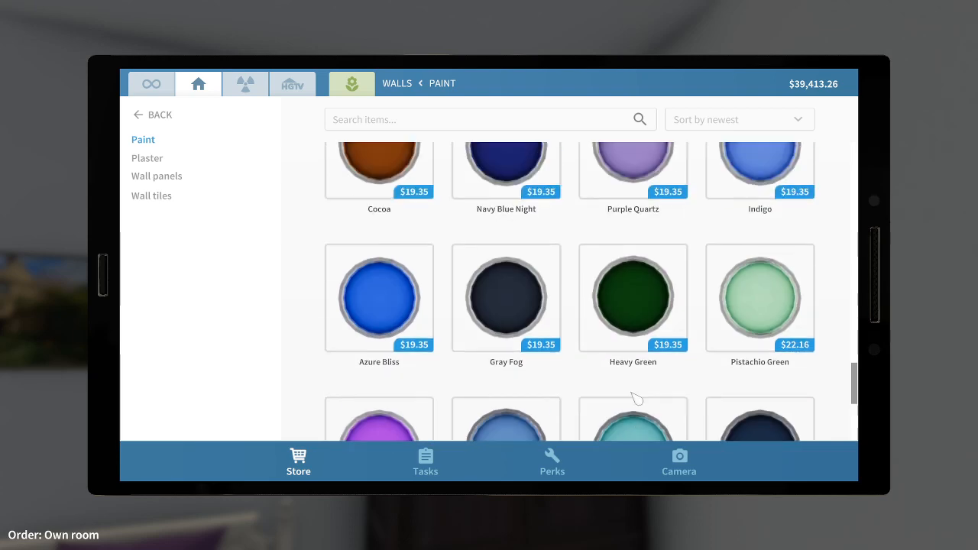
click(633, 160)
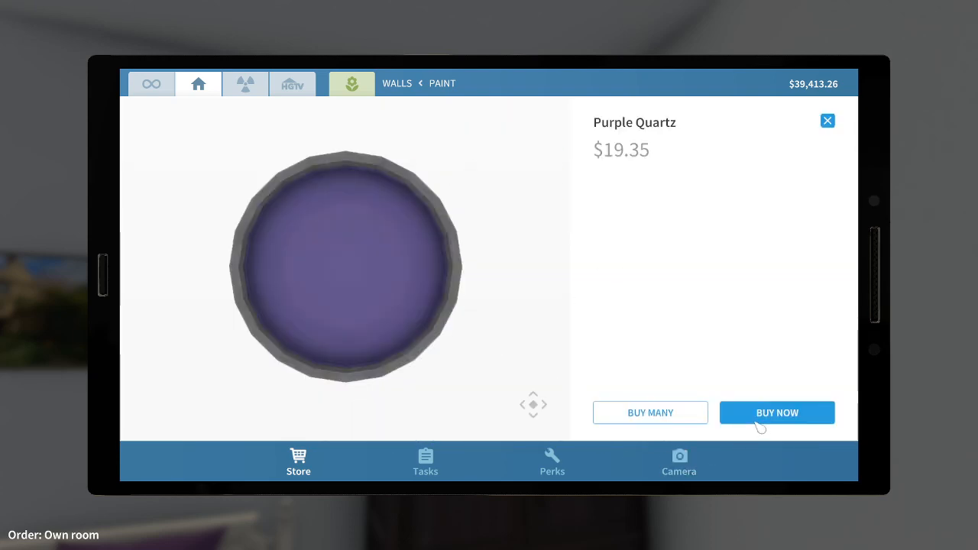
click(777, 413)
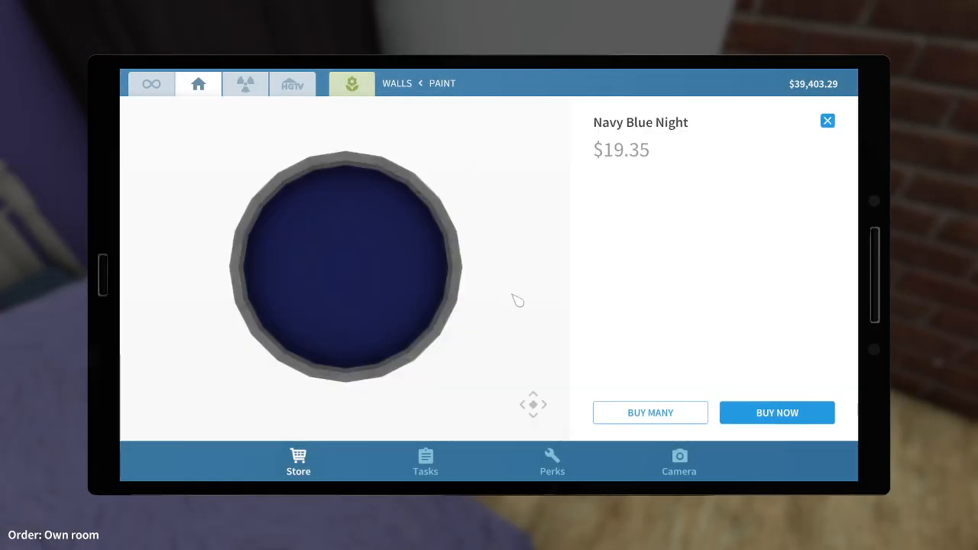
Buy the Navy Blue Night wall paint for the bedroom.
click(776, 413)
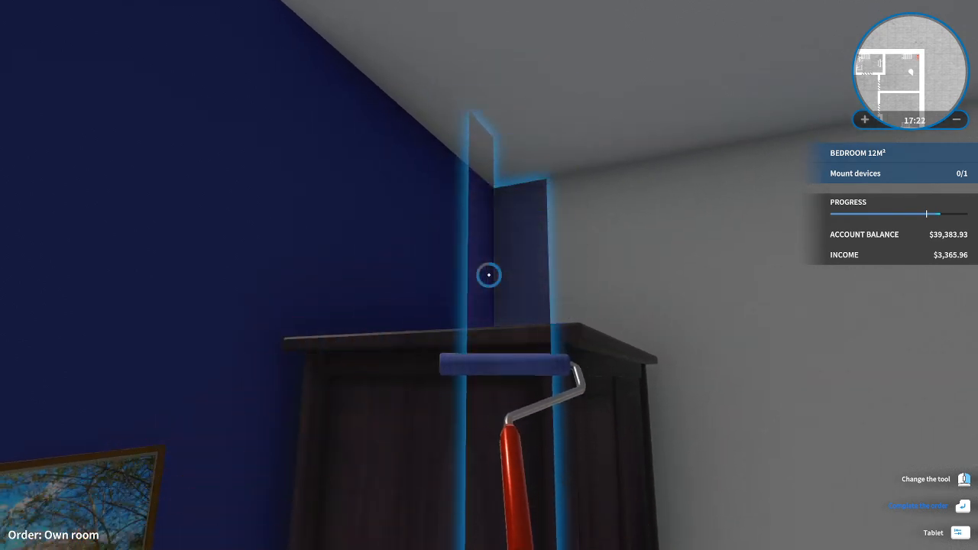
mouse_move(490, 275)
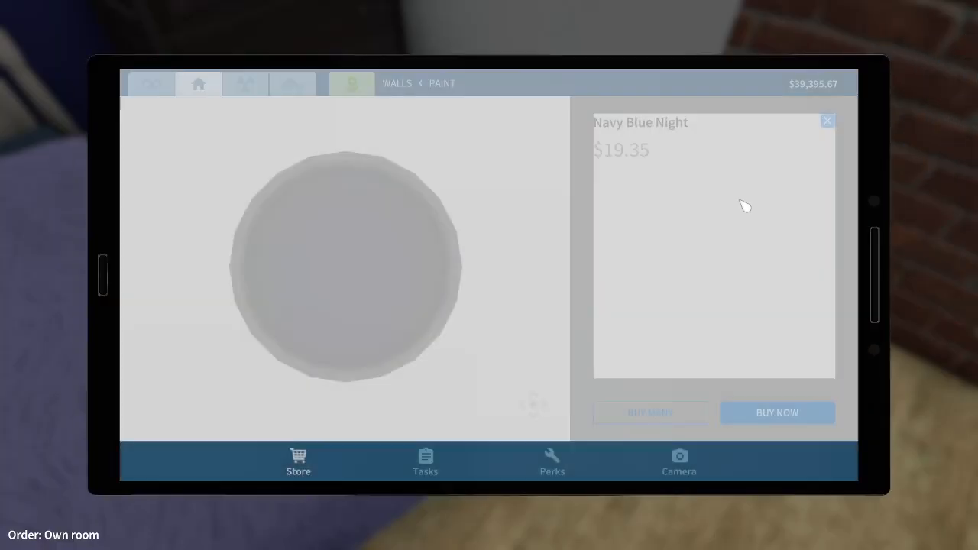
Leave Navy Blue Night, find Silver Glacier in the paint list and buy it for $16.55.
click(828, 120)
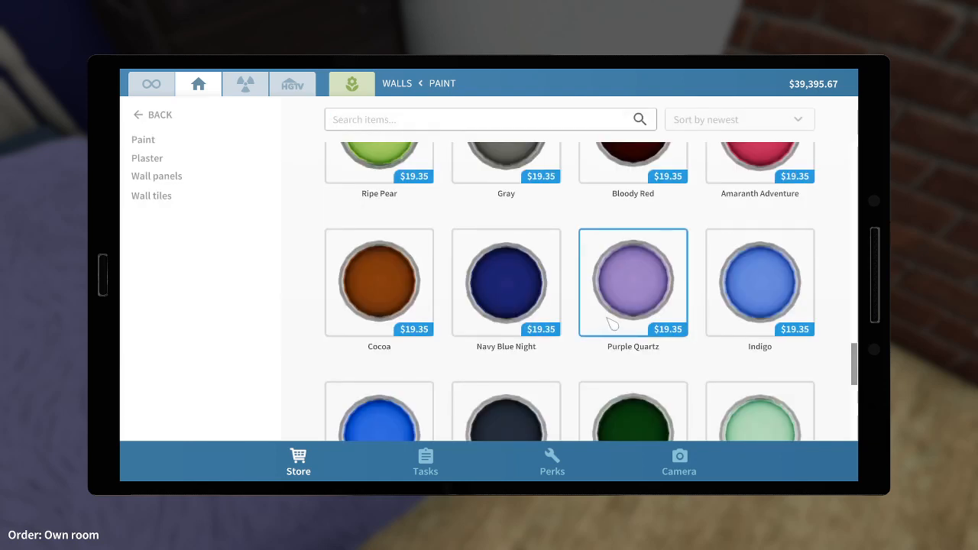
scroll(down, 3)
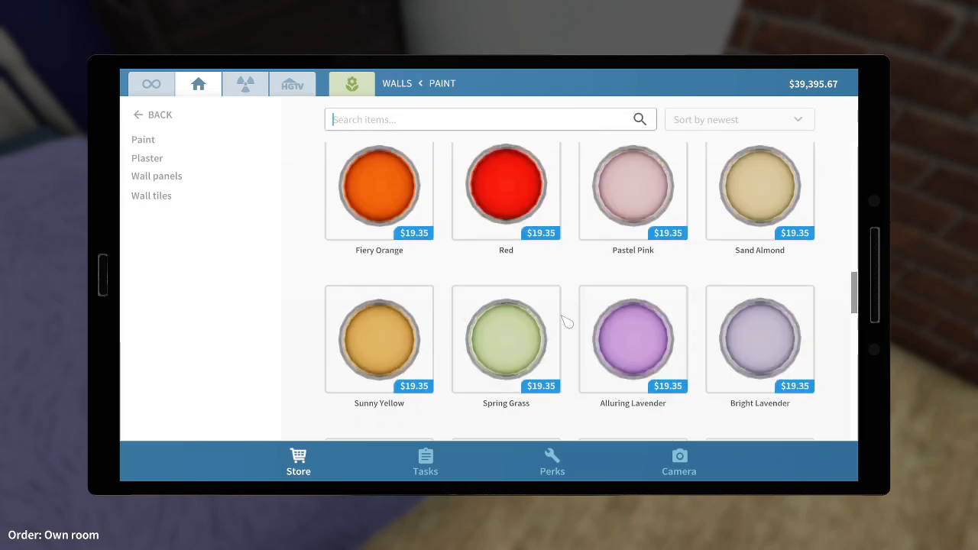
scroll(down, 3)
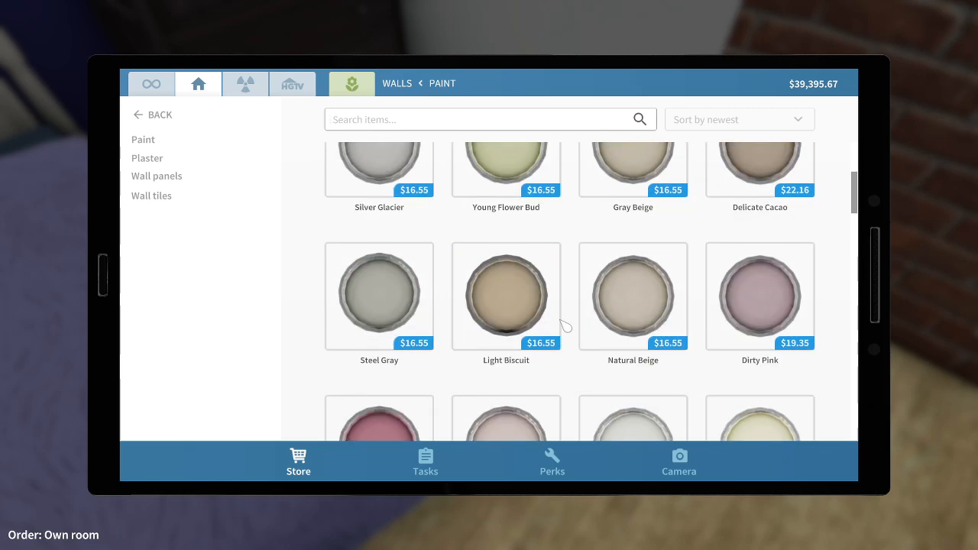
click(490, 119)
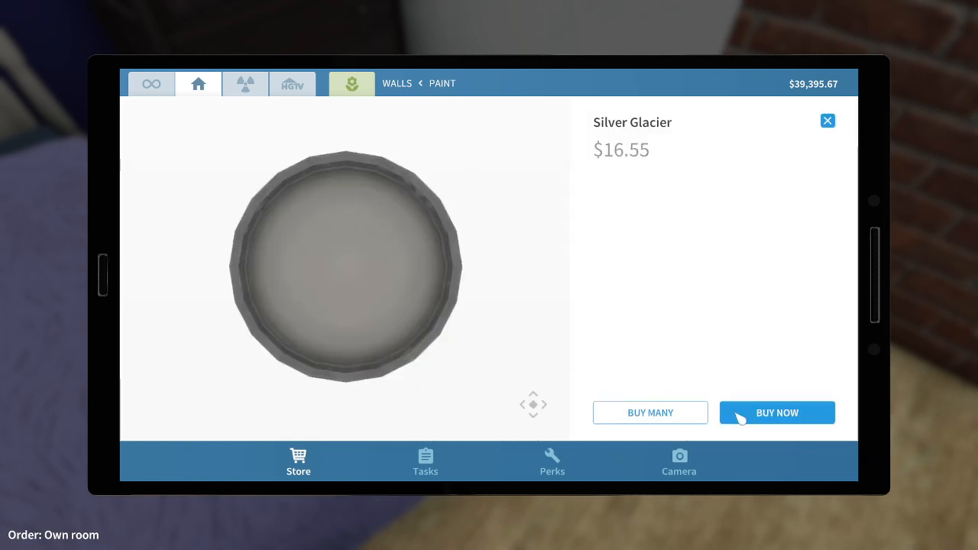
click(776, 412)
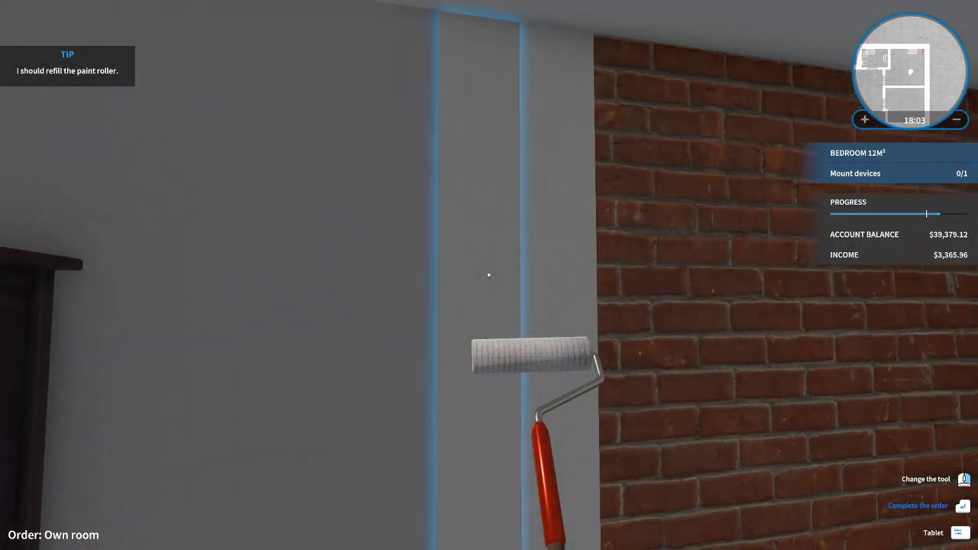
mouse_move(489, 275)
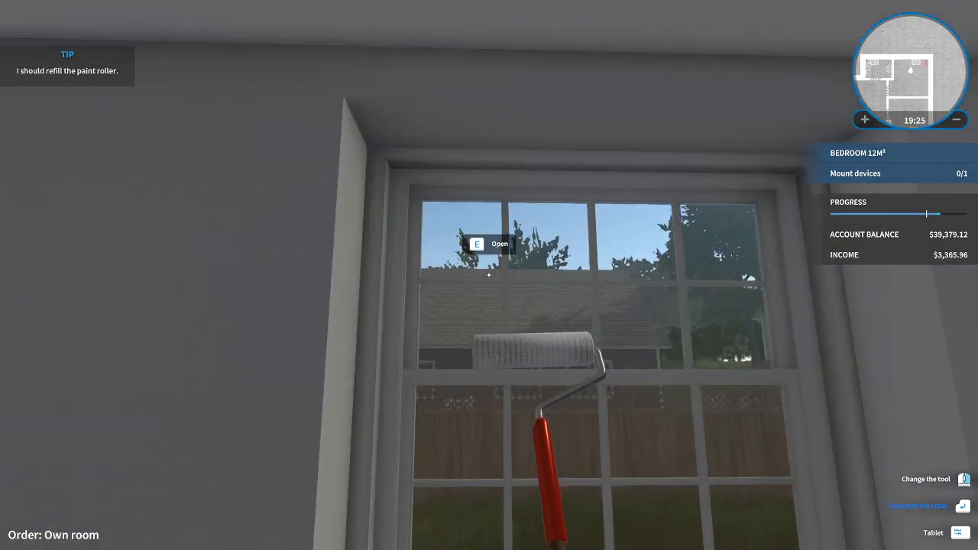
mouse_move(489, 275)
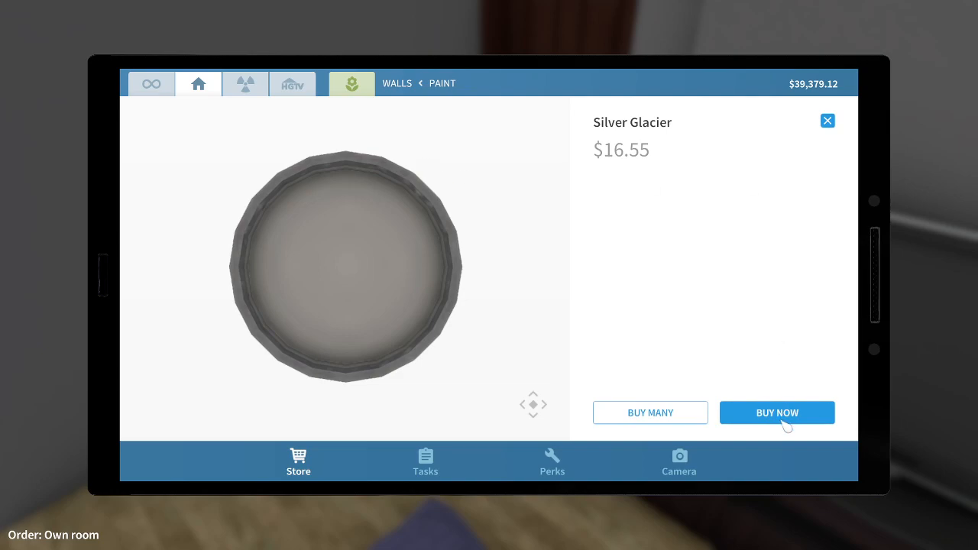
Buy another can of Silver Glacier paint for the wall under the window.
click(777, 412)
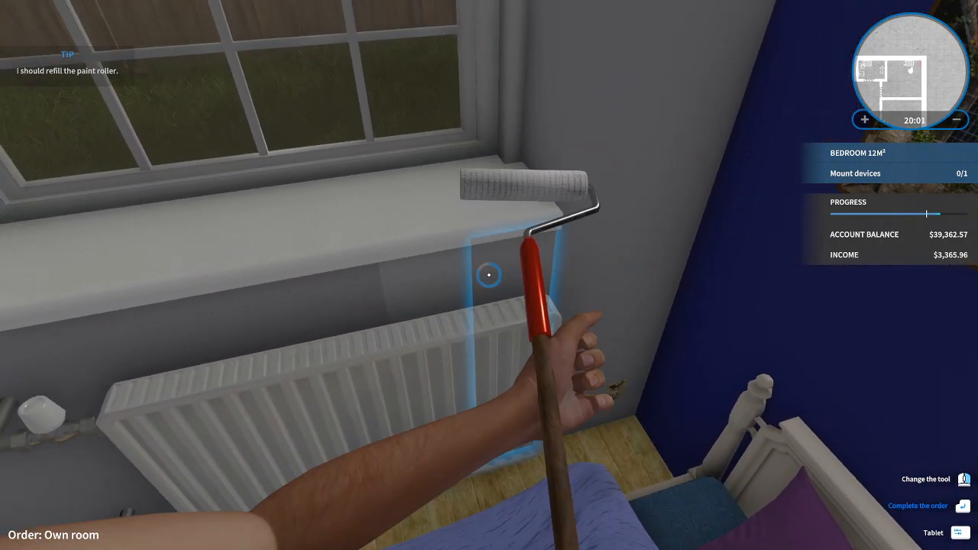
mouse_move(489, 275)
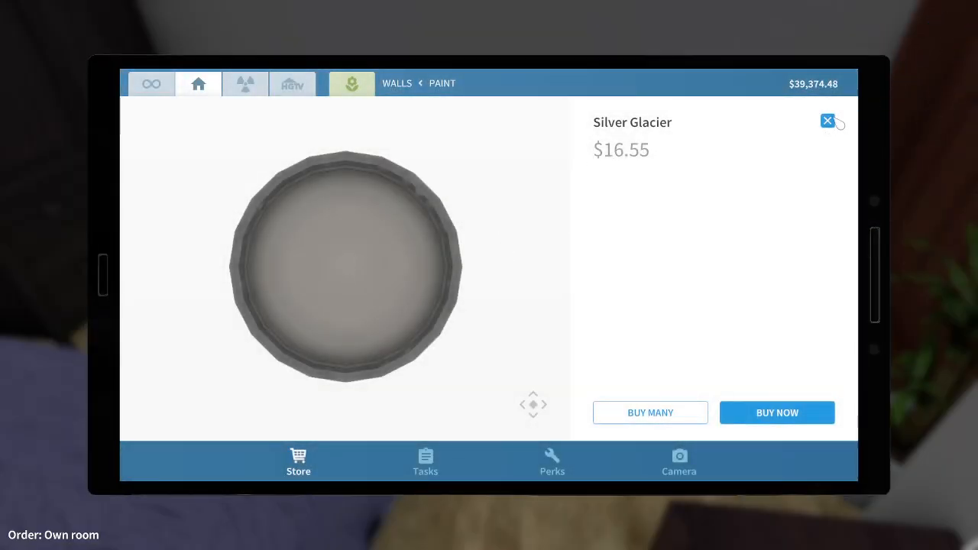
Leave Silver Glacier, browse to the end of the paint list and view Moody Cobalt.
click(828, 121)
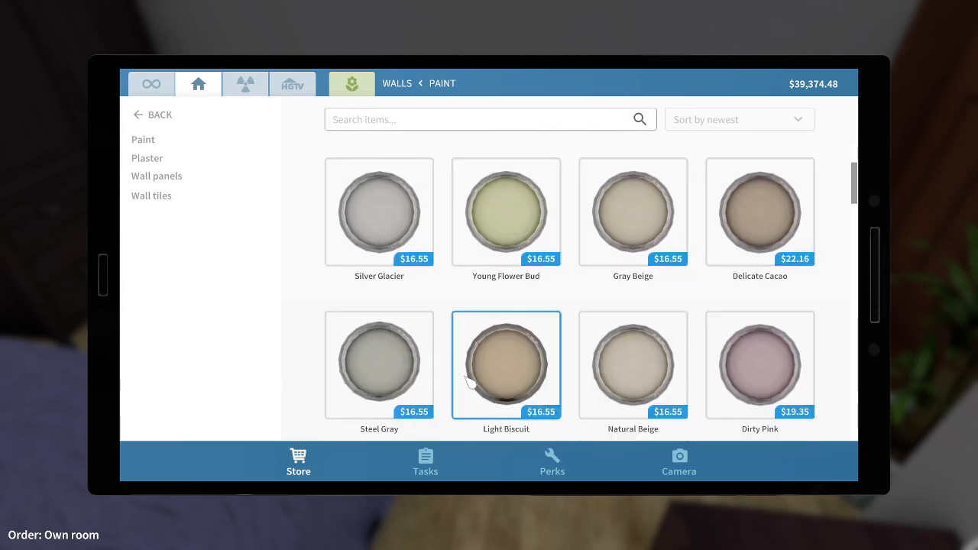
scroll(down, 3)
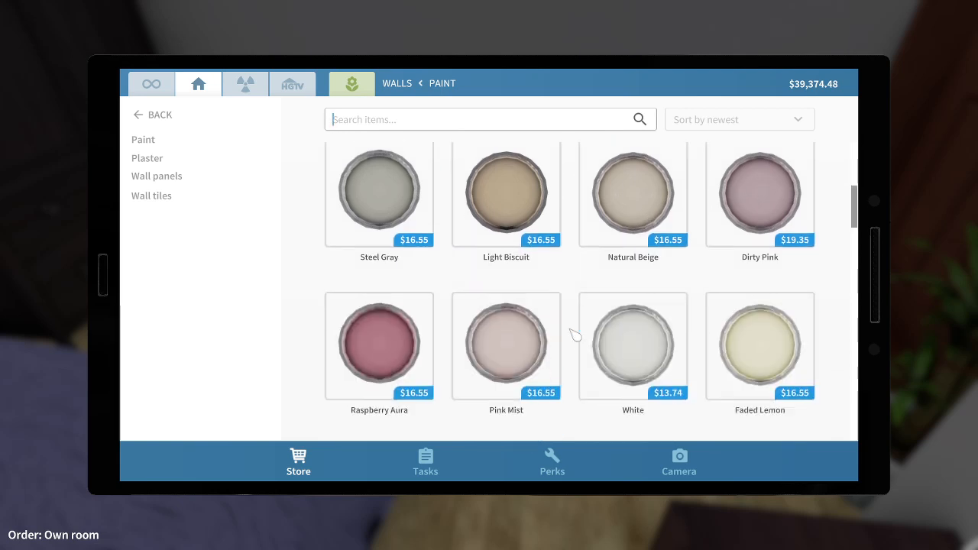
scroll(down, 3)
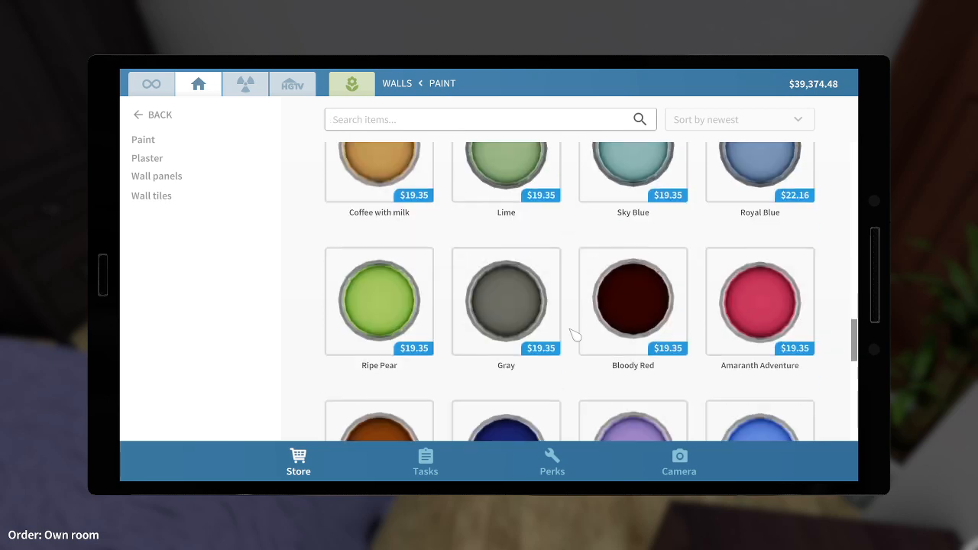
scroll(down, 3)
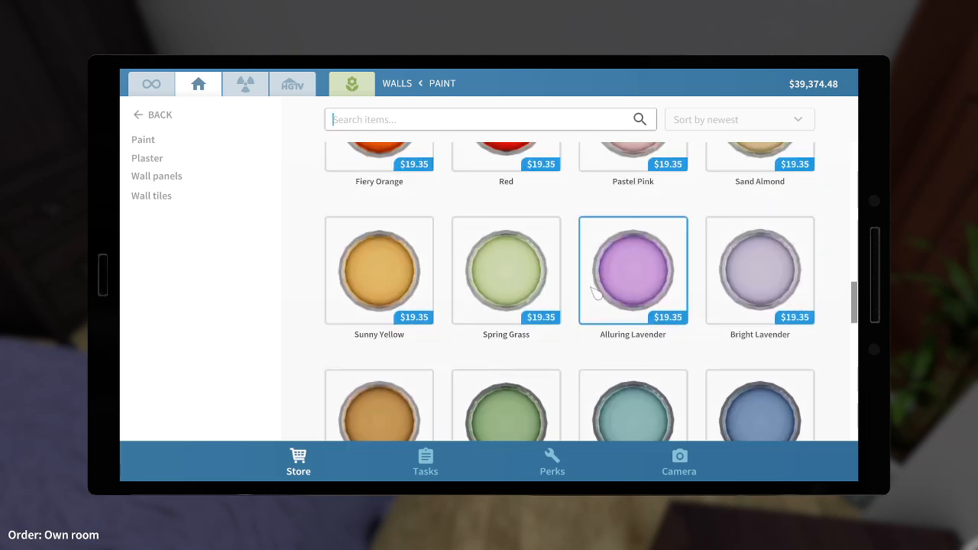
scroll(down, 3)
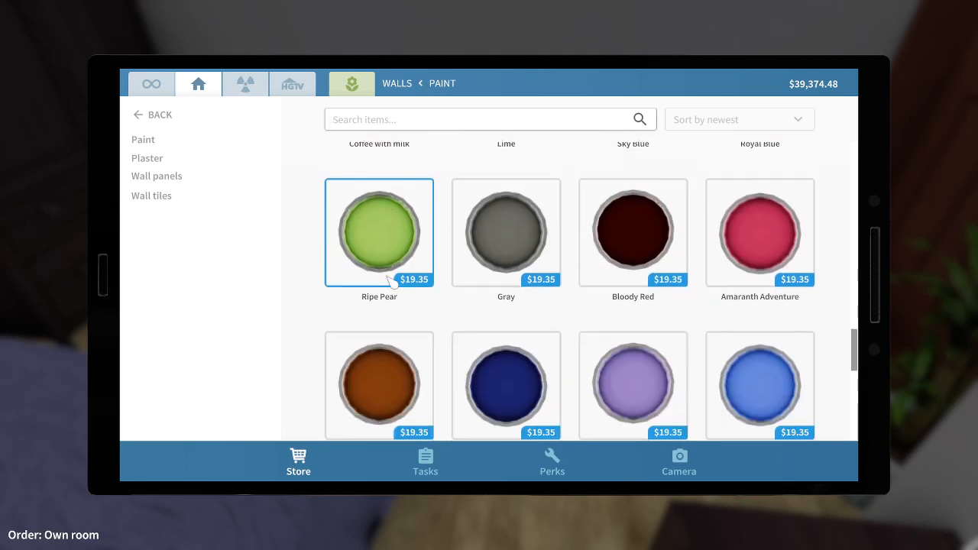
mouse_move(401, 275)
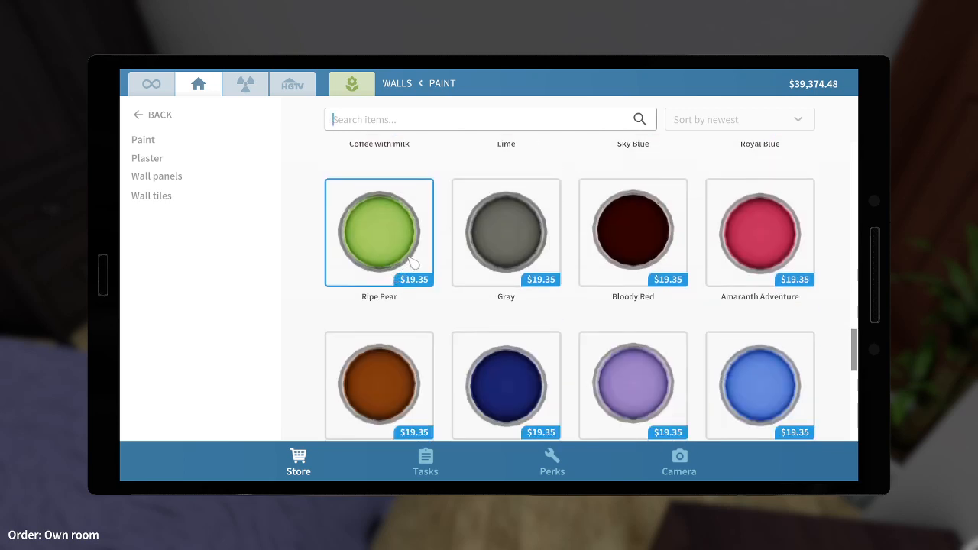
mouse_move(389, 272)
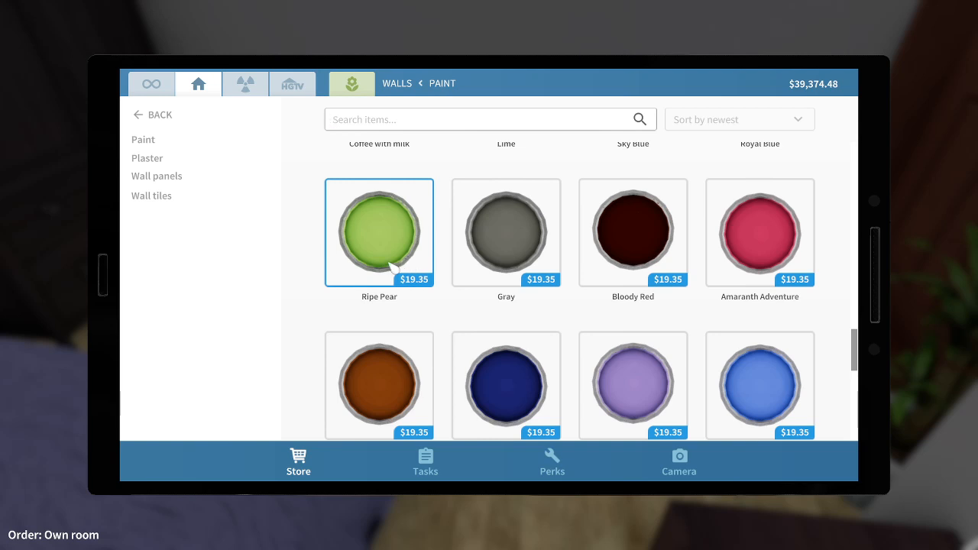
scroll(down, 3)
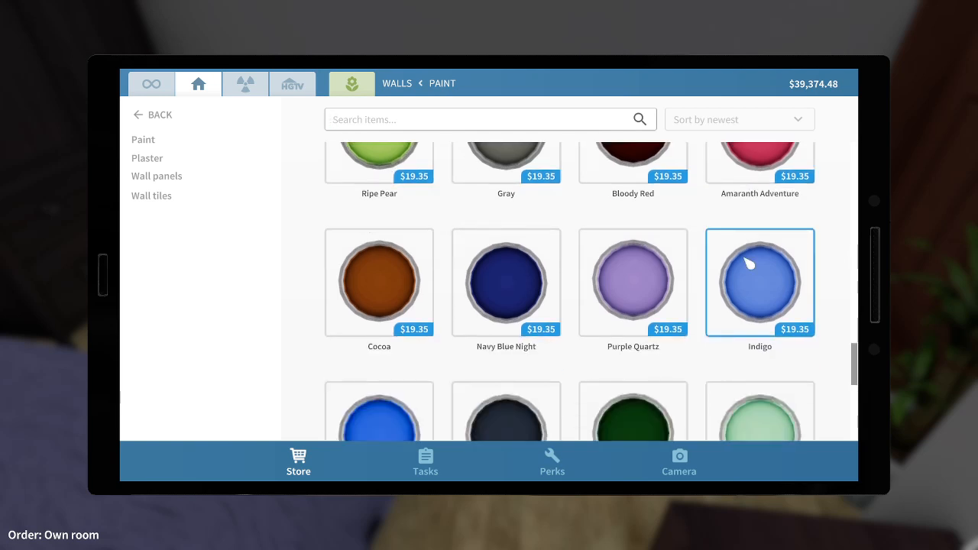
scroll(down, 3)
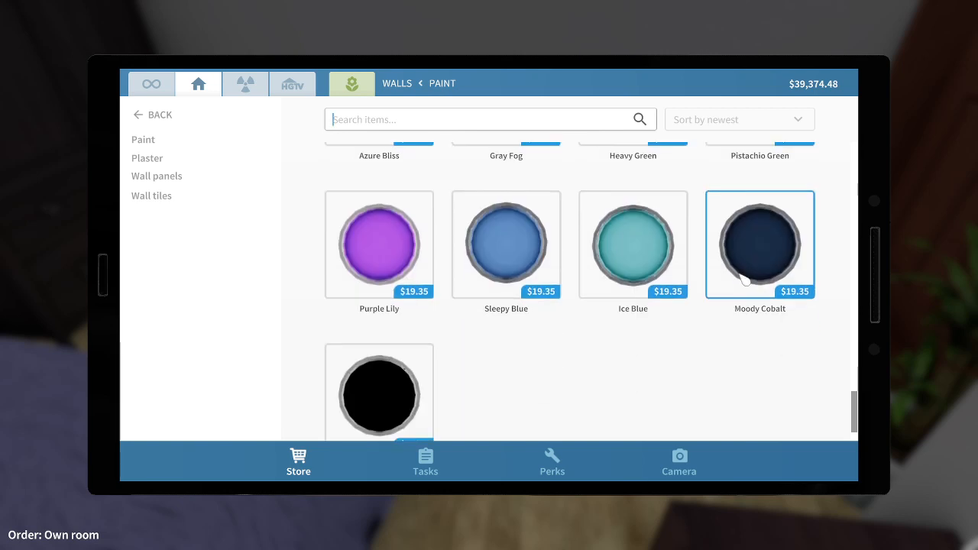
click(633, 244)
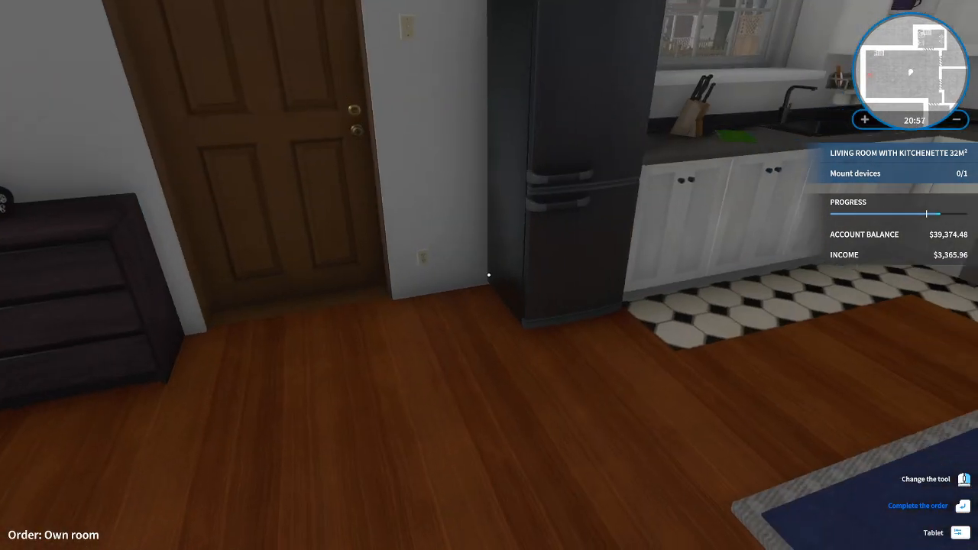
mouse_move(489, 275)
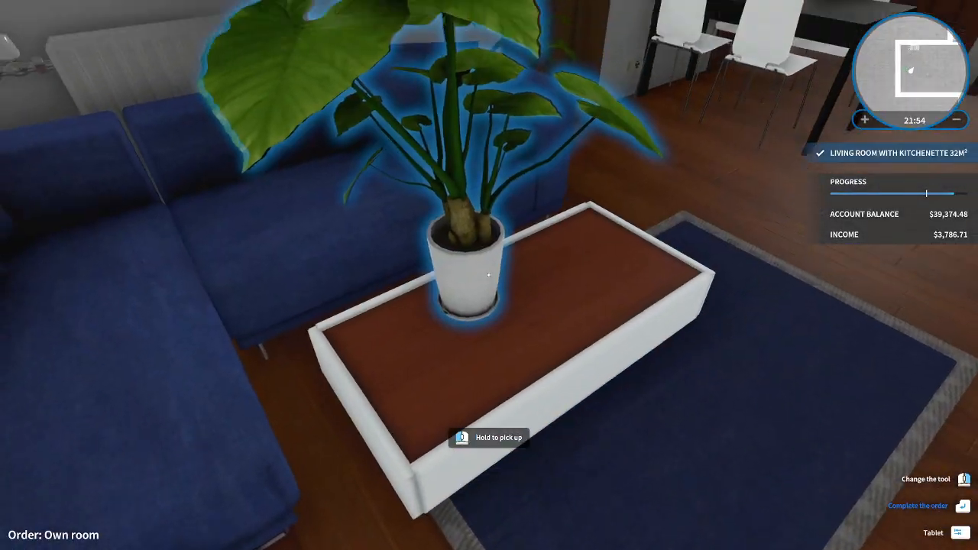
click(490, 275)
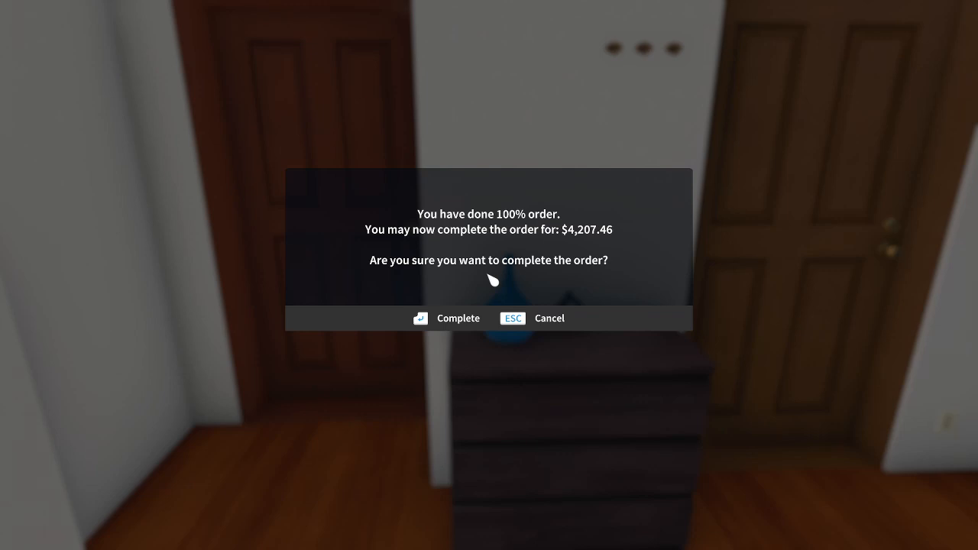
Confirm completing the Own room order for the $4,207.46 payout.
click(447, 318)
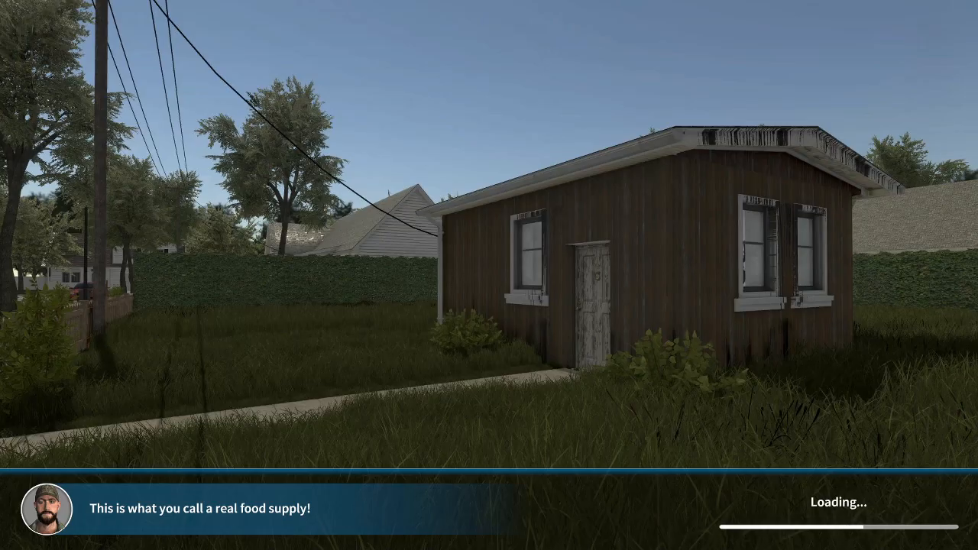